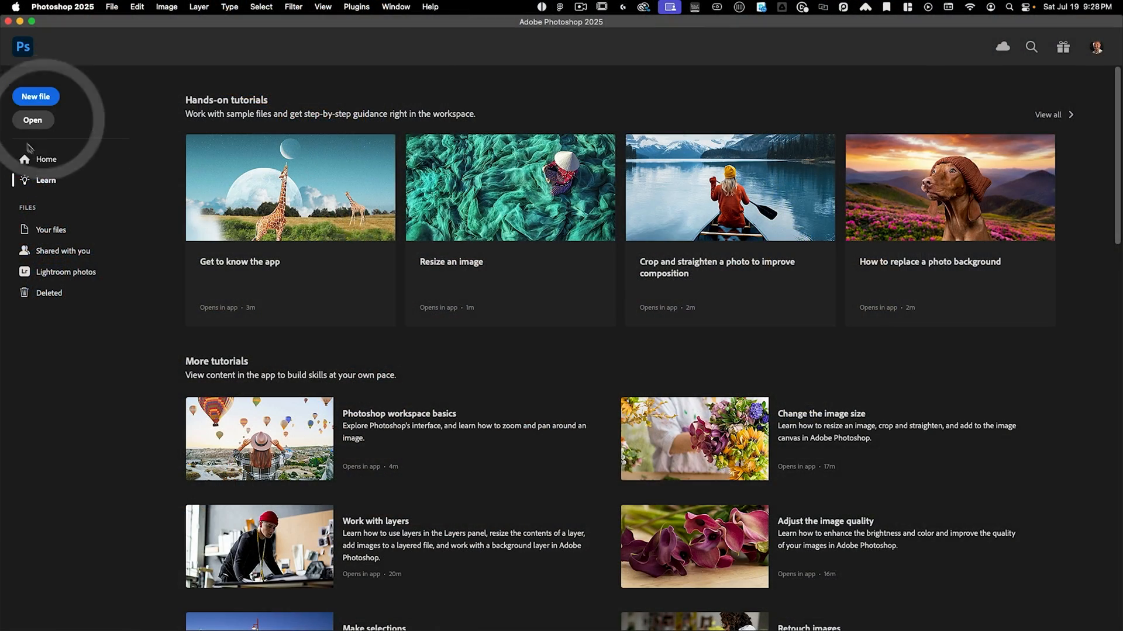
Open the will-turner aerial ocean JPEG from the assets folder as a new document.
{"action": "left_click", "coordinate": [32, 120]}
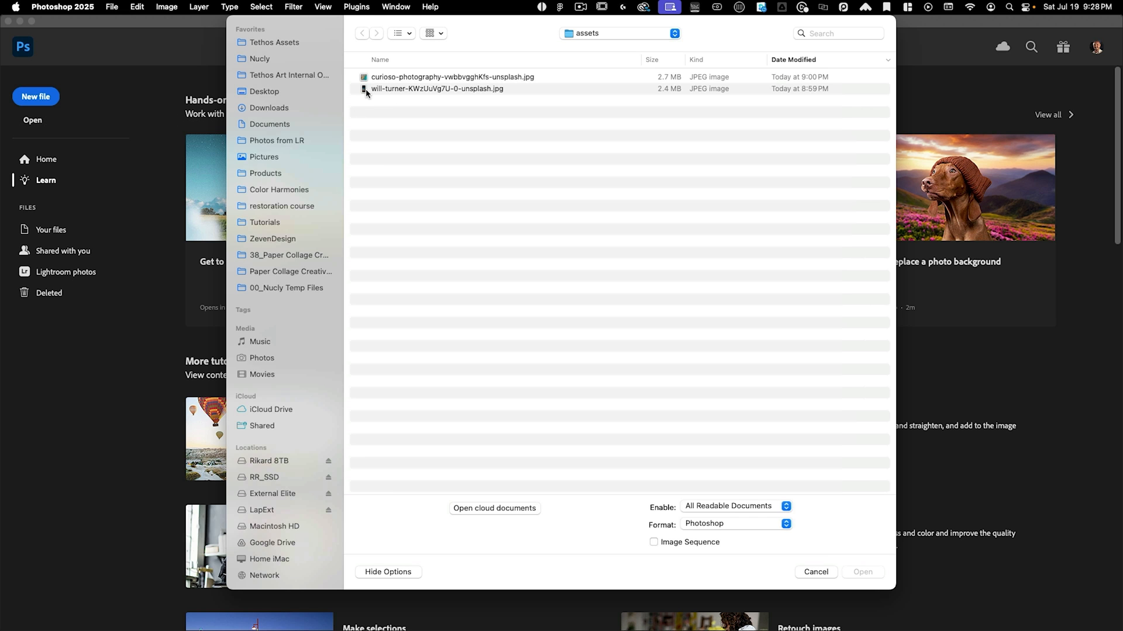
{"action": "left_click", "coordinate": [436, 88]}
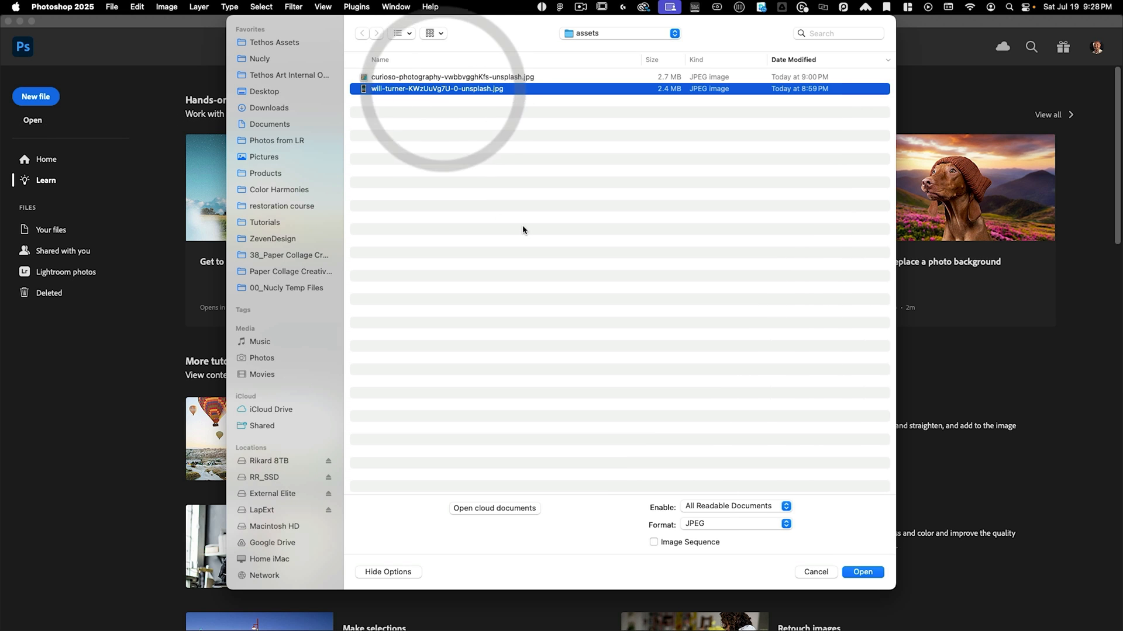
{"action": "left_click", "coordinate": [863, 571]}
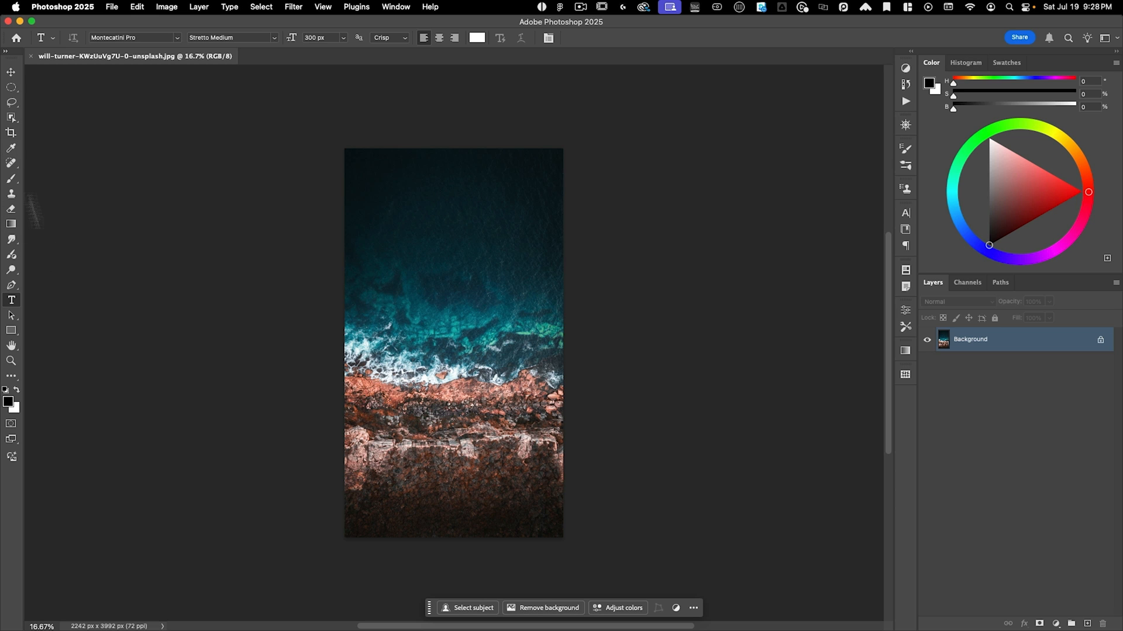
Crop the ocean photo to the 4:5 (8:10) preset, keeping the water and rocky shore.
{"action": "left_click", "coordinate": [10, 131]}
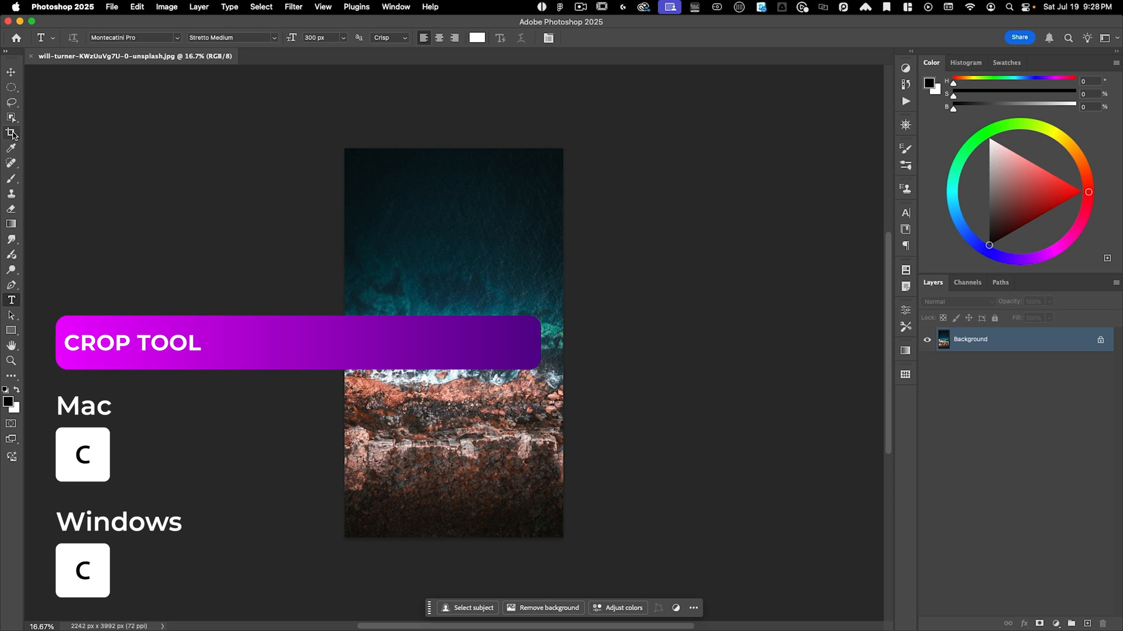
{"action": "left_click", "coordinate": [12, 132]}
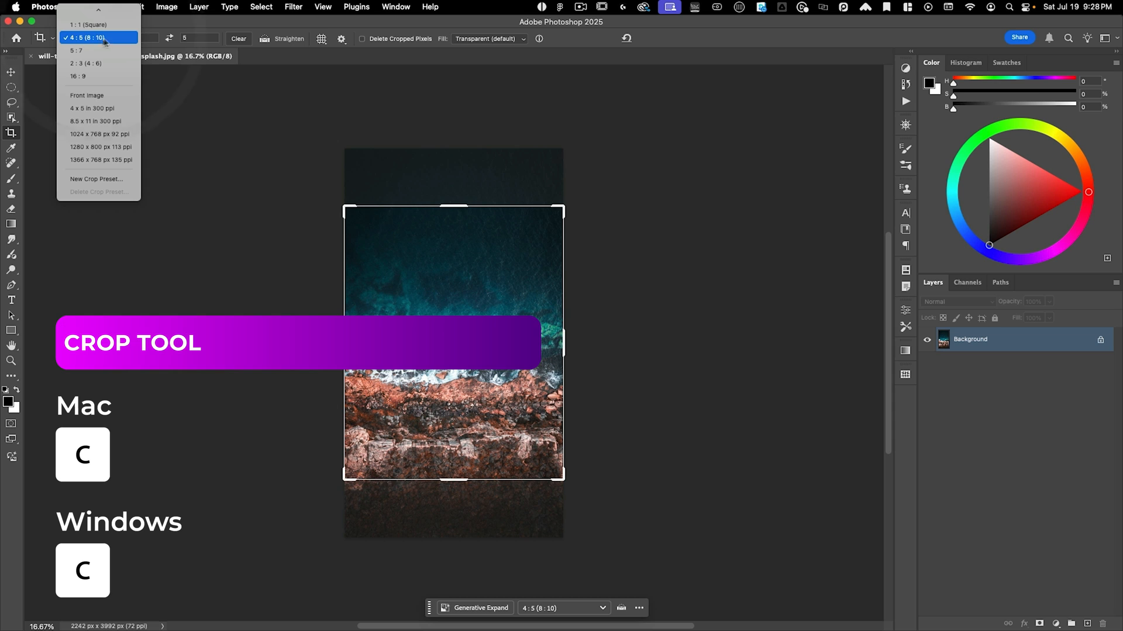
{"action": "left_click", "coordinate": [96, 37]}
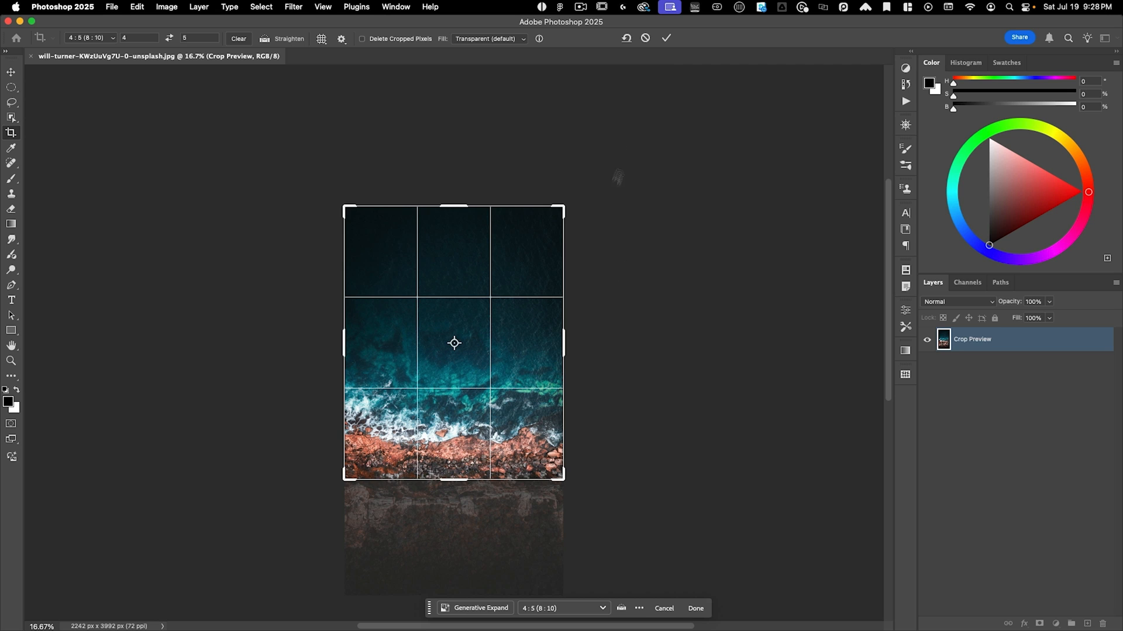
{"action": "left_click", "coordinate": [695, 608]}
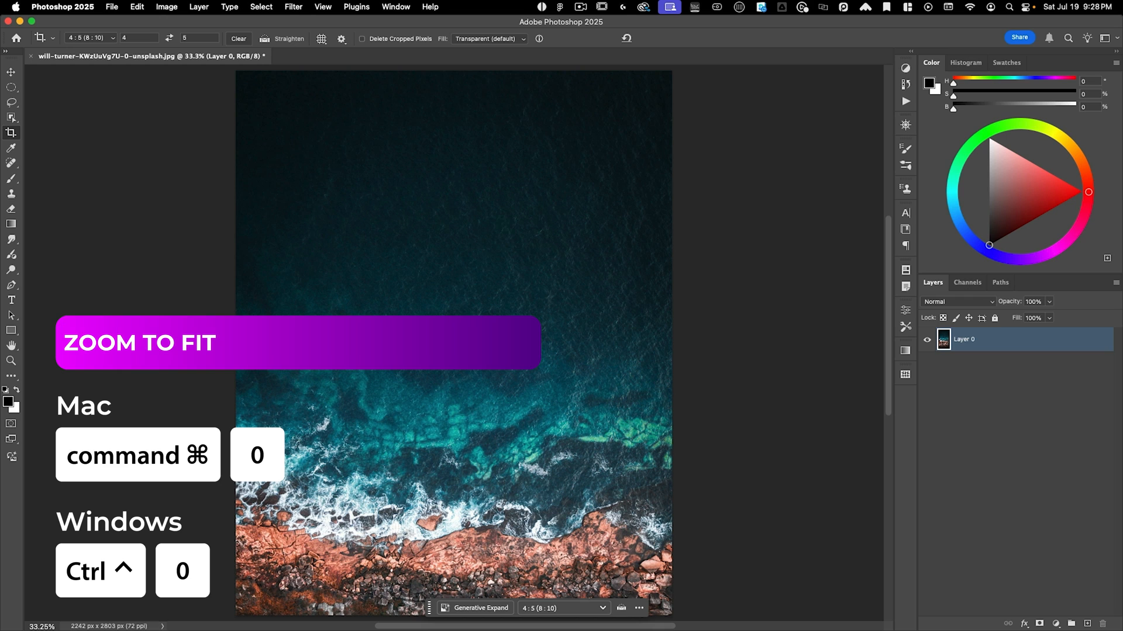
{"action": "mouse_move", "coordinate": [110, 211]}
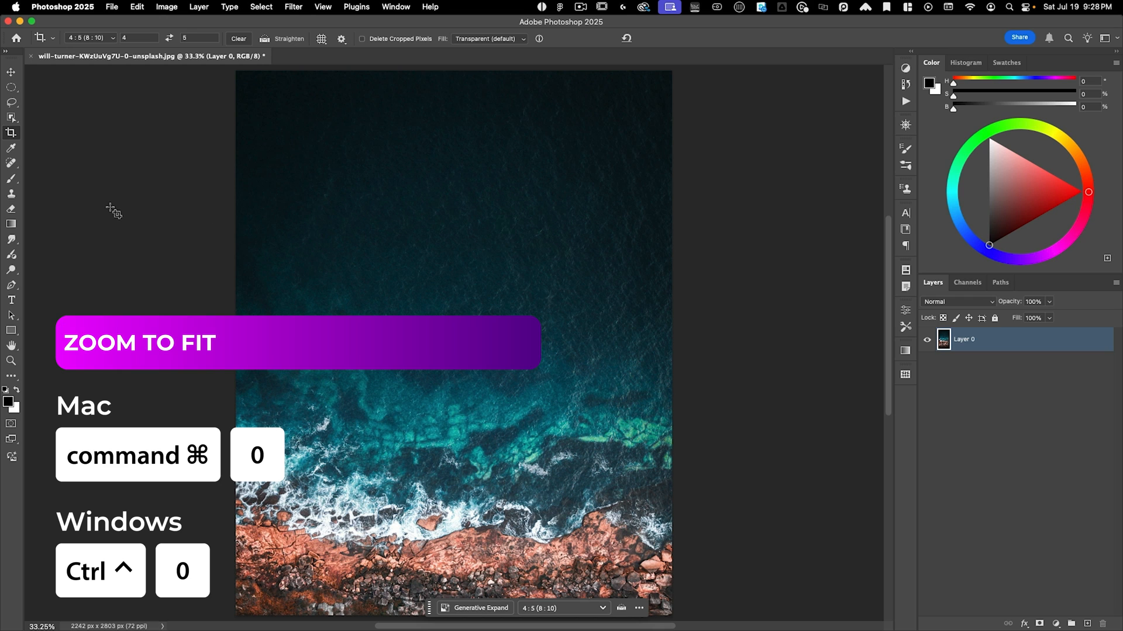
Draw a paragraph text box of white placeholder text over the upper dark water and adjust its width.
{"action": "left_click", "coordinate": [12, 299]}
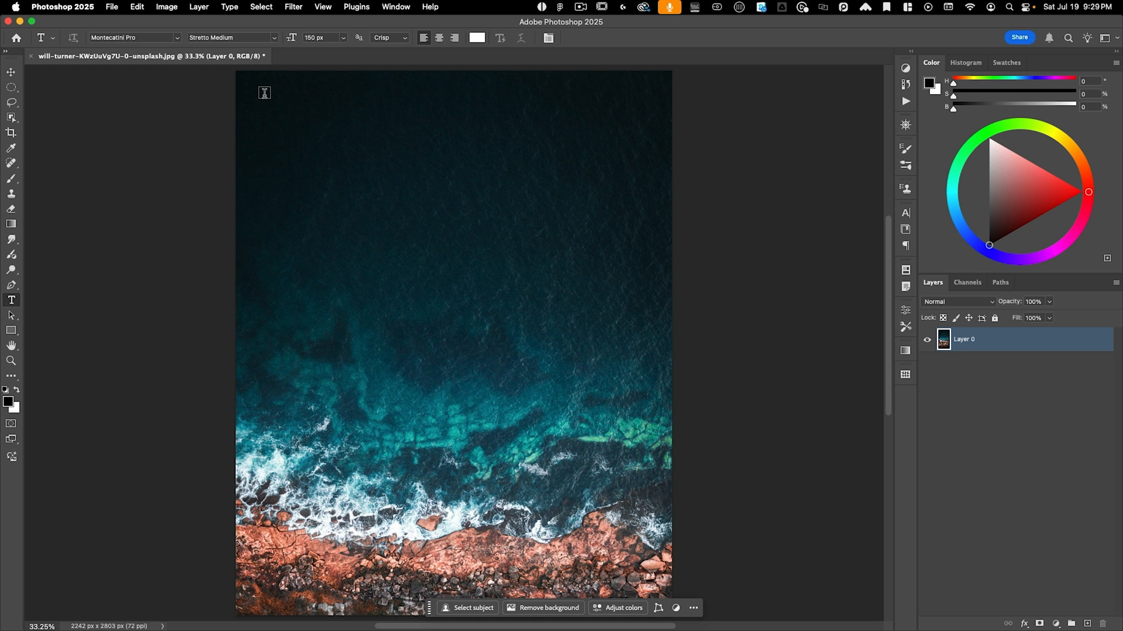
{"action": "left_click_drag", "start_coordinate": [265, 97], "coordinate": [642, 569]}
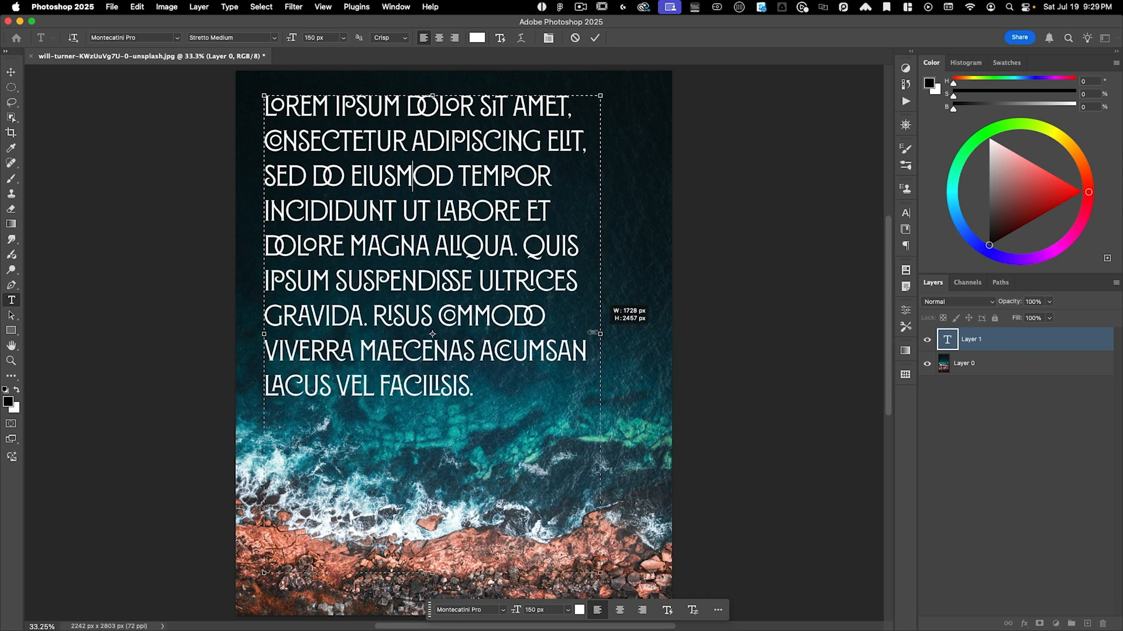
{"action": "left_click_drag", "start_coordinate": [598, 333], "coordinate": [577, 333]}
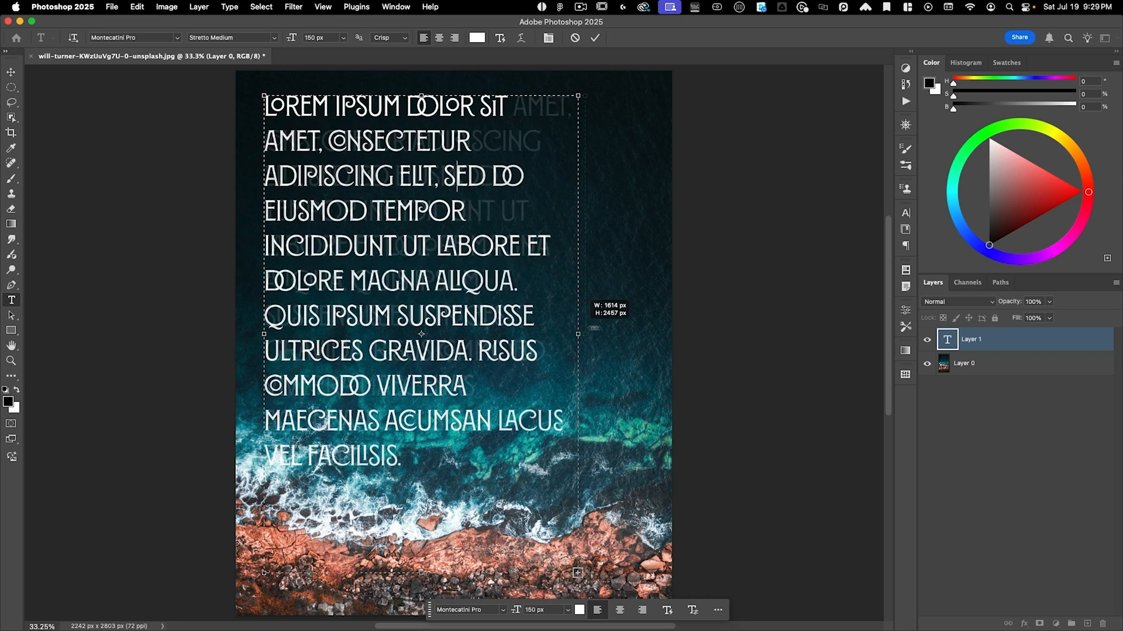
{"action": "left_click_drag", "start_coordinate": [577, 335], "coordinate": [624, 328]}
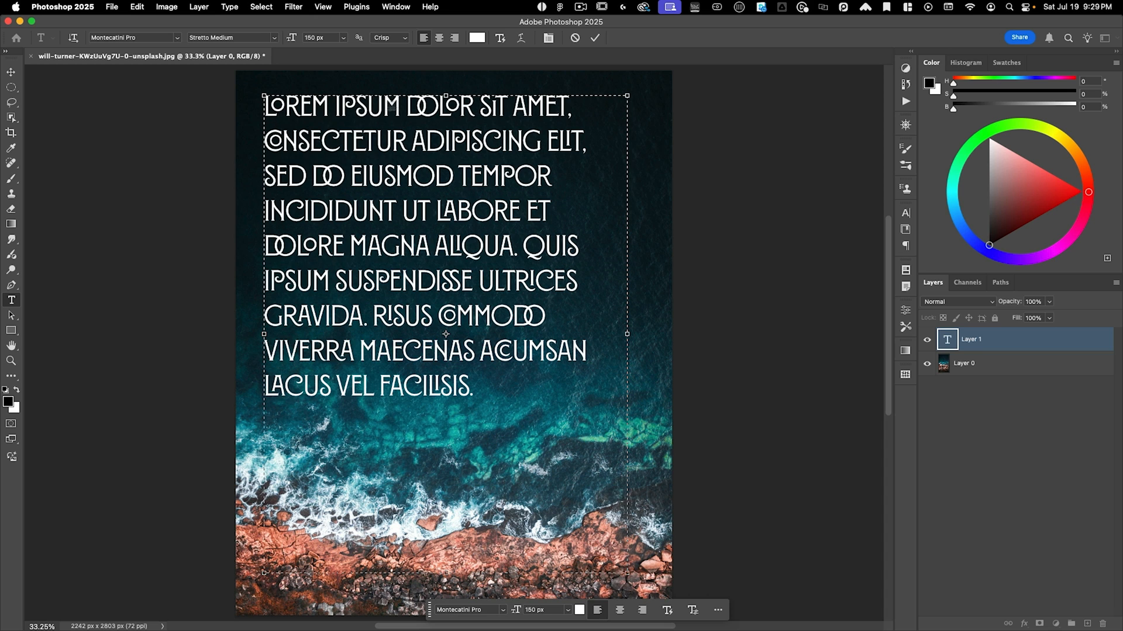
{"action": "mouse_move", "coordinate": [627, 337]}
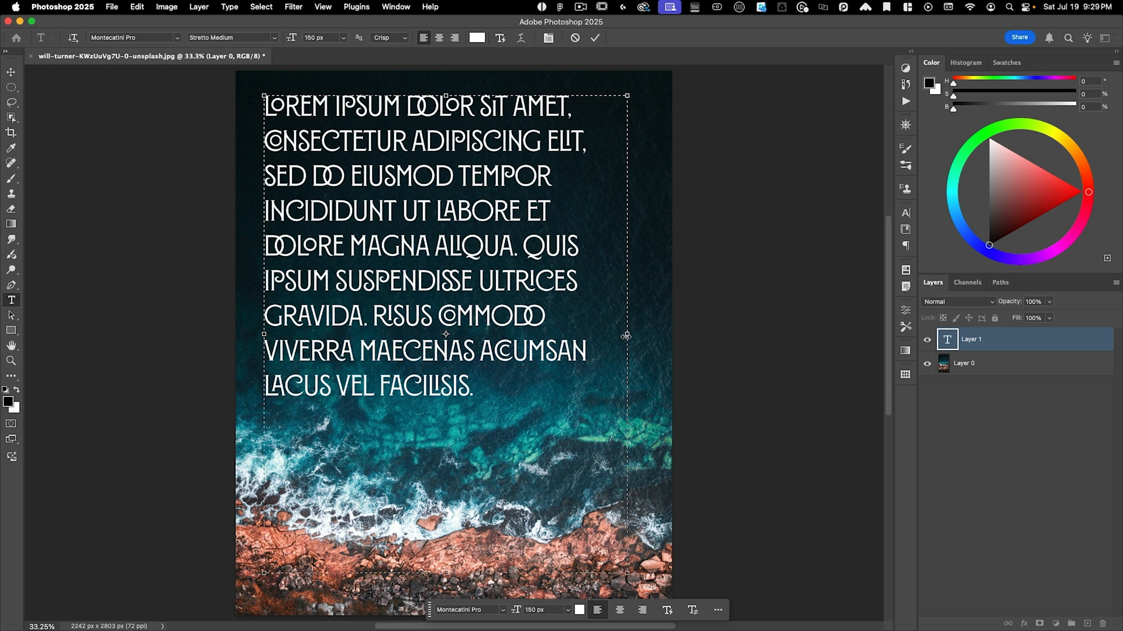
{"action": "left_click_drag", "start_coordinate": [625, 334], "coordinate": [571, 335]}
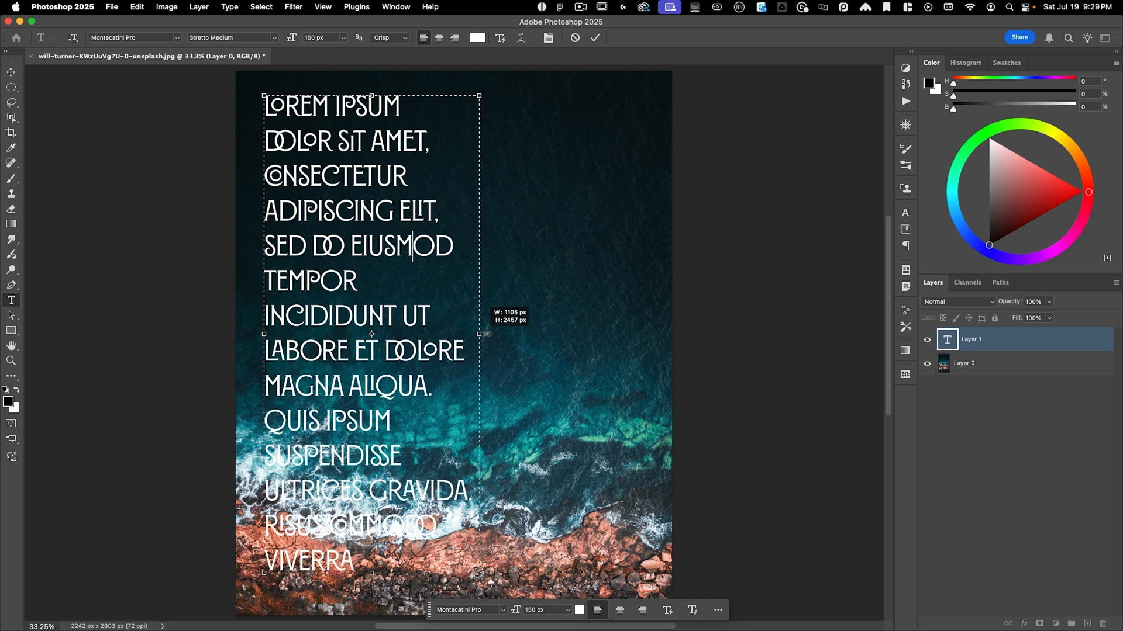
{"action": "left_click_drag", "start_coordinate": [478, 333], "coordinate": [635, 334]}
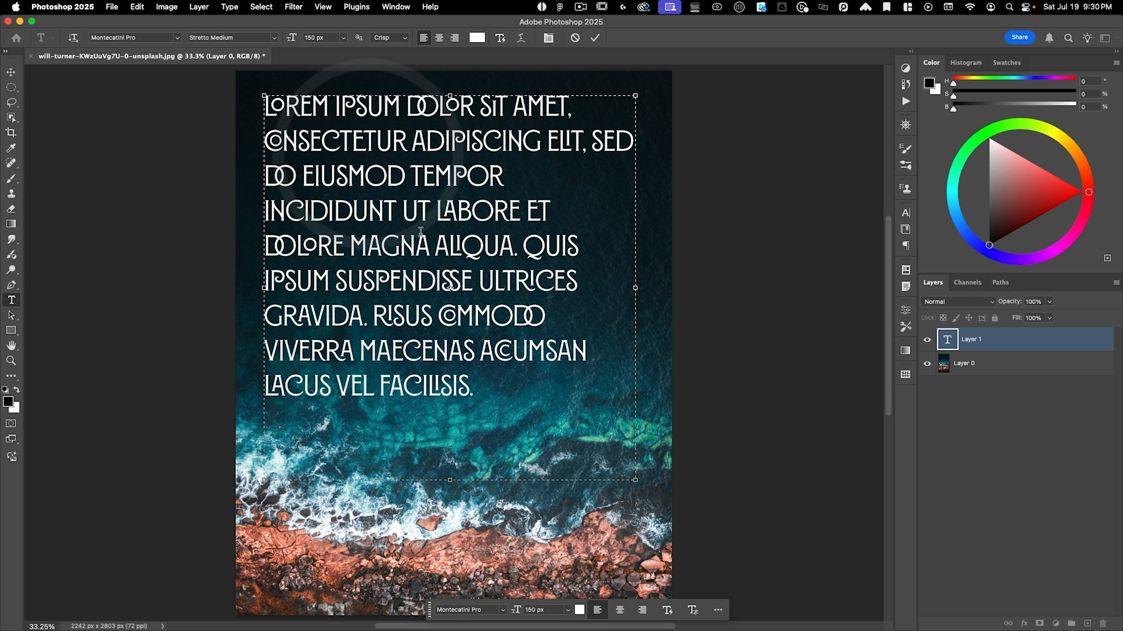
Replace the placeholder with the quote "In creativity, it's the road less traveled that leads to something truly original".
{"action": "key", "text": "cmd+a"}
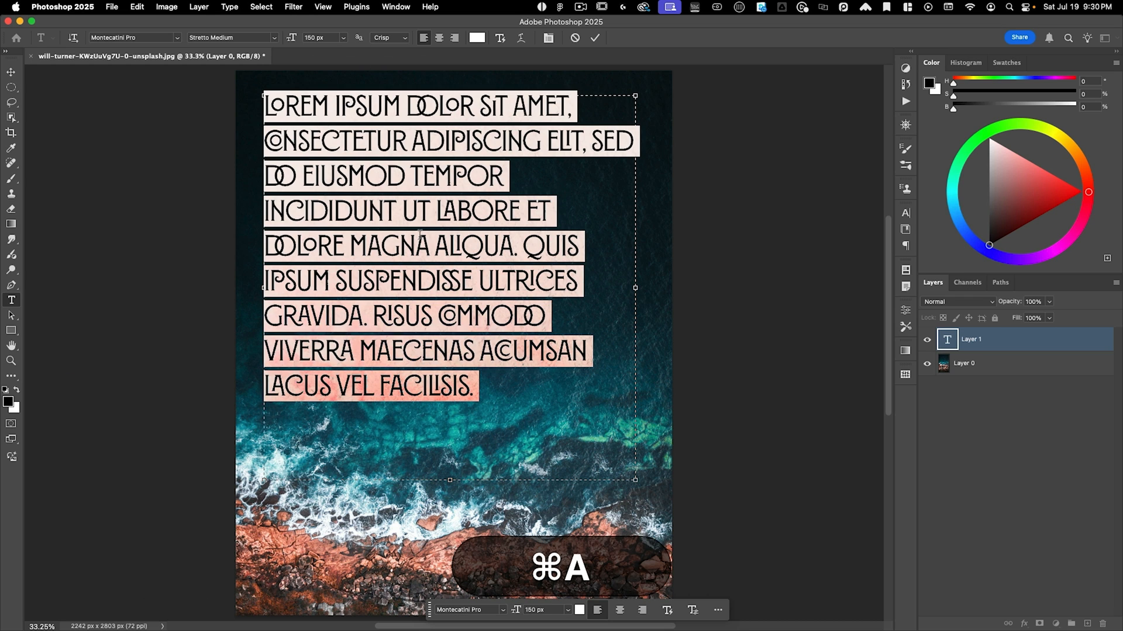
{"action": "key", "text": "cmd+a"}
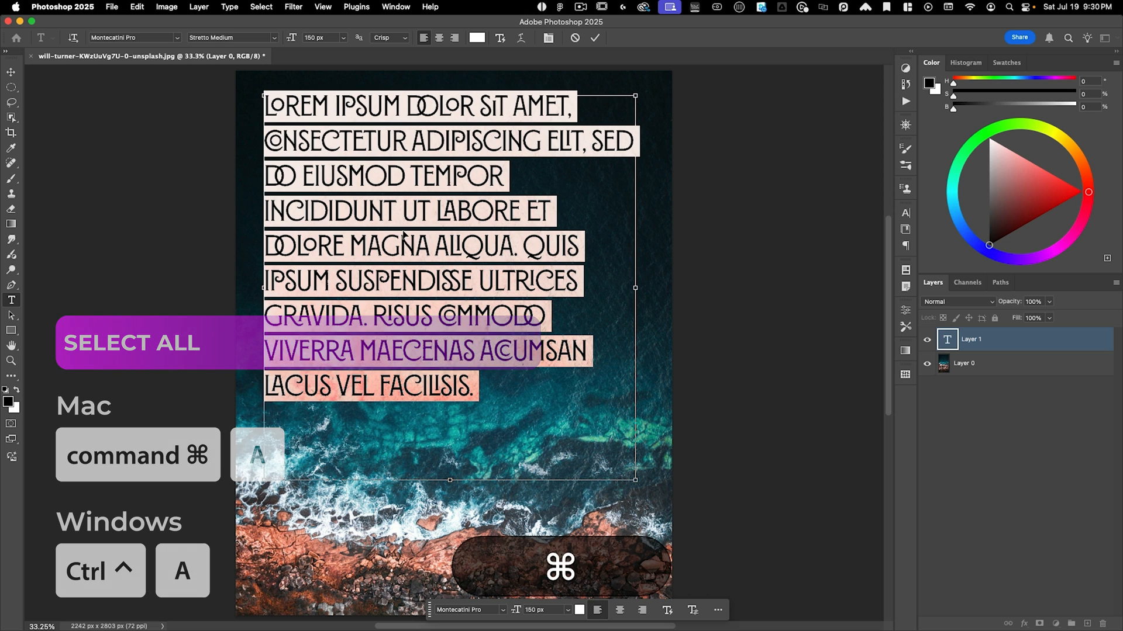
{"action": "key", "text": "Cmd+V"}
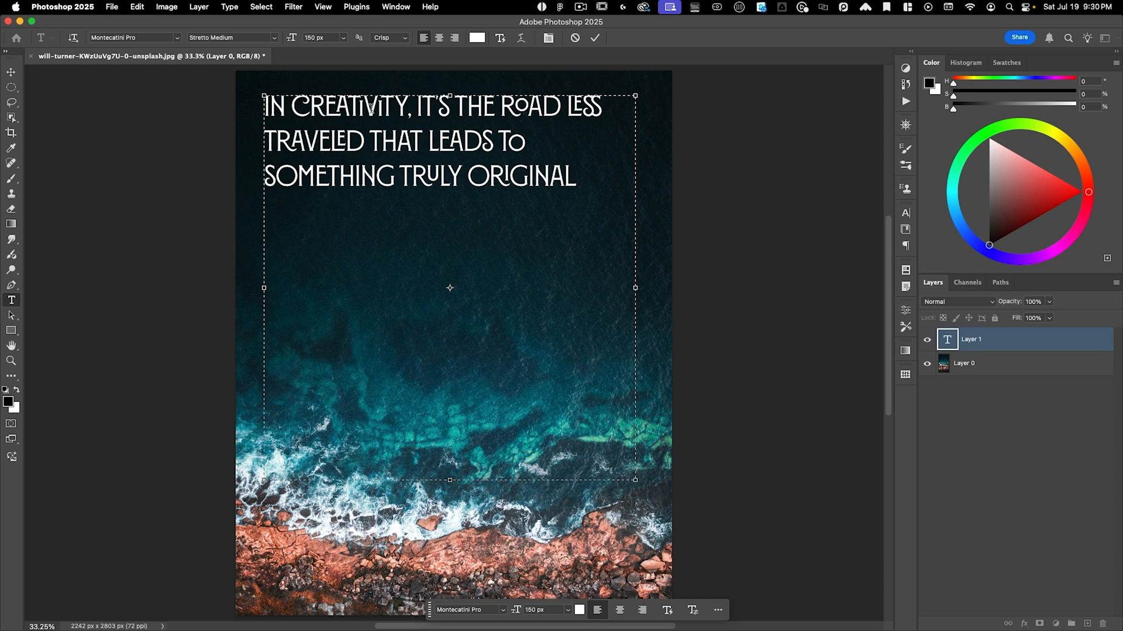
{"action": "left_click", "coordinate": [577, 177]}
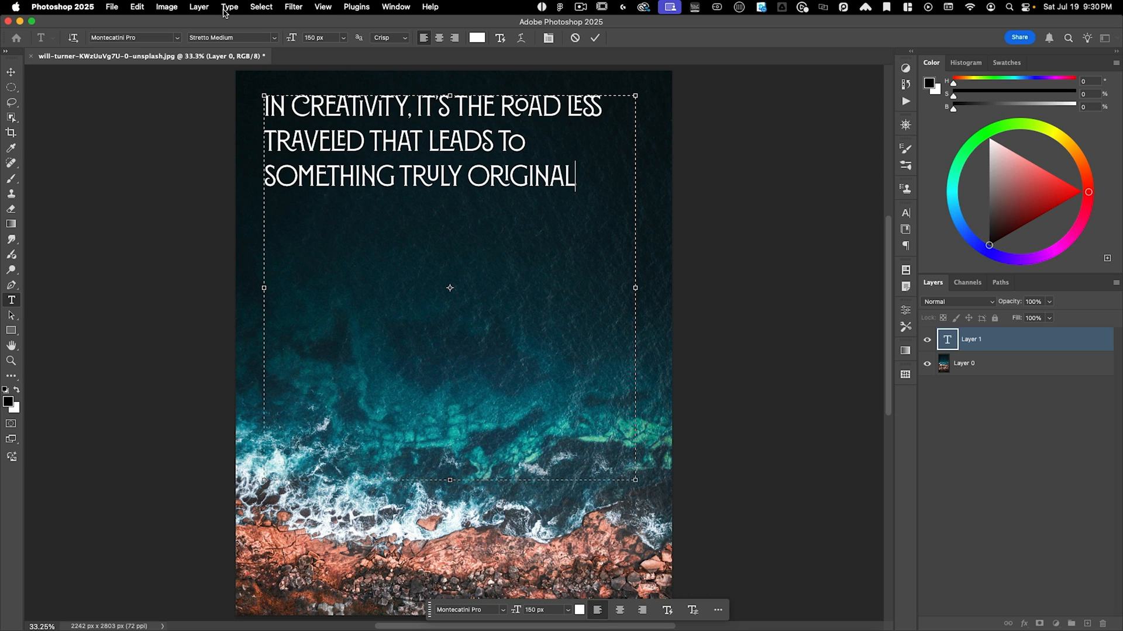
Convert the quote layer to Dynamic Text so its lines scale to fill the box.
{"action": "left_click", "coordinate": [229, 5]}
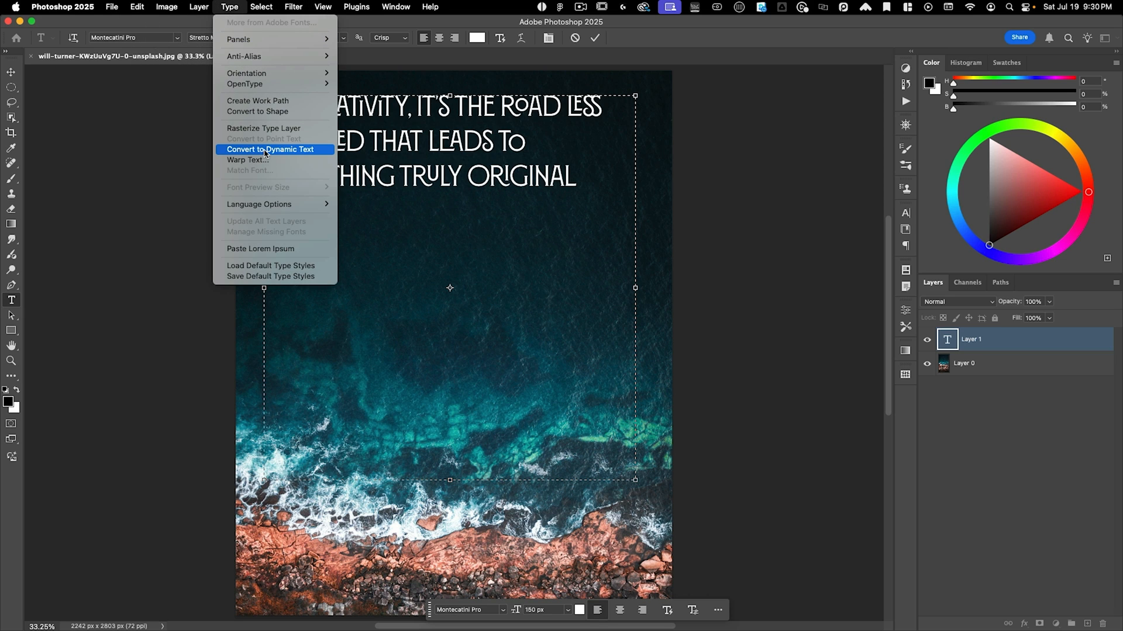
{"action": "left_click", "coordinate": [271, 150]}
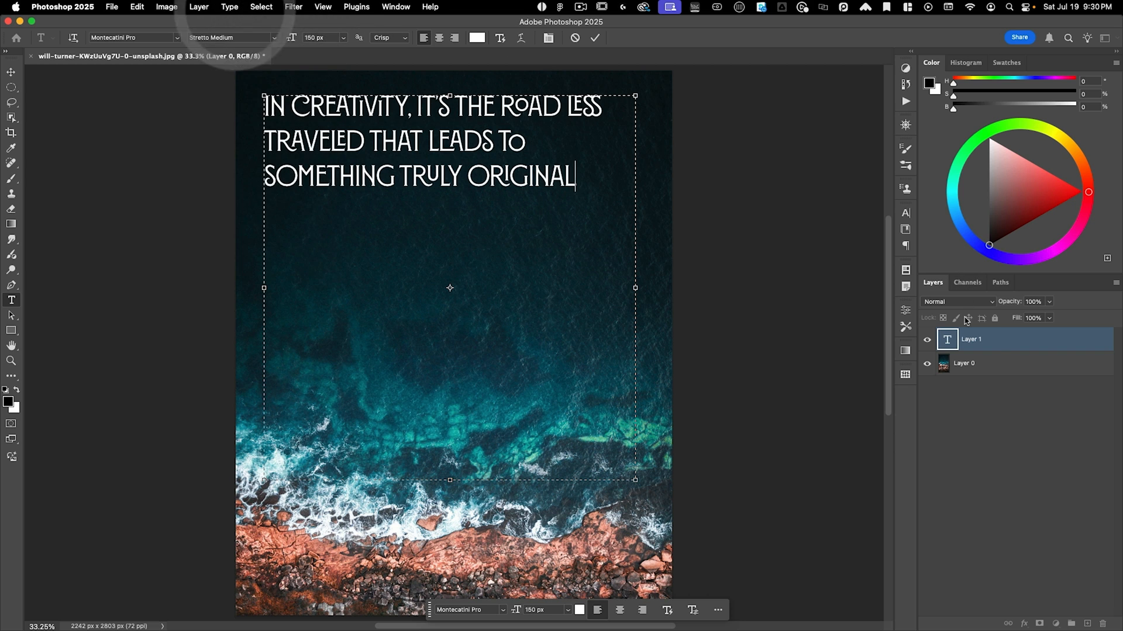
{"action": "right_click", "coordinate": [947, 339]}
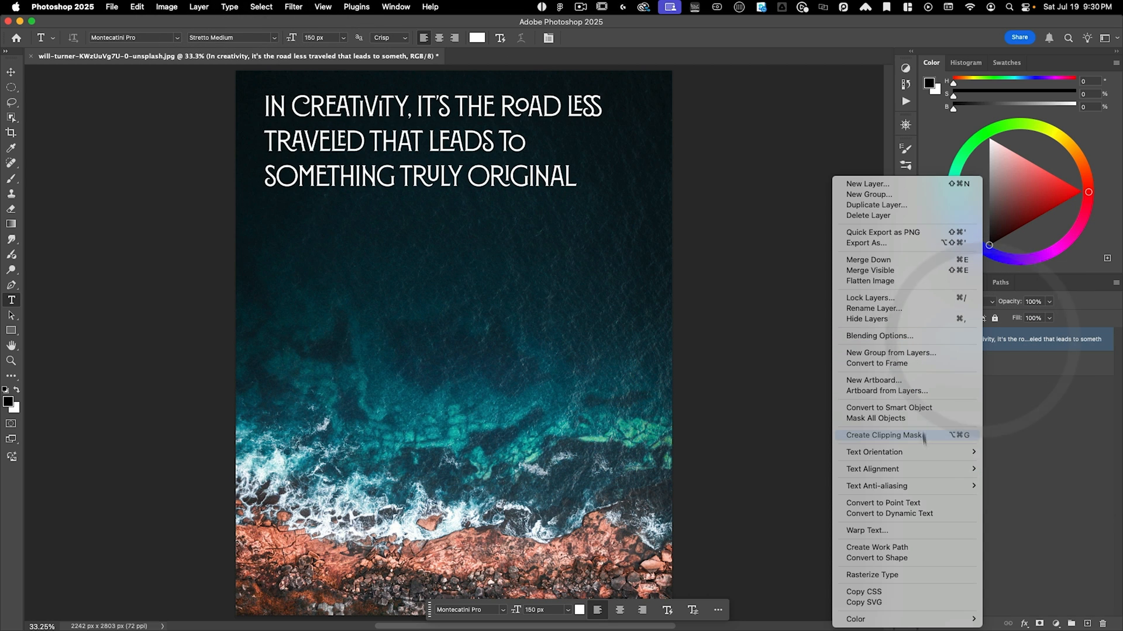
{"action": "mouse_move", "coordinate": [893, 514]}
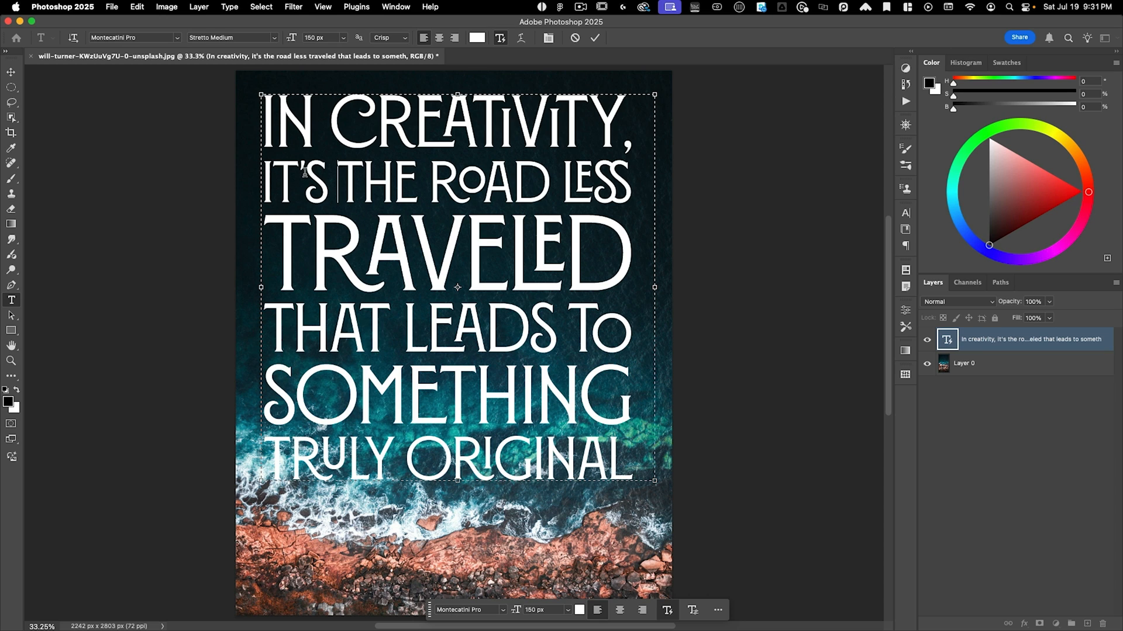
{"action": "mouse_move", "coordinate": [652, 266]}
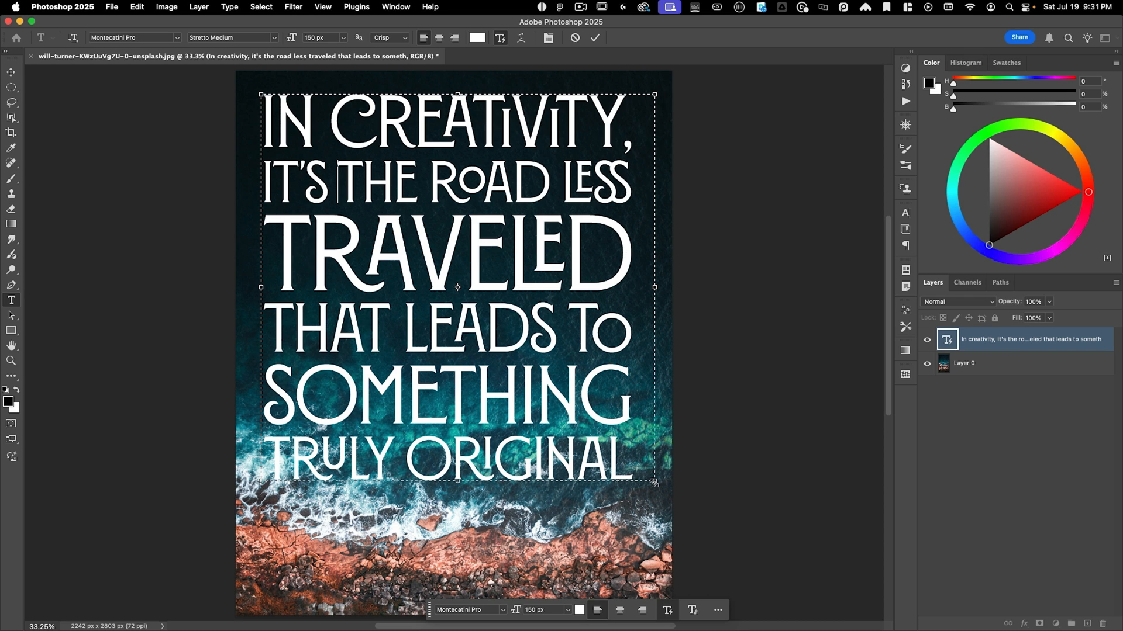
Drag the text box narrower and wider to watch the dynamic quote lines reflow.
{"action": "left_click_drag", "start_coordinate": [652, 288], "coordinate": [579, 290]}
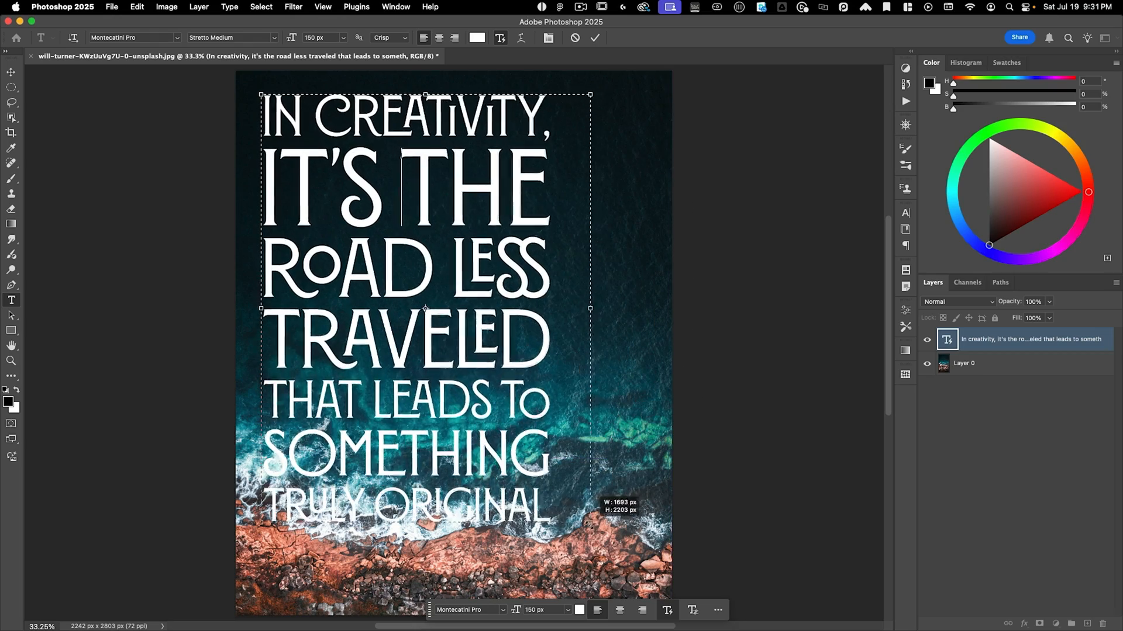
{"action": "left_click_drag", "start_coordinate": [589, 308], "coordinate": [609, 330]}
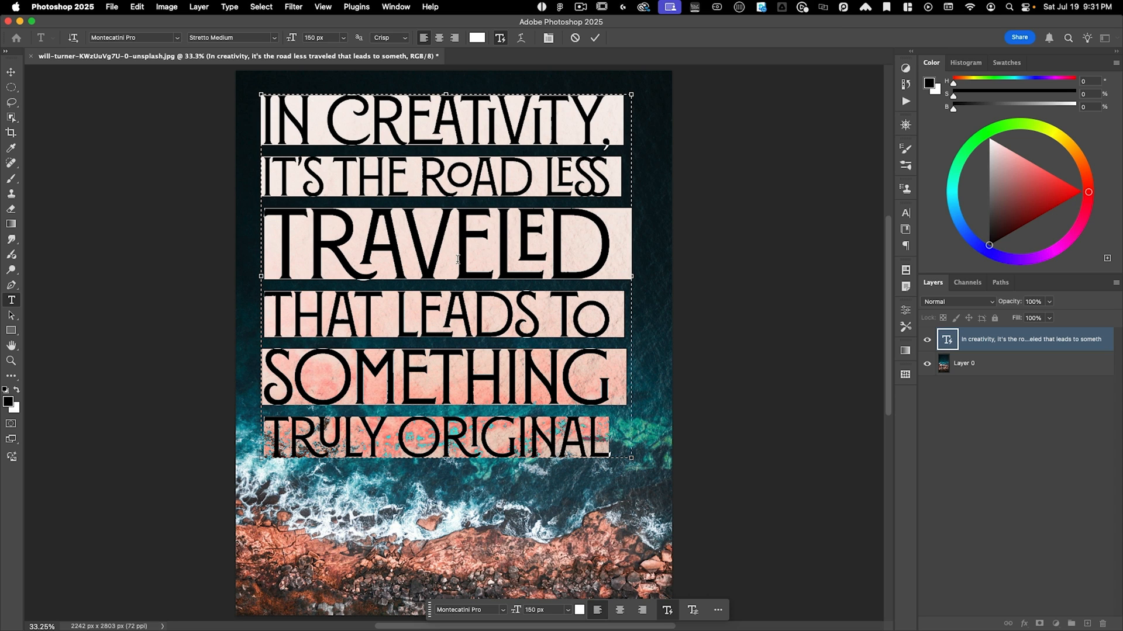
Paste a second copy of the quote and reflow the doubled text by narrowing and widening the box.
{"action": "key", "text": "cmd+v"}
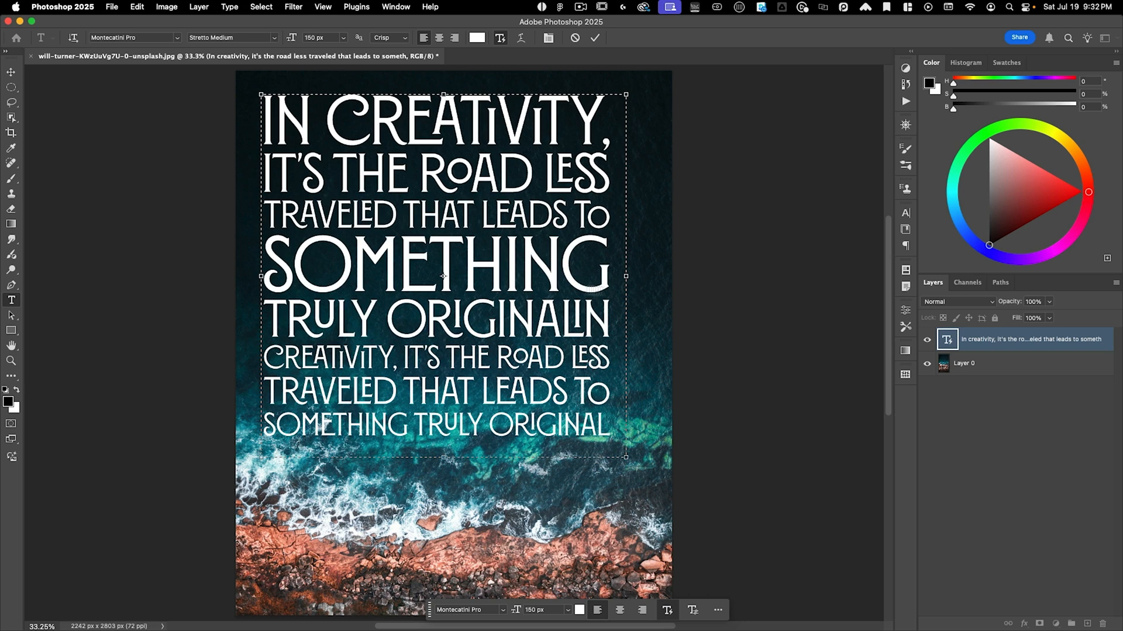
{"action": "left_click_drag", "start_coordinate": [625, 457], "coordinate": [571, 495]}
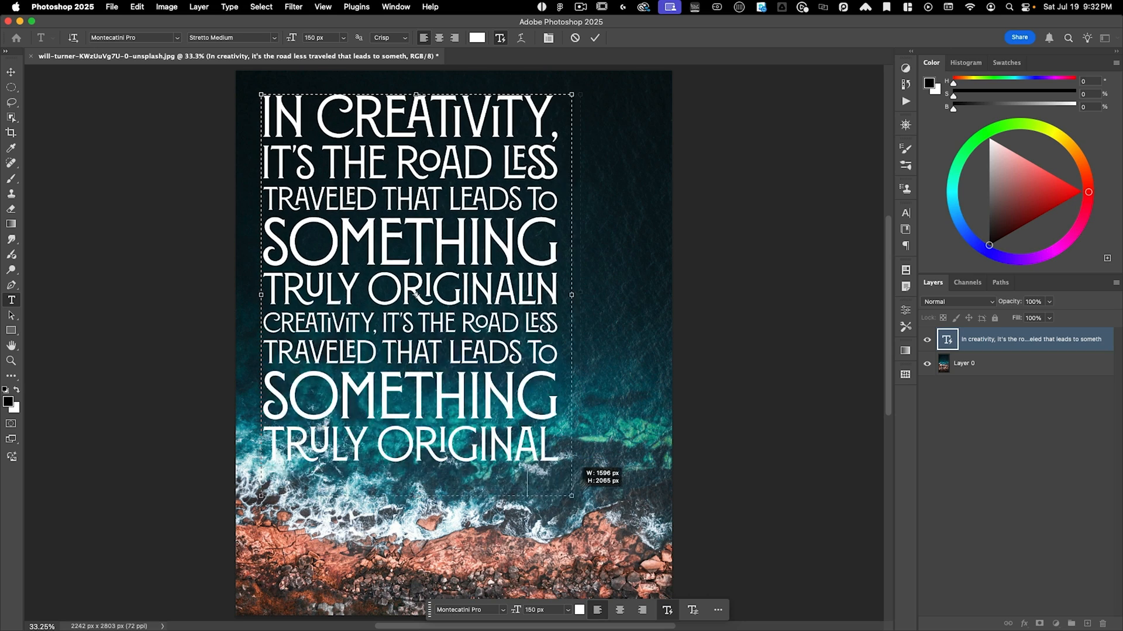
{"action": "left_click_drag", "start_coordinate": [571, 496], "coordinate": [508, 568]}
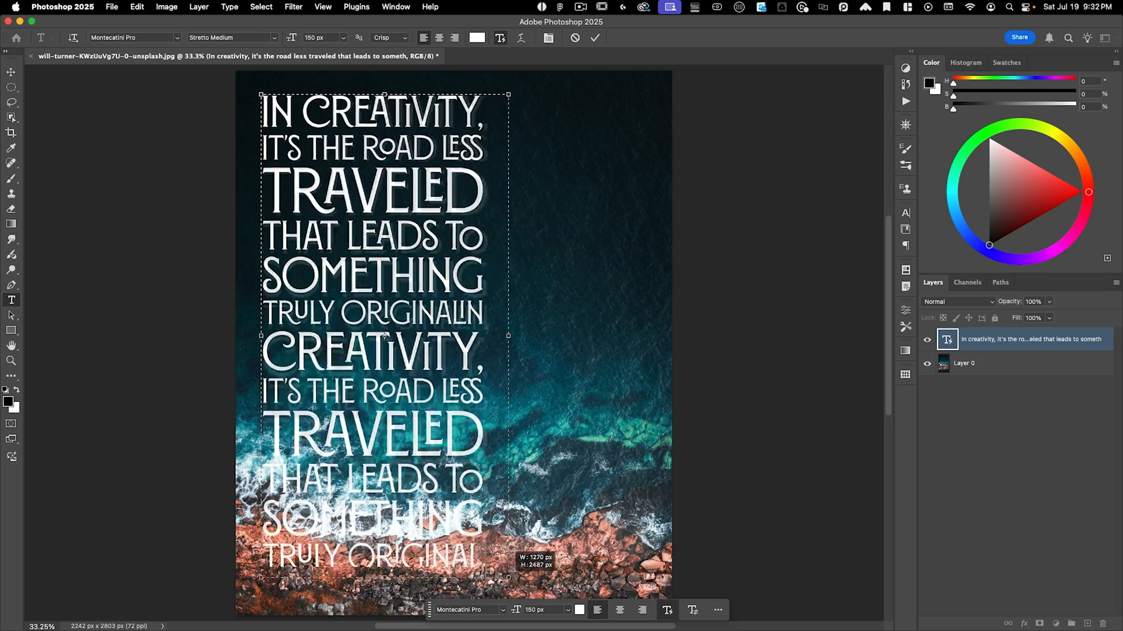
{"action": "left_click_drag", "start_coordinate": [508, 336], "coordinate": [541, 317]}
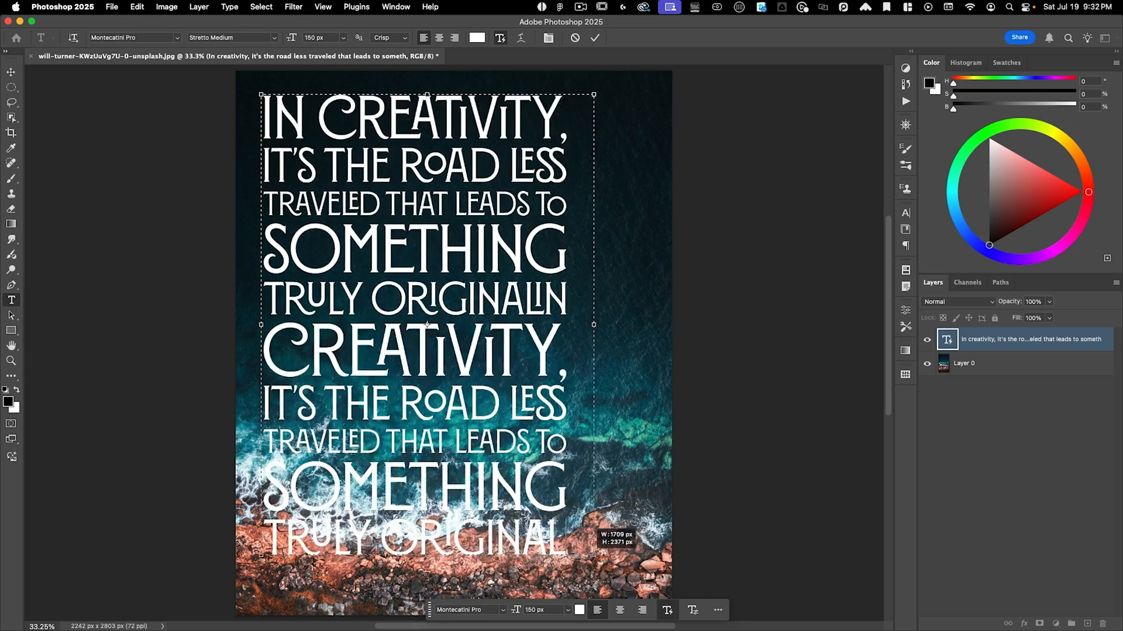
{"action": "left_click_drag", "start_coordinate": [594, 324], "coordinate": [654, 317]}
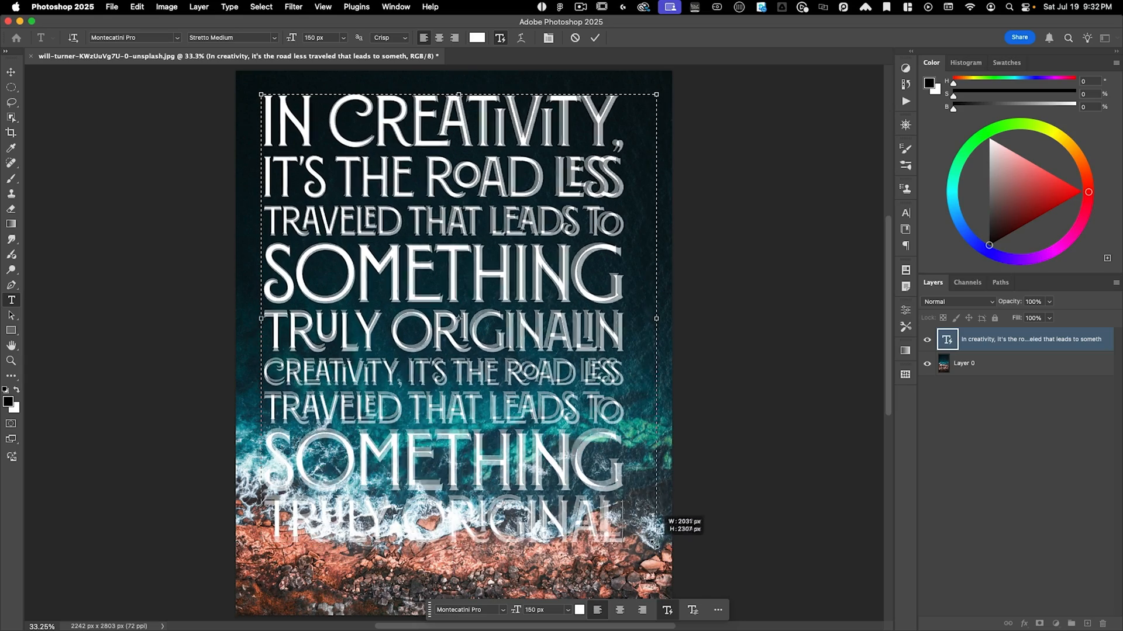
{"action": "left_click_drag", "start_coordinate": [654, 317], "coordinate": [612, 313]}
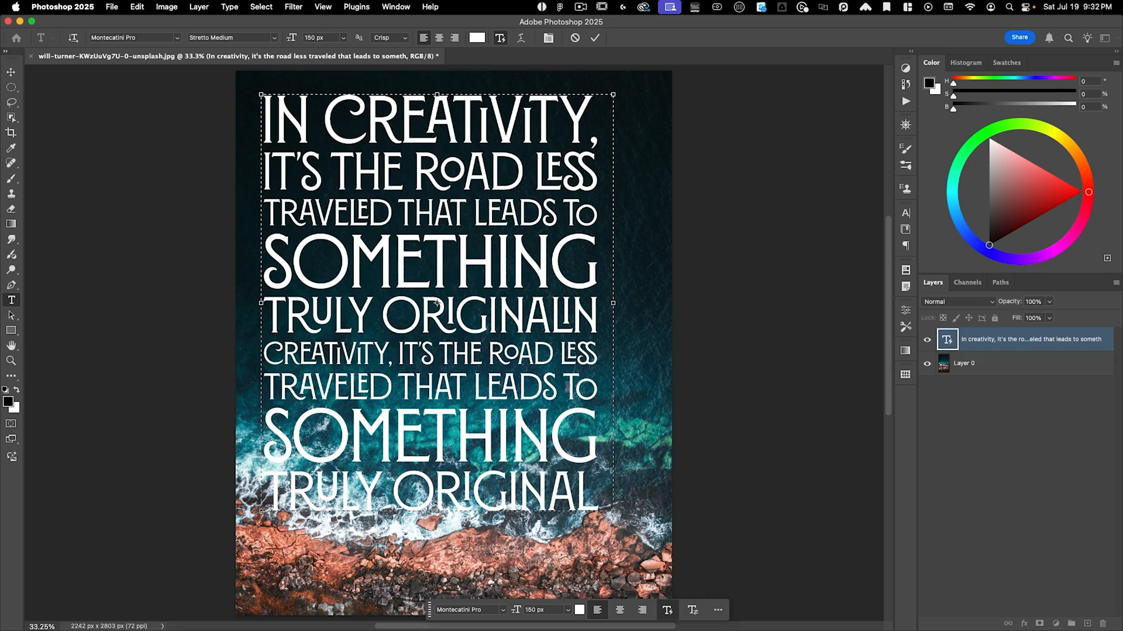
Test reflow further: stretch the box tall, squeeze it to a thin column, make it wide and short, then restore it.
{"action": "left_click_drag", "start_coordinate": [611, 303], "coordinate": [664, 336]}
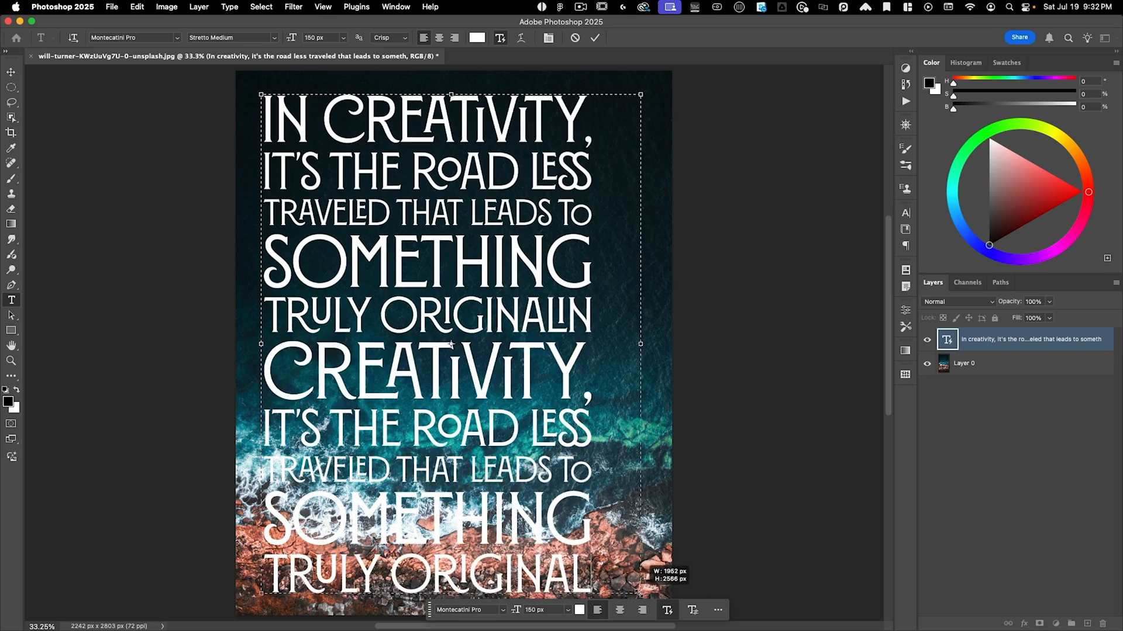
{"action": "left_click_drag", "start_coordinate": [639, 344], "coordinate": [593, 344]}
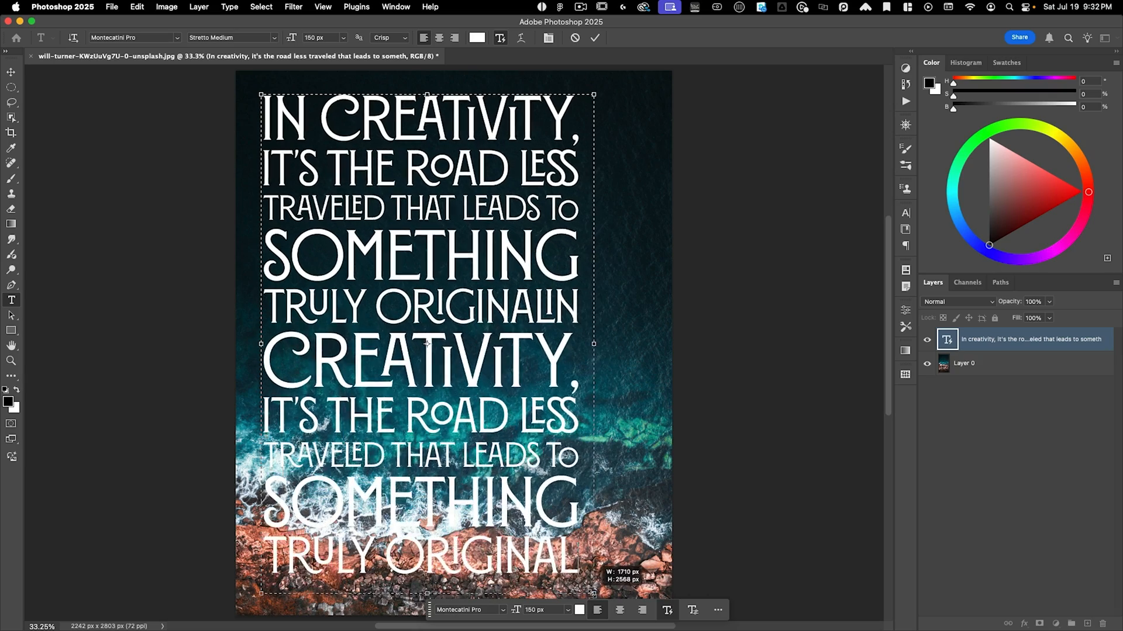
{"action": "left_click_drag", "start_coordinate": [594, 344], "coordinate": [538, 347]}
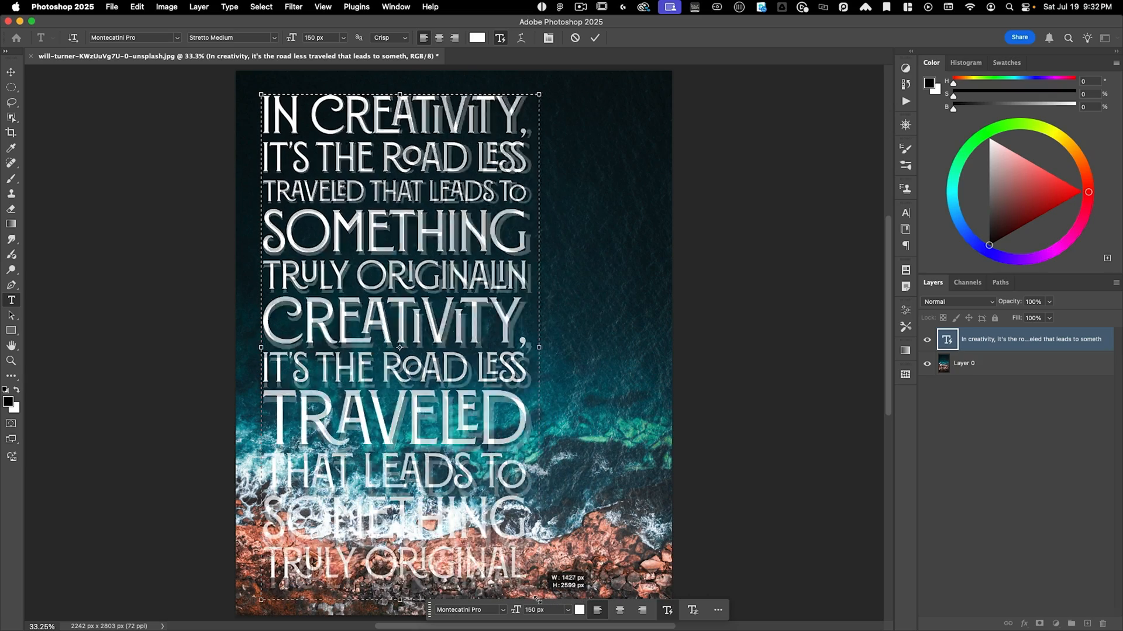
{"action": "left_click_drag", "start_coordinate": [538, 347], "coordinate": [474, 347]}
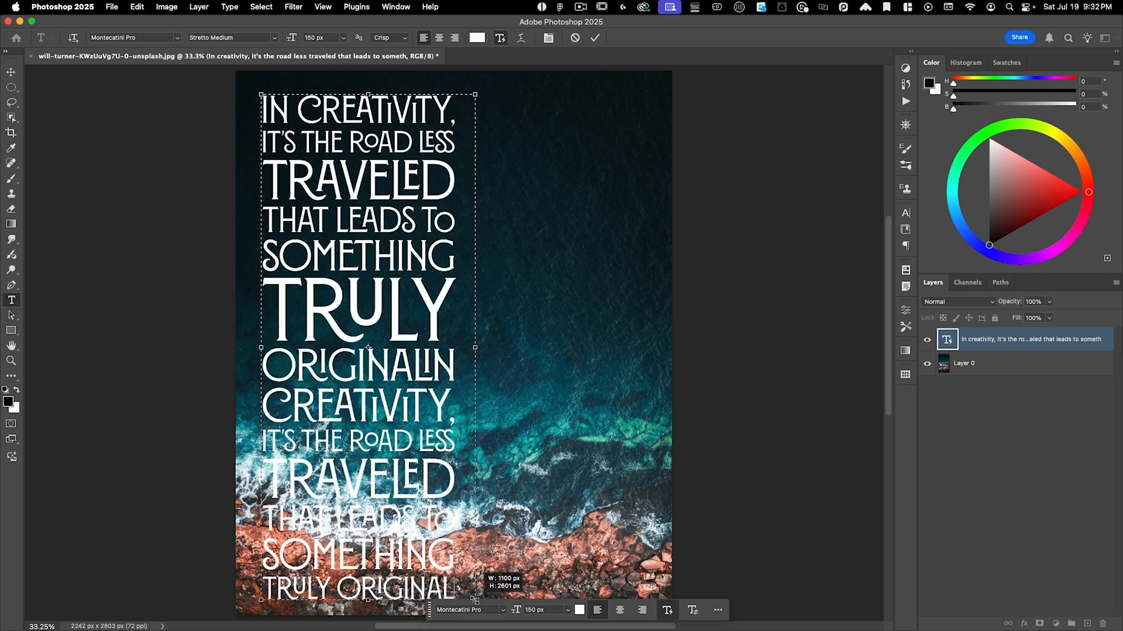
{"action": "left_click_drag", "start_coordinate": [474, 347], "coordinate": [620, 430]}
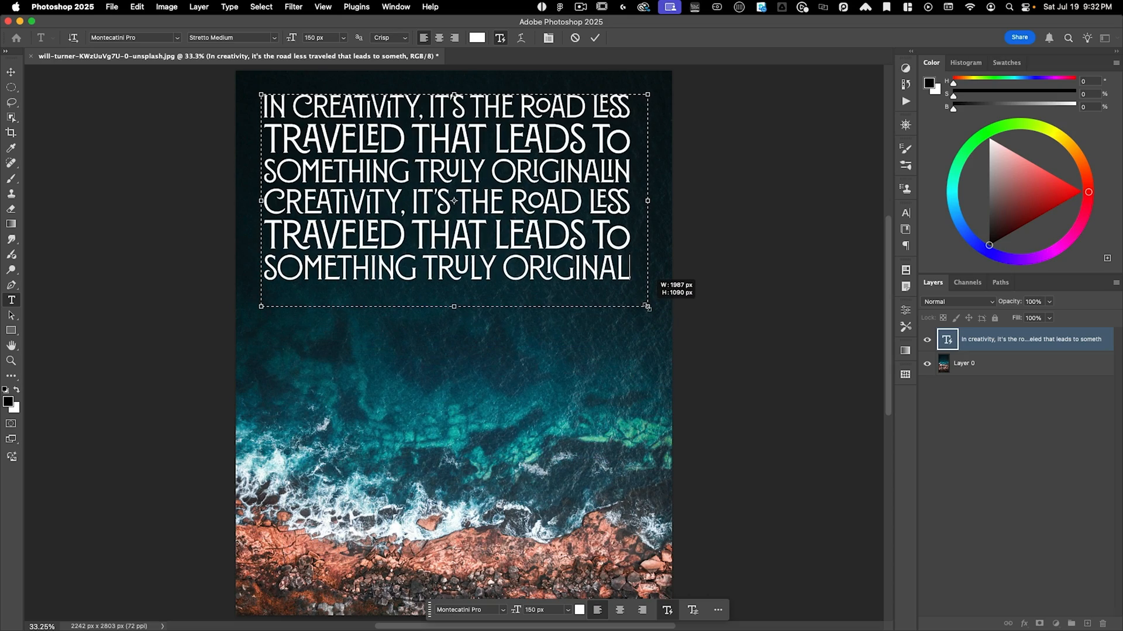
{"action": "left_click_drag", "start_coordinate": [647, 305], "coordinate": [646, 263]}
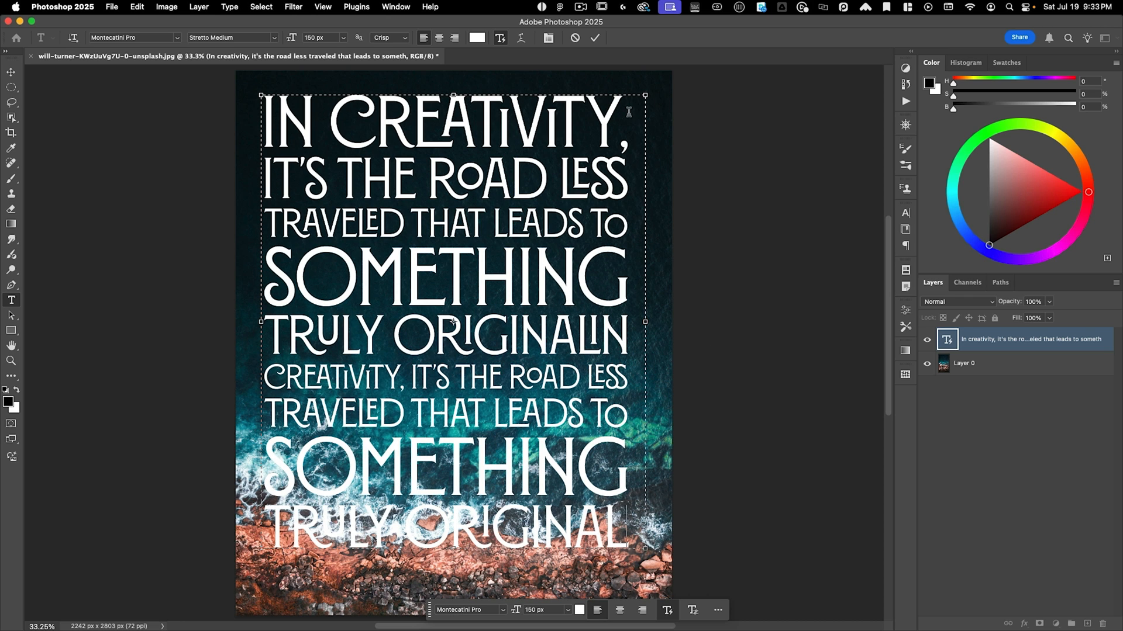
{"action": "mouse_move", "coordinate": [645, 323]}
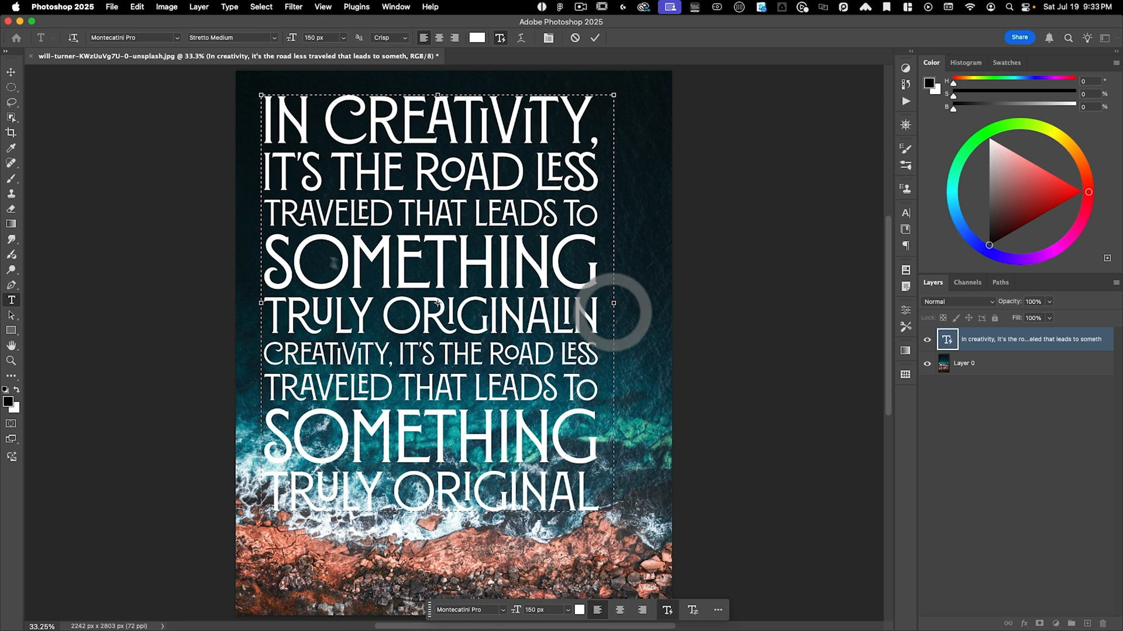
{"action": "mouse_move", "coordinate": [370, 163]}
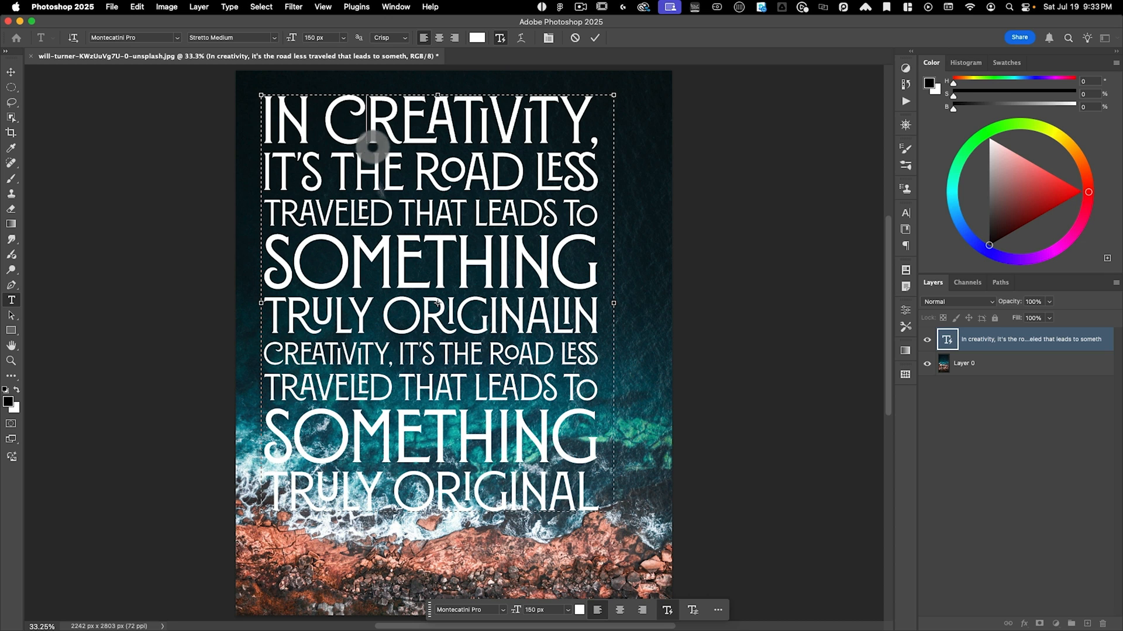
Undo the duplicate quote and Cmd-drag corner handles to scale box and type together to about 146 px, centred.
{"action": "key", "text": "cmd+v"}
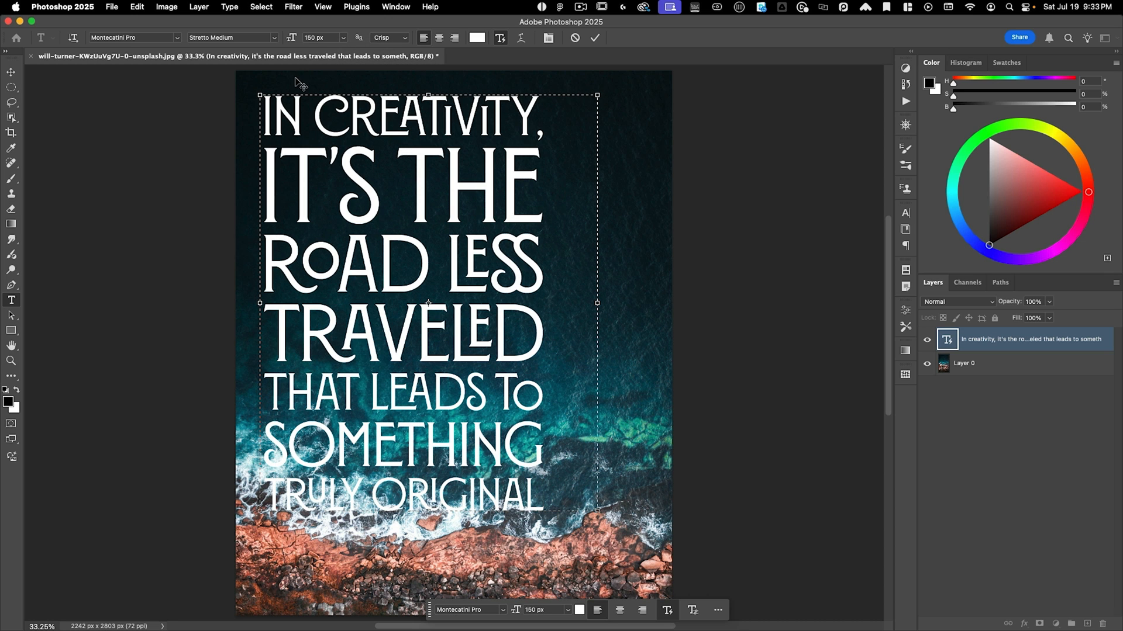
{"action": "mouse_move", "coordinate": [4, 66]}
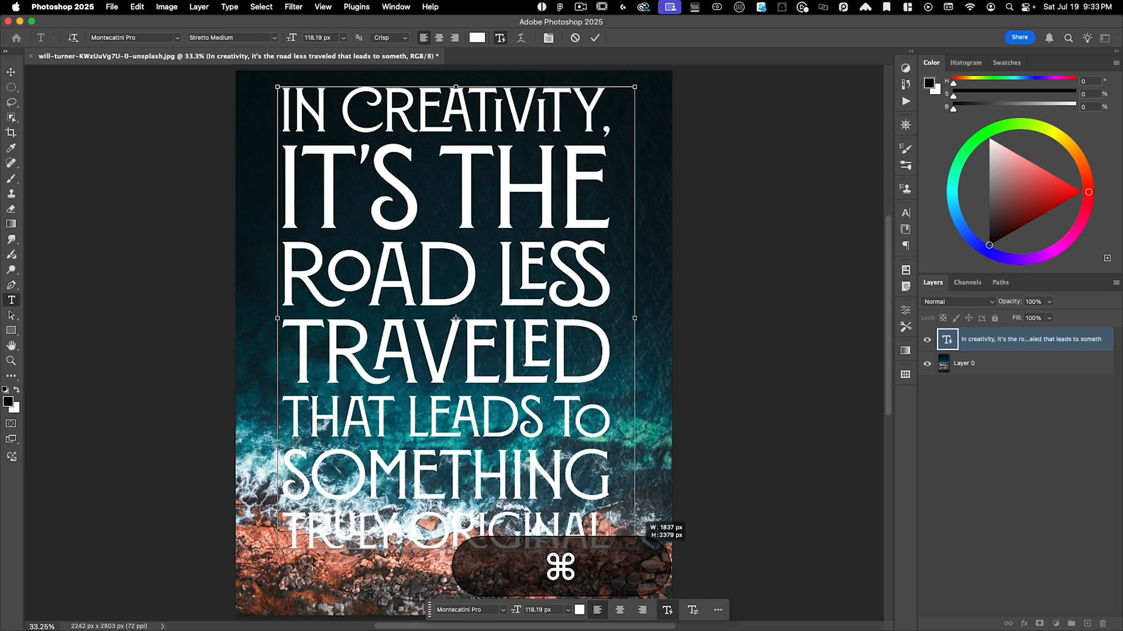
{"action": "left_click_drag", "start_coordinate": [633, 318], "coordinate": [584, 319]}
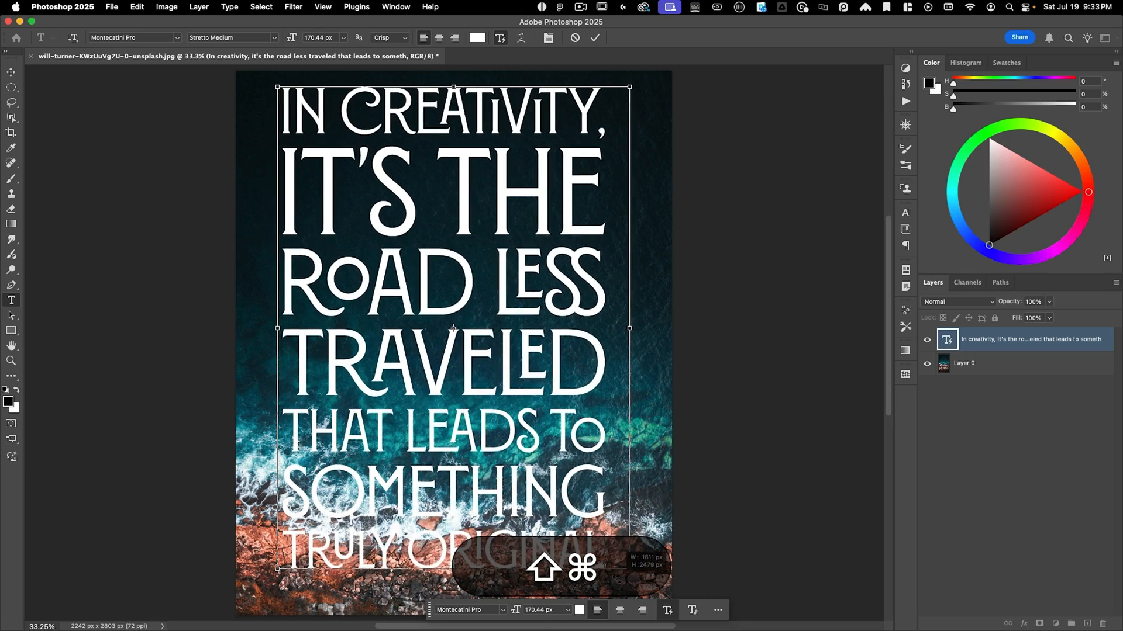
{"action": "left_click_drag", "start_coordinate": [629, 328], "coordinate": [603, 331]}
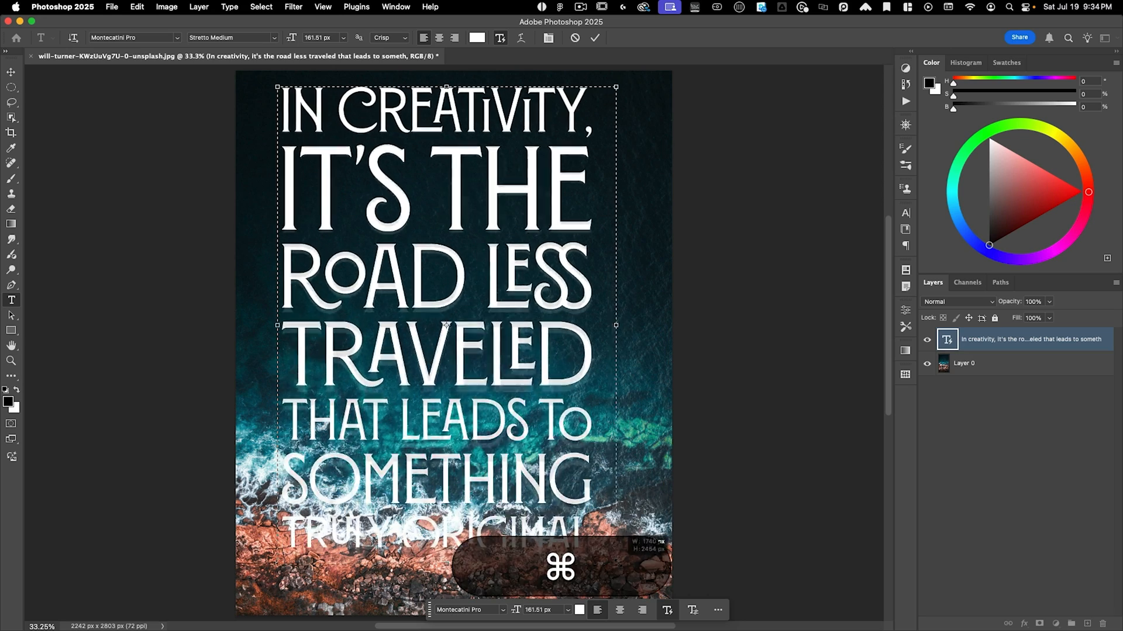
{"action": "left_click_drag", "start_coordinate": [616, 326], "coordinate": [606, 313]}
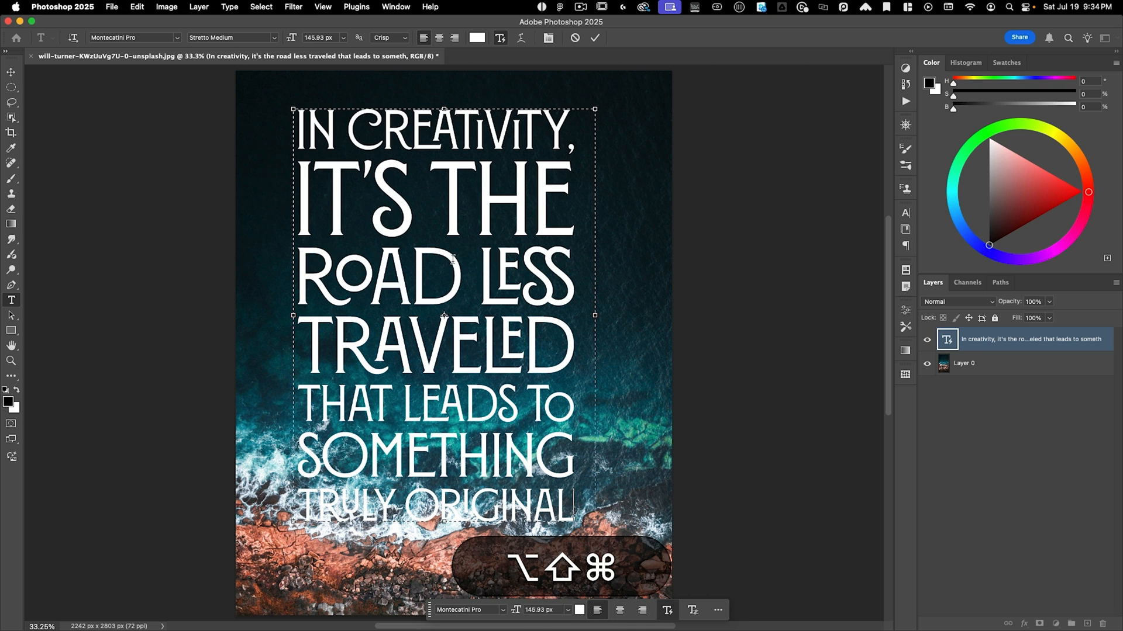
Commit the text and Free Transform the quote layer up to about 159 px spanning the poster width.
{"action": "left_click", "coordinate": [594, 37]}
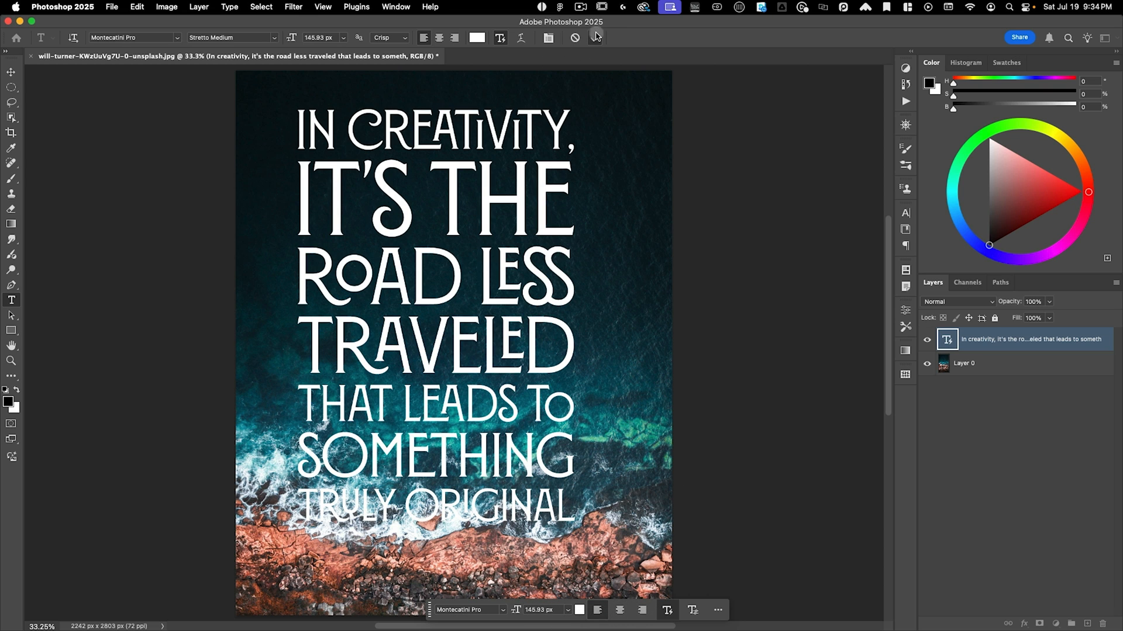
{"action": "key", "text": "cmd+t"}
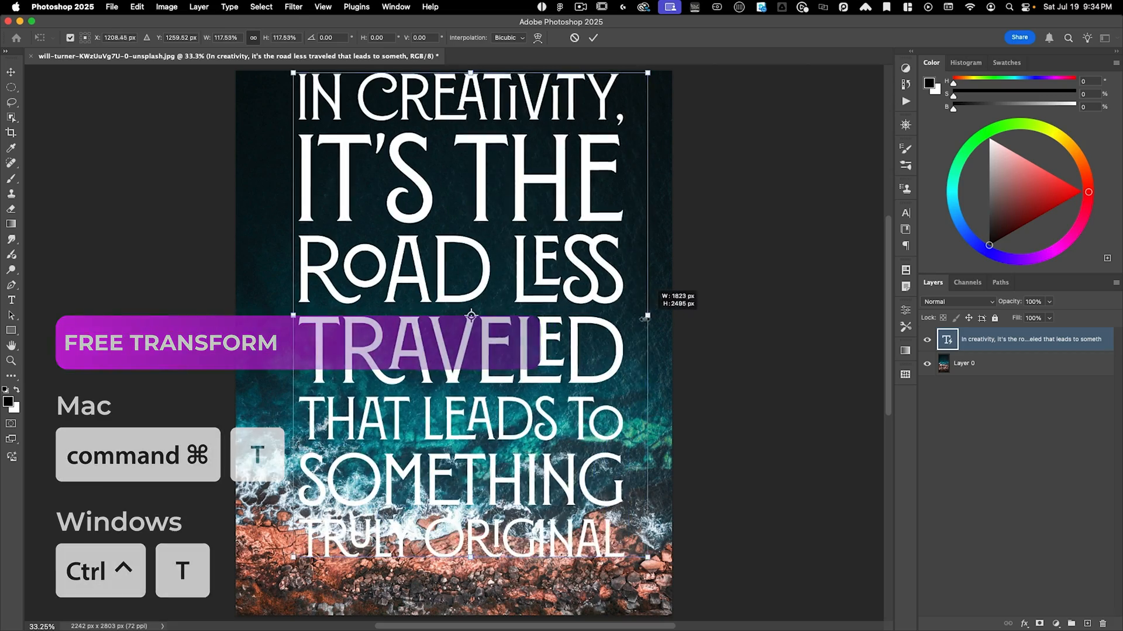
{"action": "left_click_drag", "start_coordinate": [647, 316], "coordinate": [585, 316]}
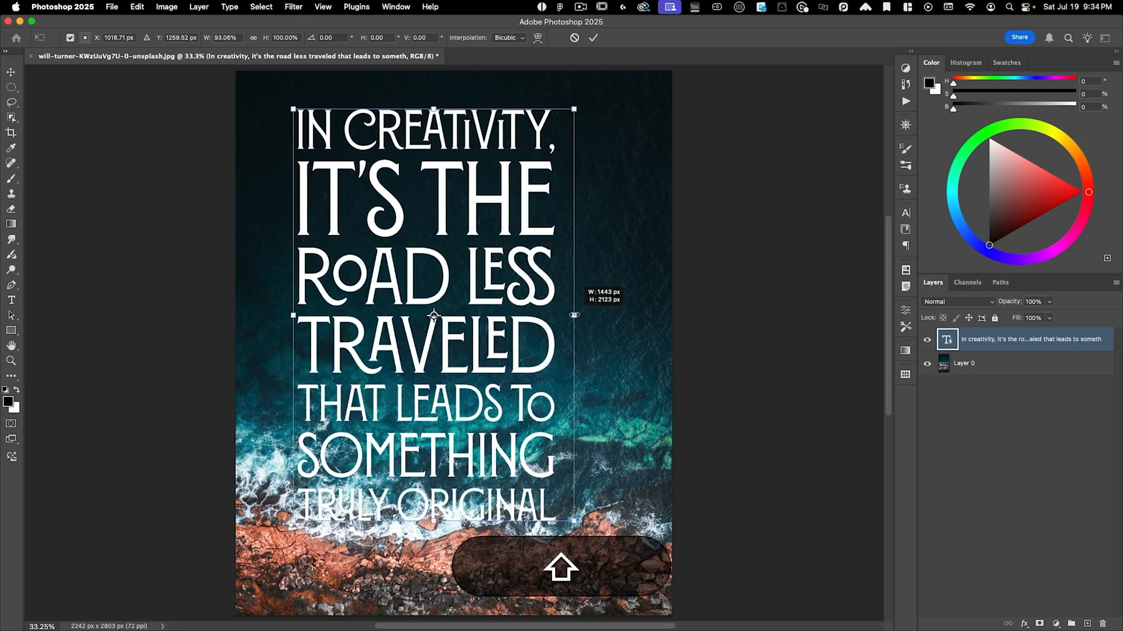
{"action": "left_click_drag", "start_coordinate": [573, 314], "coordinate": [592, 314]}
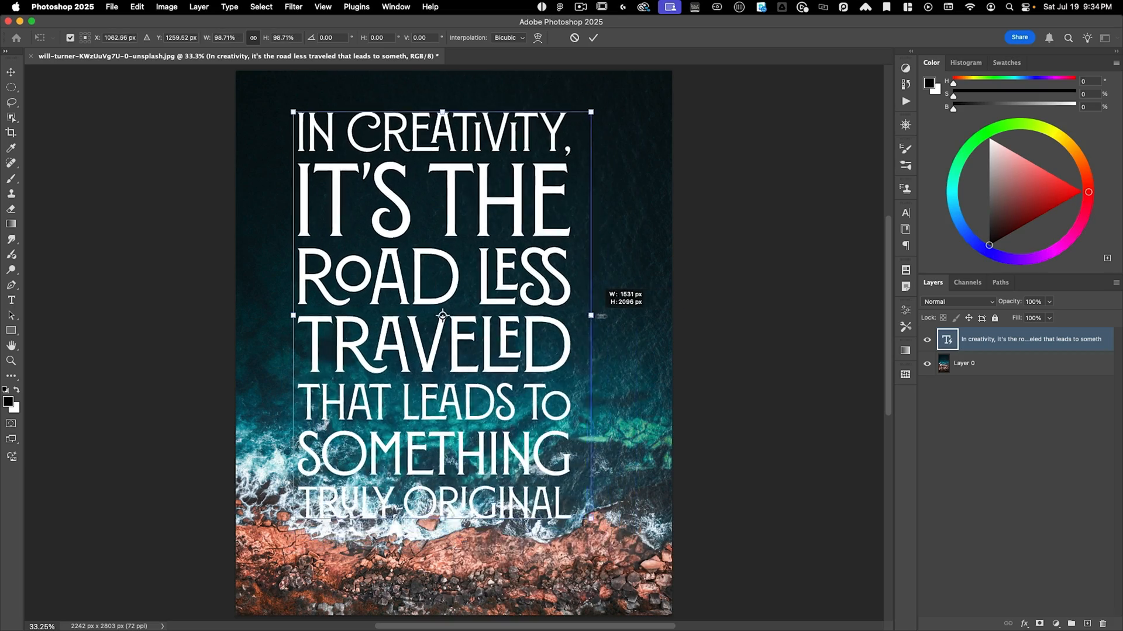
{"action": "left_click_drag", "start_coordinate": [592, 316], "coordinate": [581, 316]}
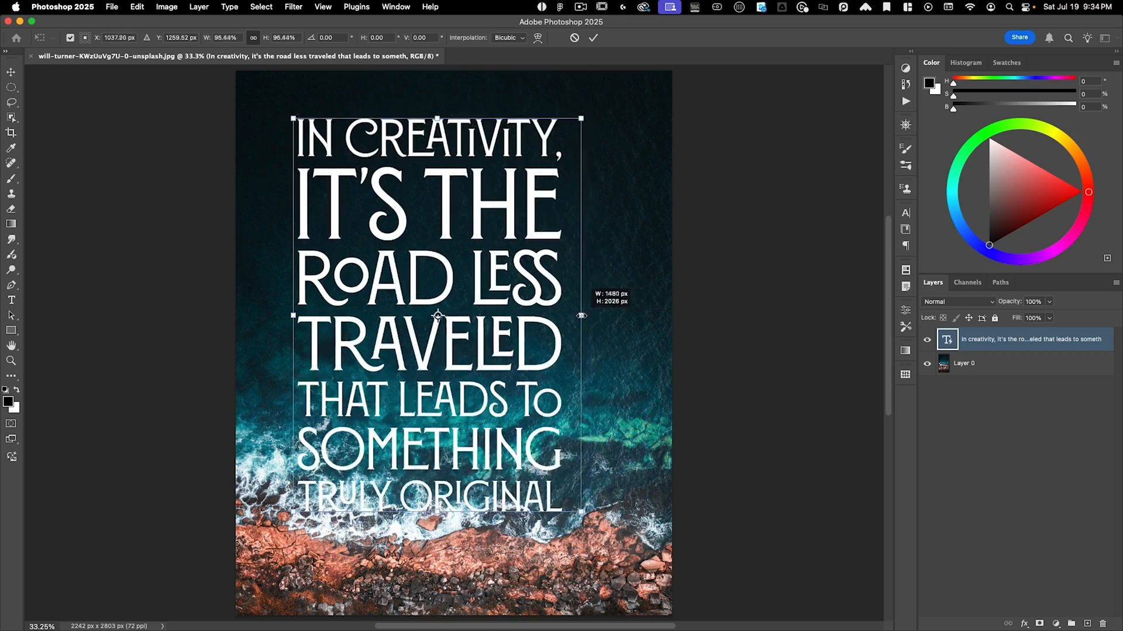
{"action": "left_click_drag", "start_coordinate": [581, 316], "coordinate": [614, 315]}
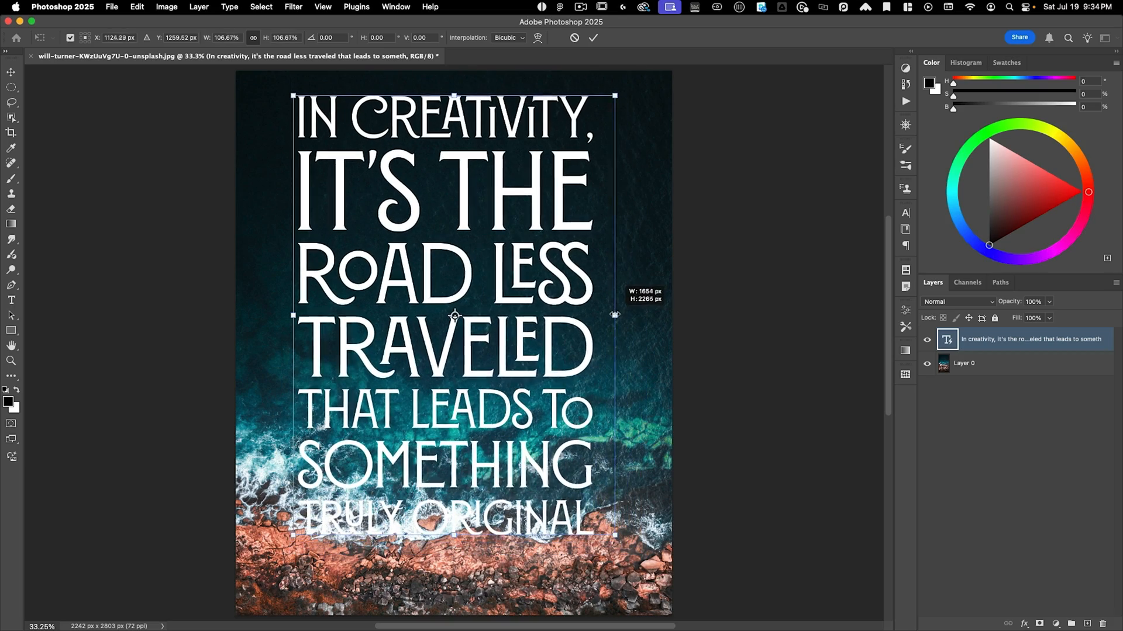
{"action": "left_click_drag", "start_coordinate": [614, 315], "coordinate": [621, 314]}
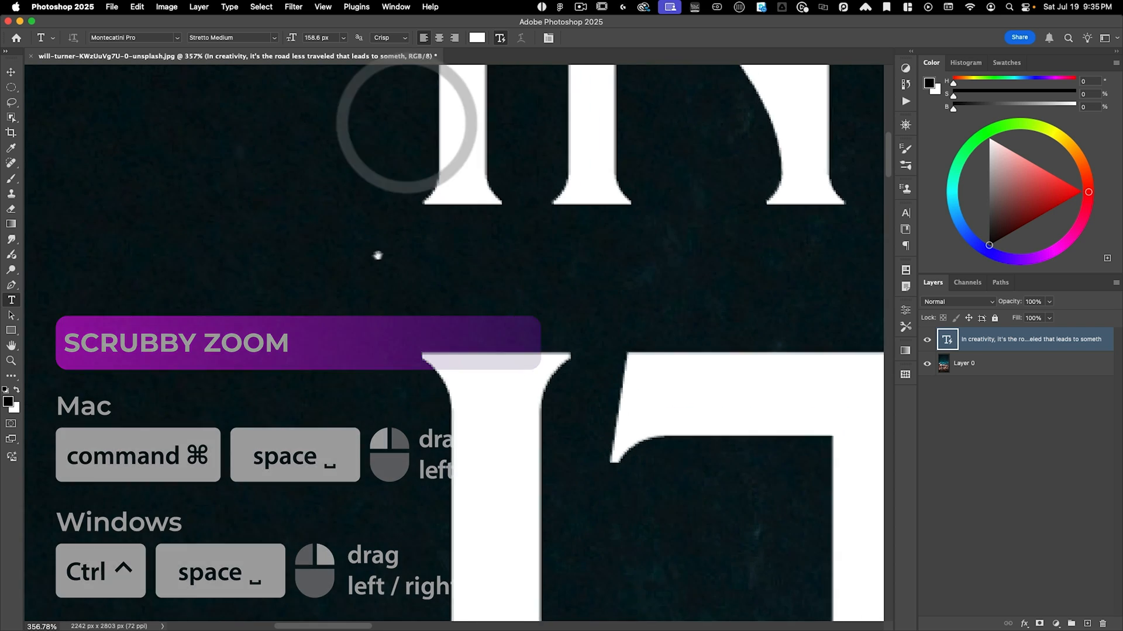
Show rulers, place a vertical guide at the right edge of the lettering, then fit the poster on screen.
{"action": "key", "text": "cmd+r"}
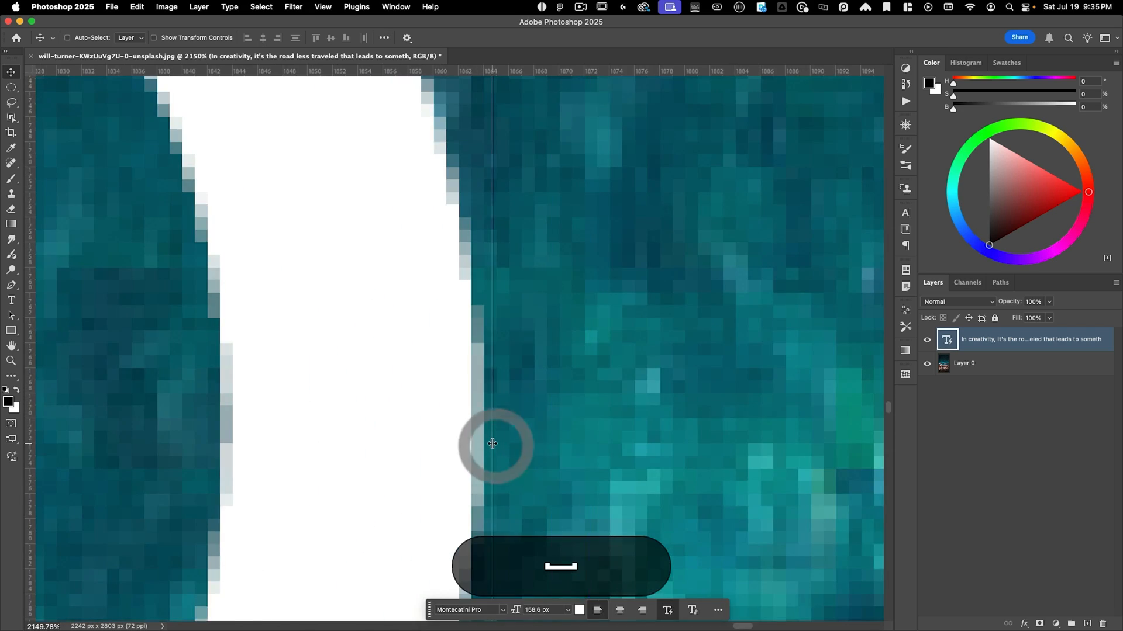
{"action": "left_click_drag", "start_coordinate": [493, 444], "coordinate": [483, 445]}
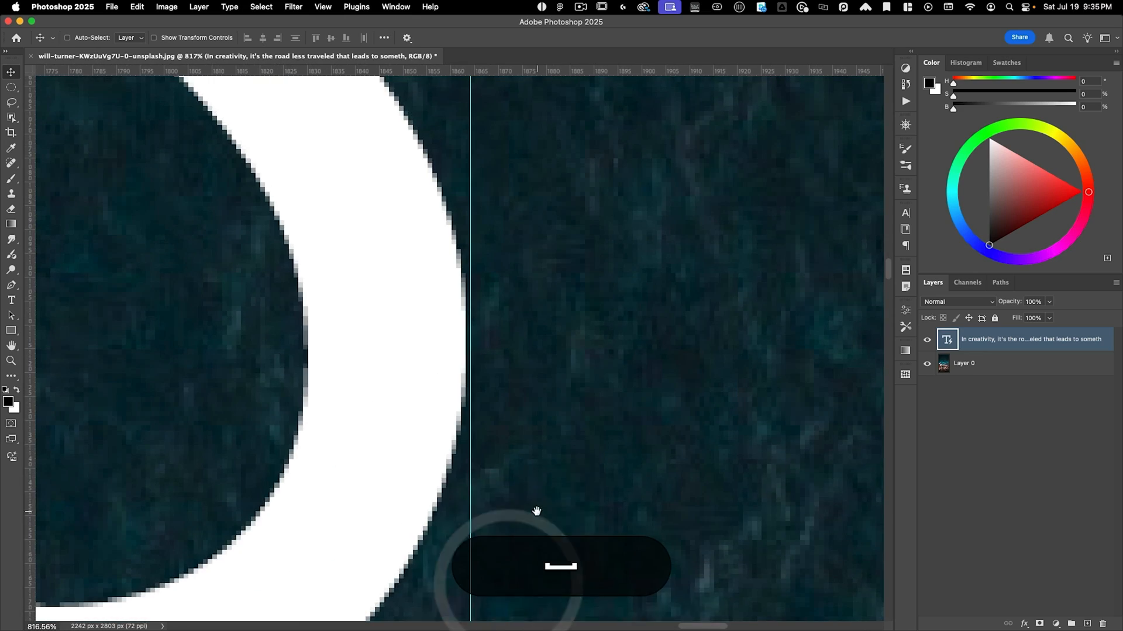
{"action": "key", "text": "cmd+0"}
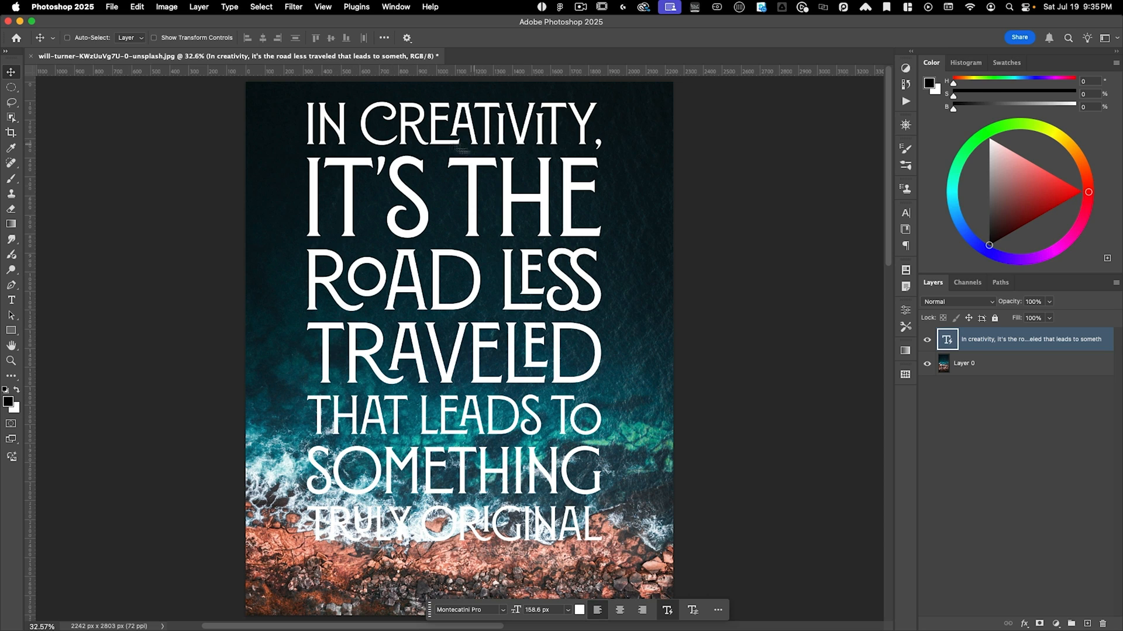
{"action": "mouse_move", "coordinate": [375, 177]}
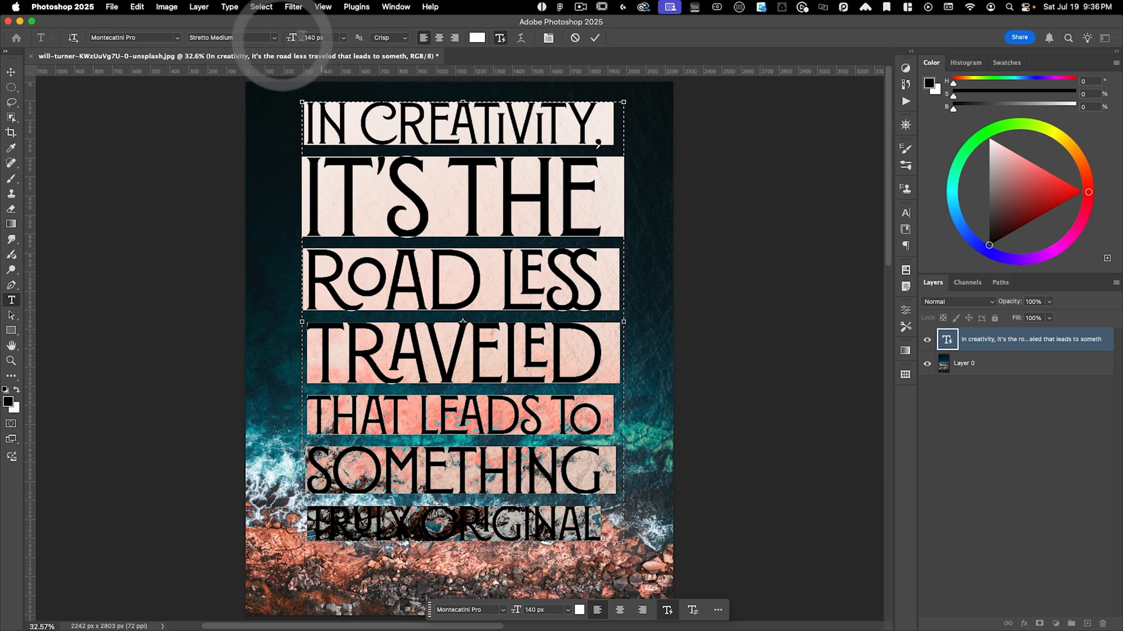
Give the entire selected quote a font size of 159 px and commit it.
{"action": "left_click", "coordinate": [318, 38]}
{"action": "type", "text": "159"}
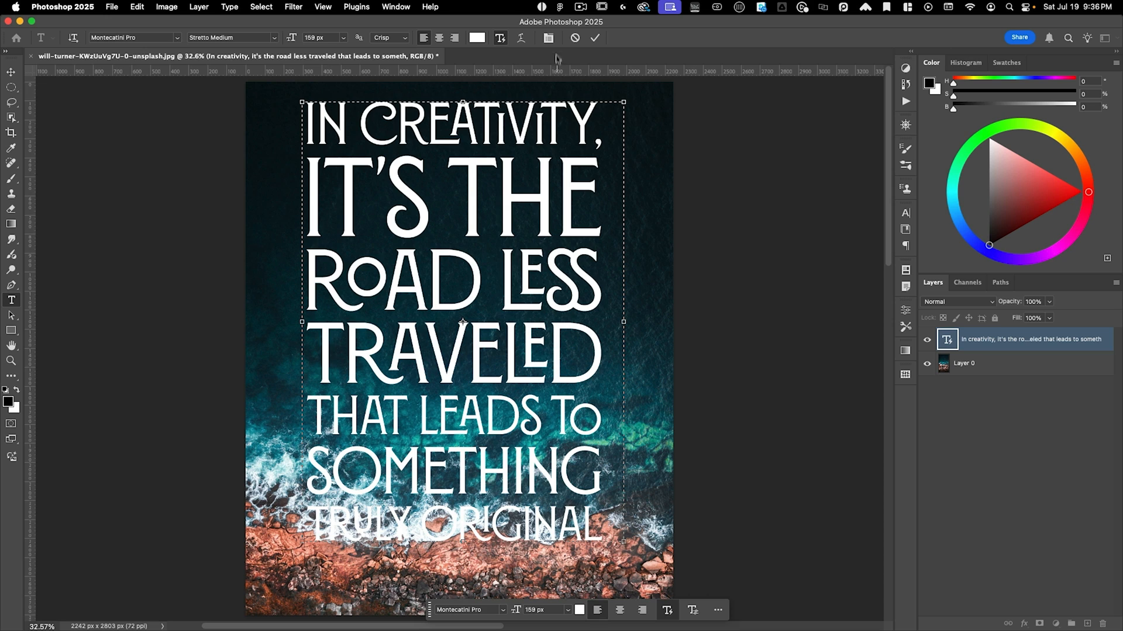
{"action": "left_click", "coordinate": [905, 213]}
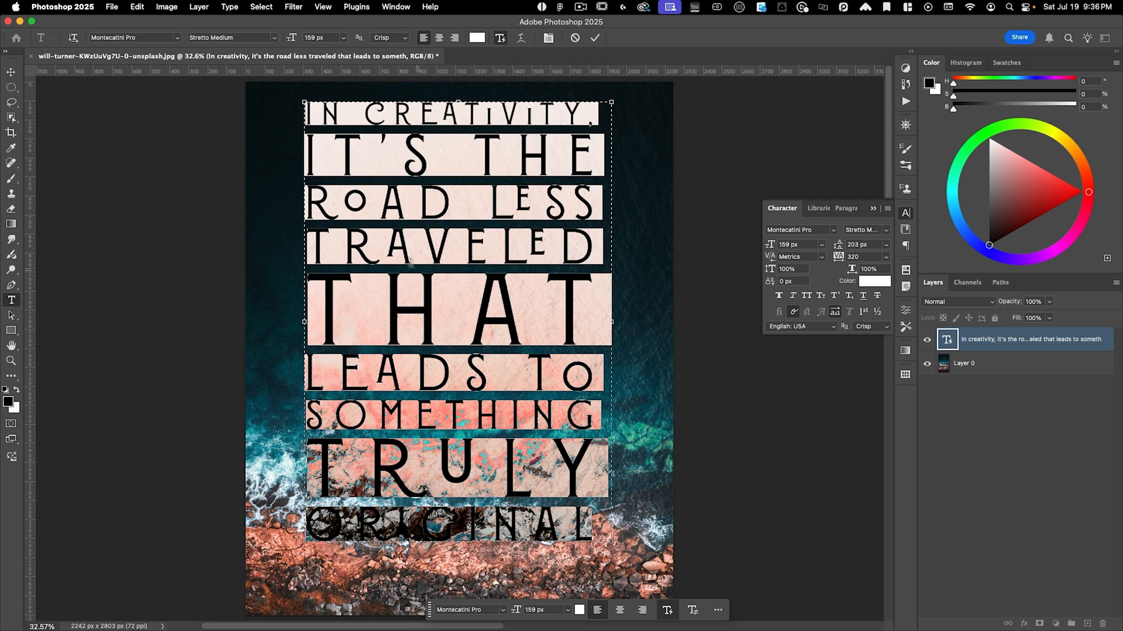
{"action": "mouse_move", "coordinate": [629, 328]}
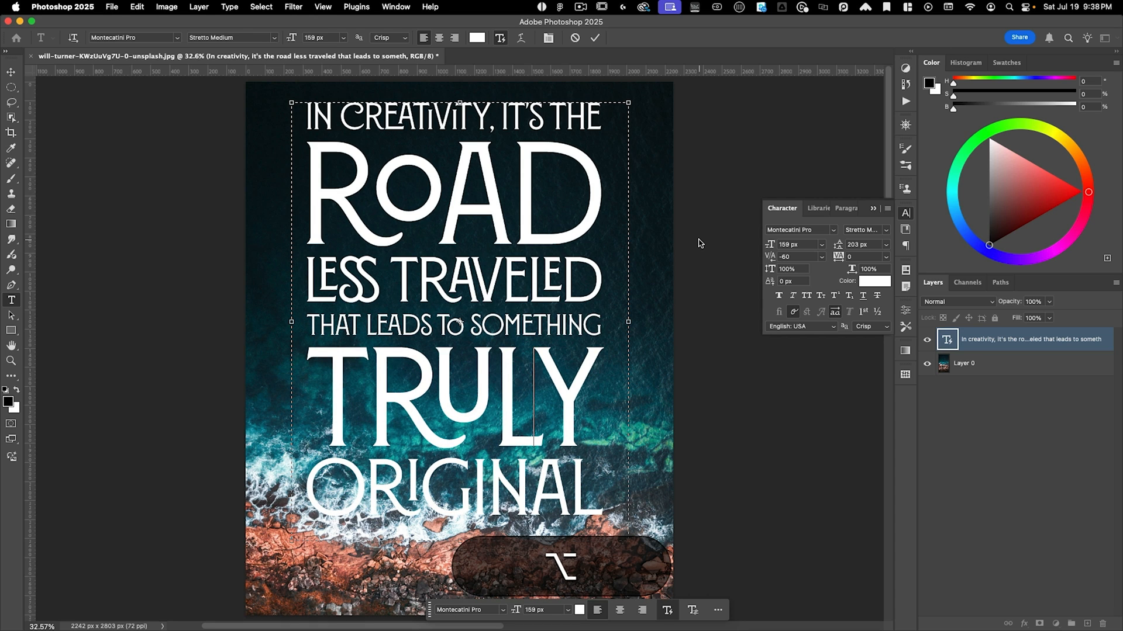
{"action": "mouse_move", "coordinate": [699, 245]}
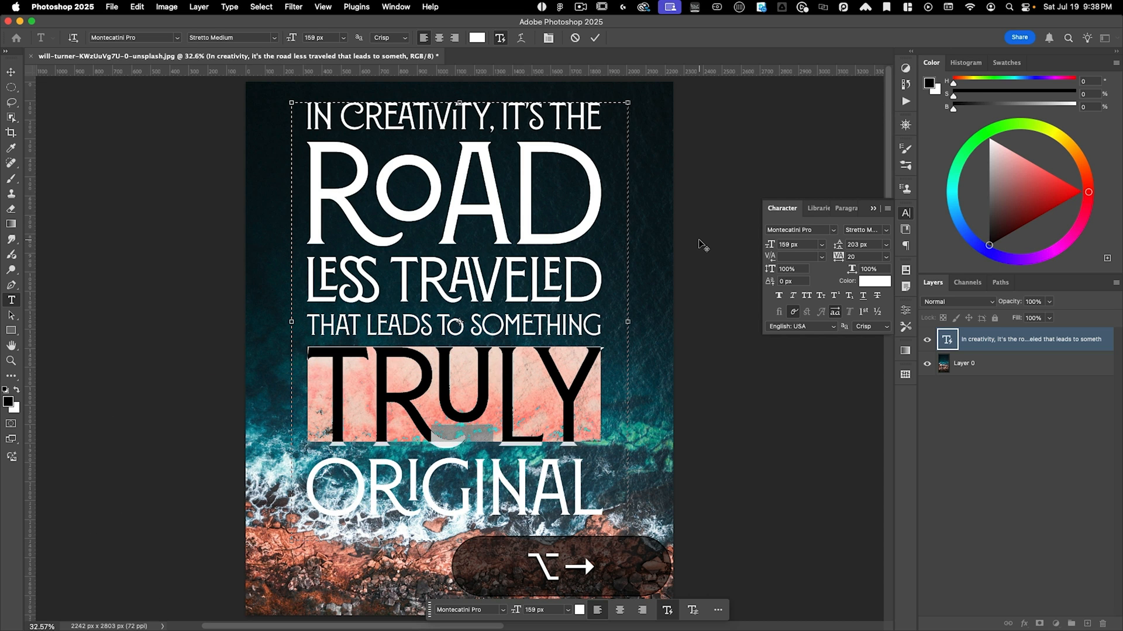
Enter a tracking value of 0 for the line, then show the committed type layer's properties.
{"action": "type", "text": "0"}
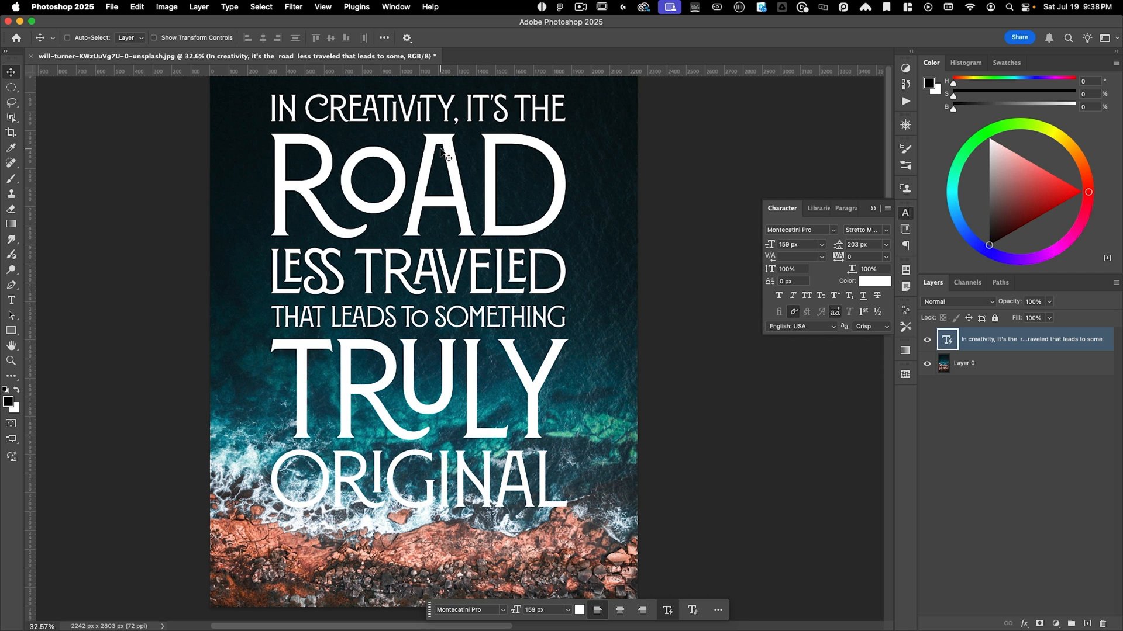
{"action": "mouse_move", "coordinate": [383, 384]}
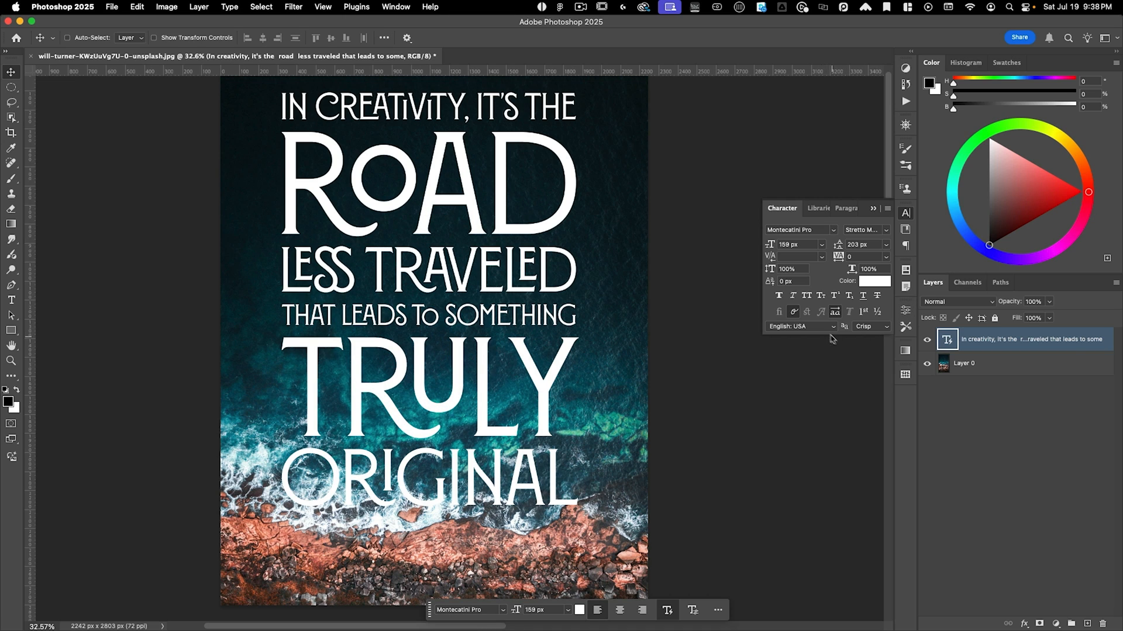
{"action": "mouse_move", "coordinate": [830, 268]}
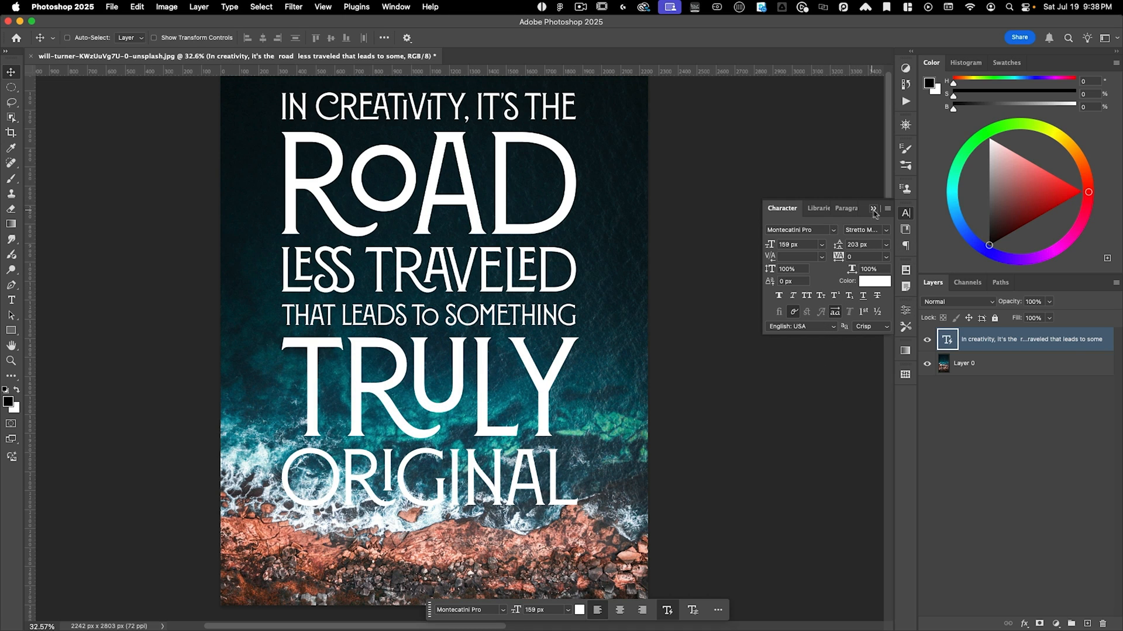
{"action": "left_click", "coordinate": [905, 311]}
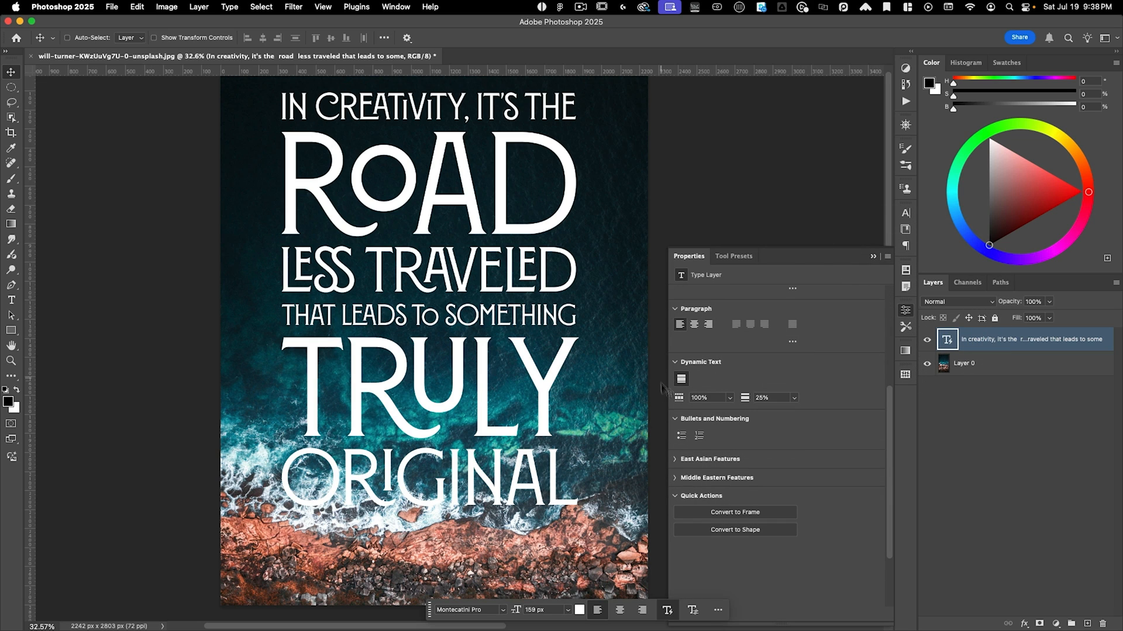
{"action": "mouse_move", "coordinate": [686, 393]}
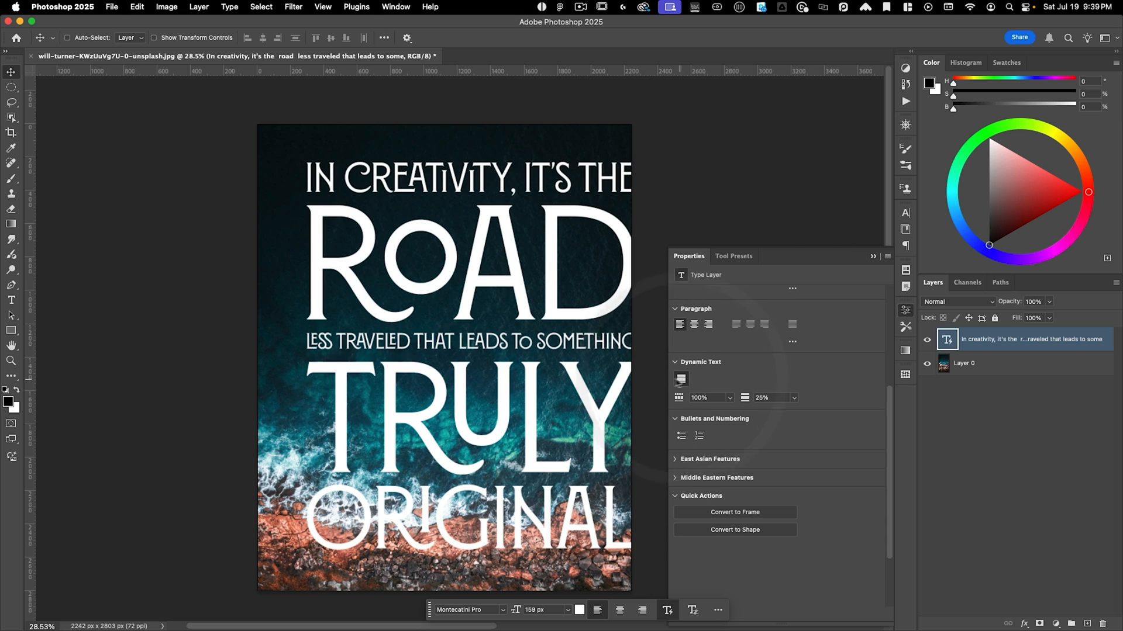
Resize the dynamic text box so the quote reflows into five width-filling lines and commit.
{"action": "left_click", "coordinate": [681, 380]}
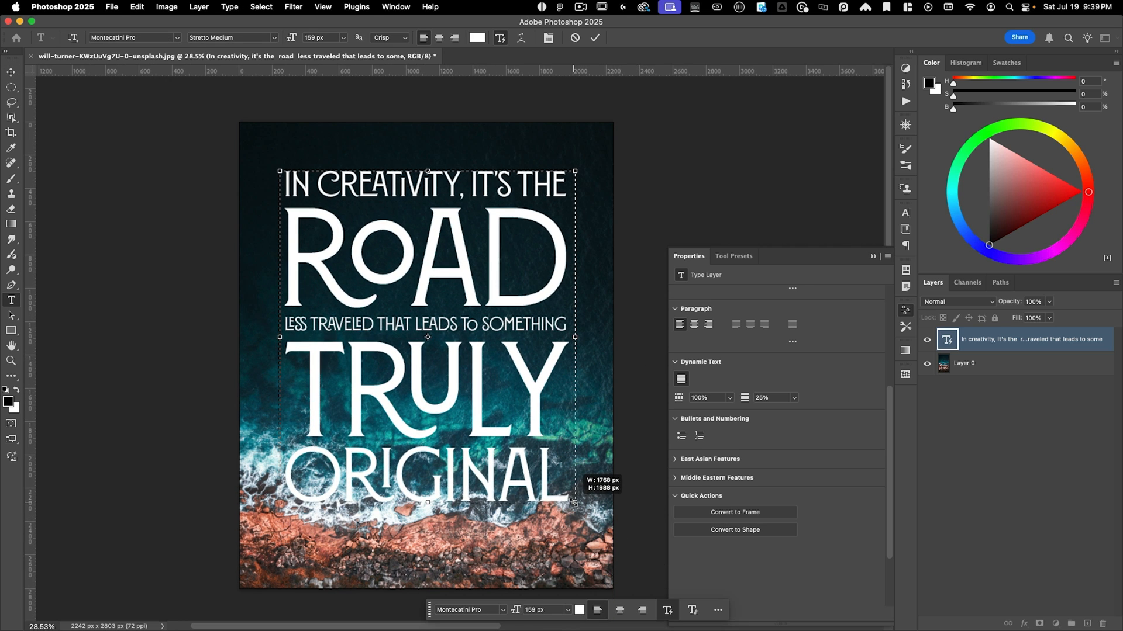
{"action": "left_click", "coordinate": [595, 38]}
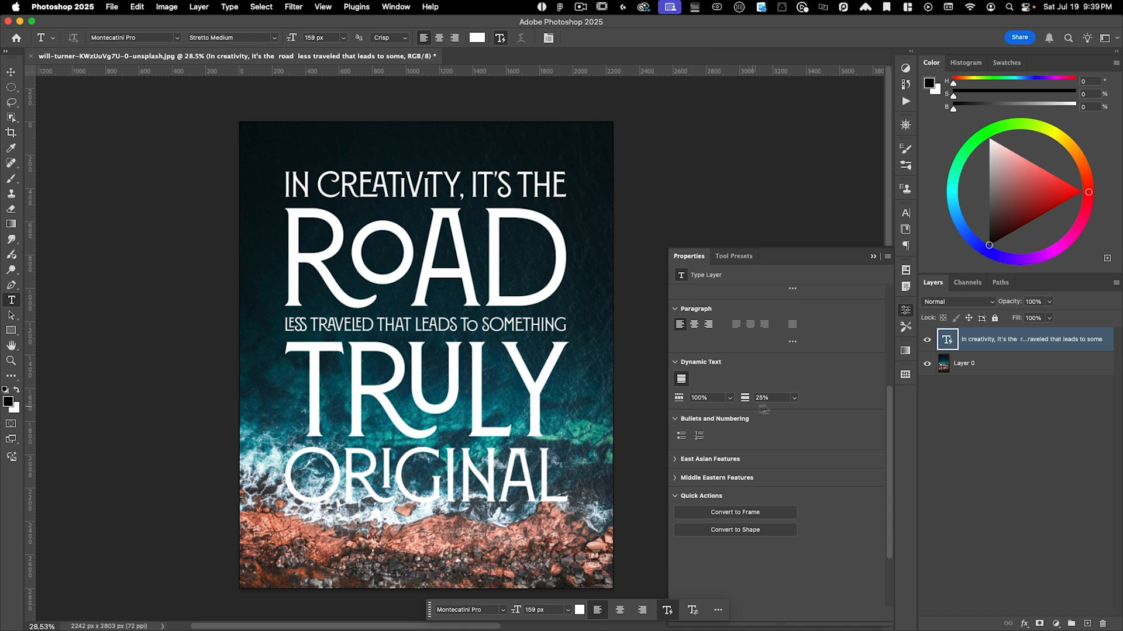
{"action": "mouse_move", "coordinate": [755, 398]}
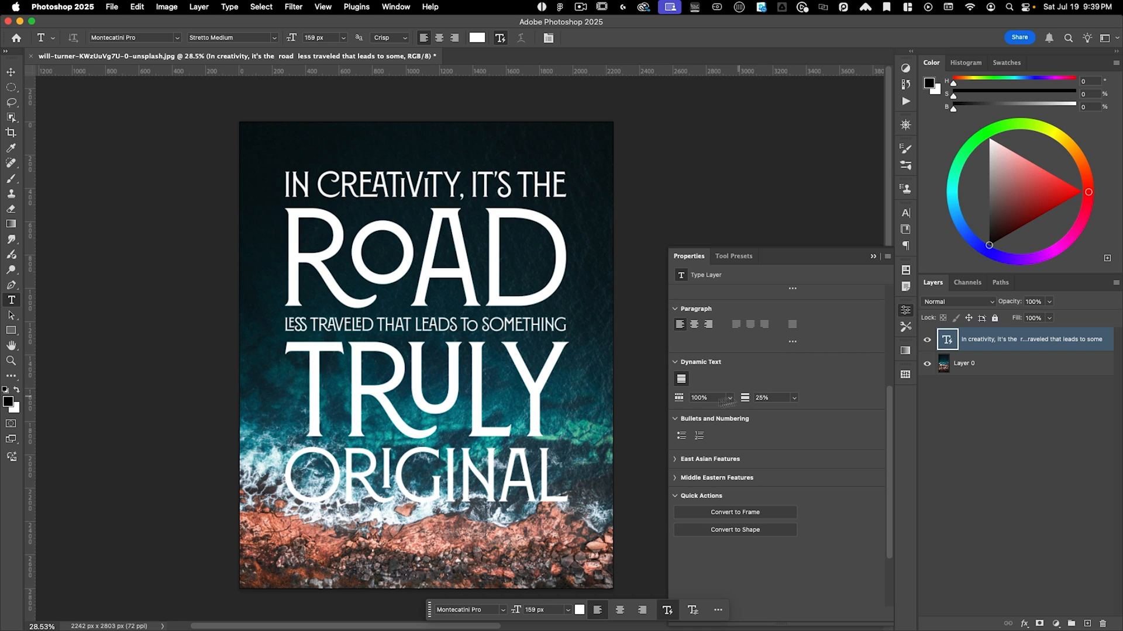
{"action": "mouse_move", "coordinate": [713, 407]}
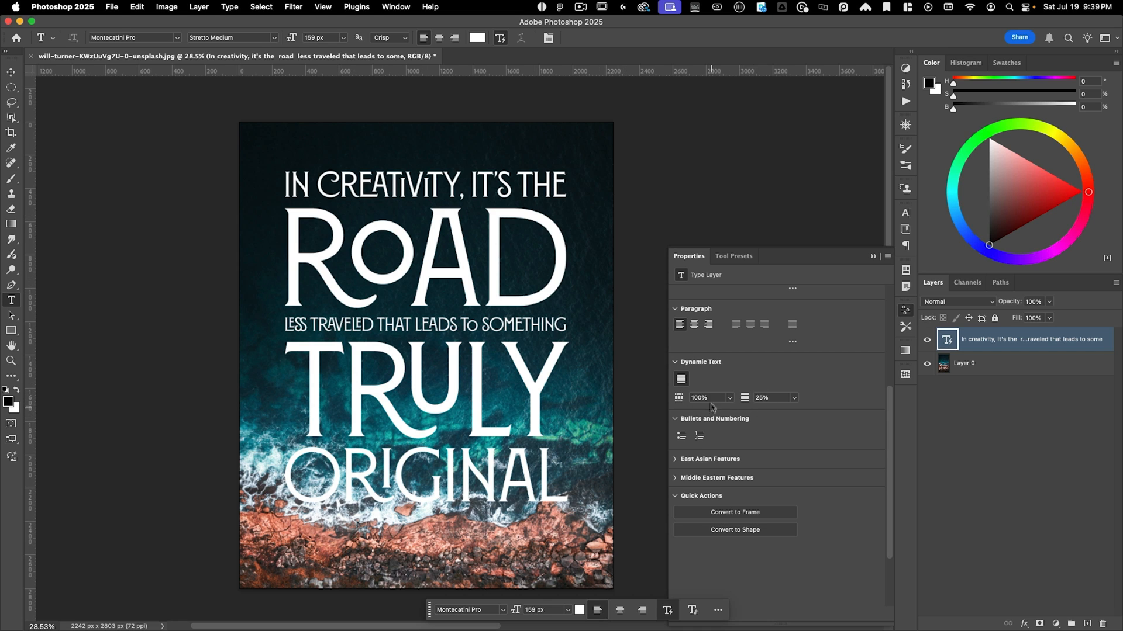
{"action": "left_click", "coordinate": [708, 398]}
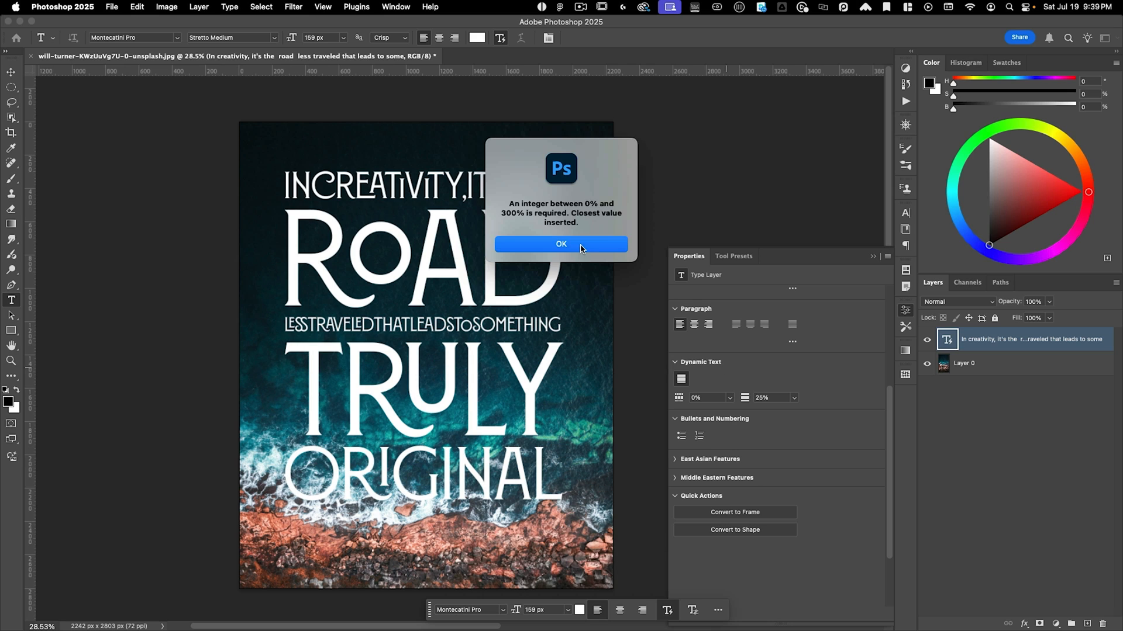
{"action": "left_click", "coordinate": [561, 244]}
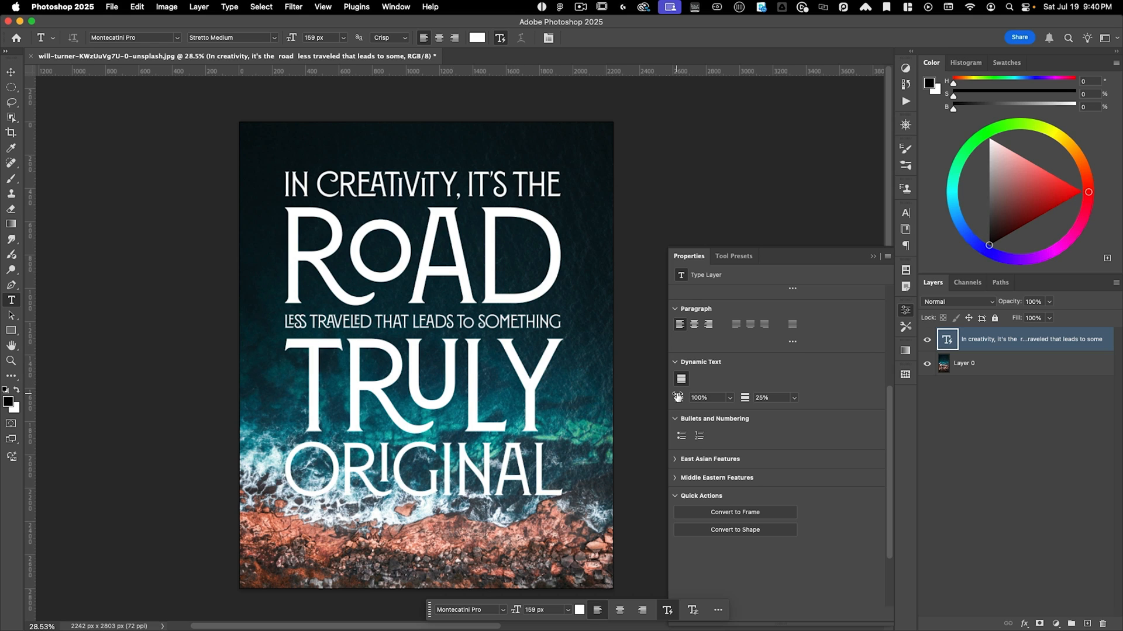
Change the Dynamic Text line spacing to 0% and then to 50%.
{"action": "left_click", "coordinate": [770, 398]}
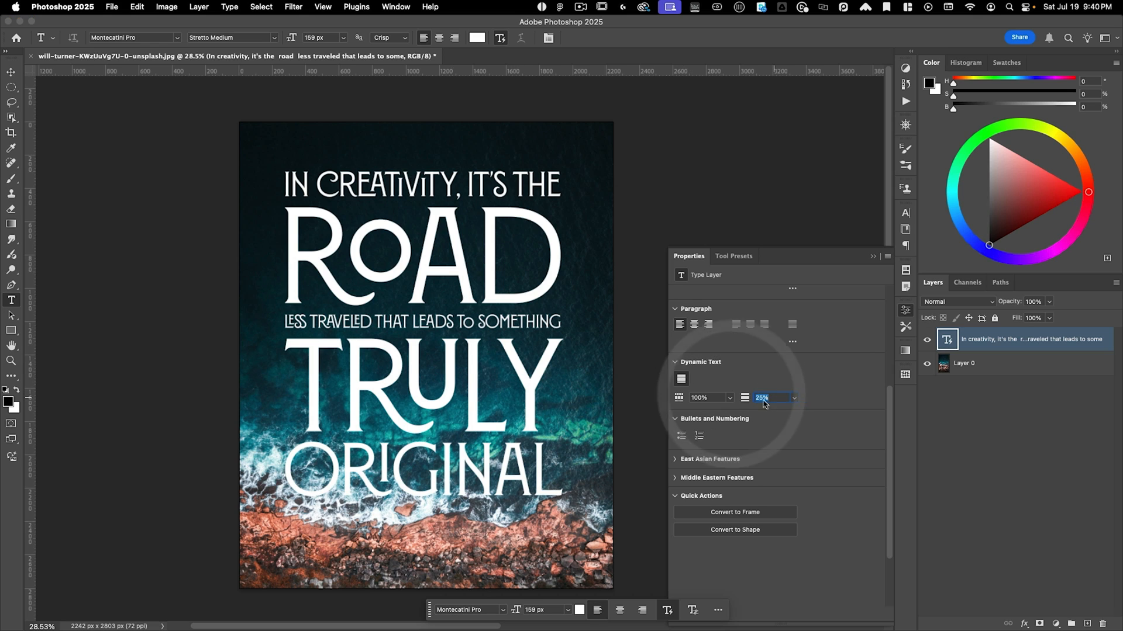
{"action": "mouse_move", "coordinate": [820, 395]}
{"action": "type", "text": "0"}
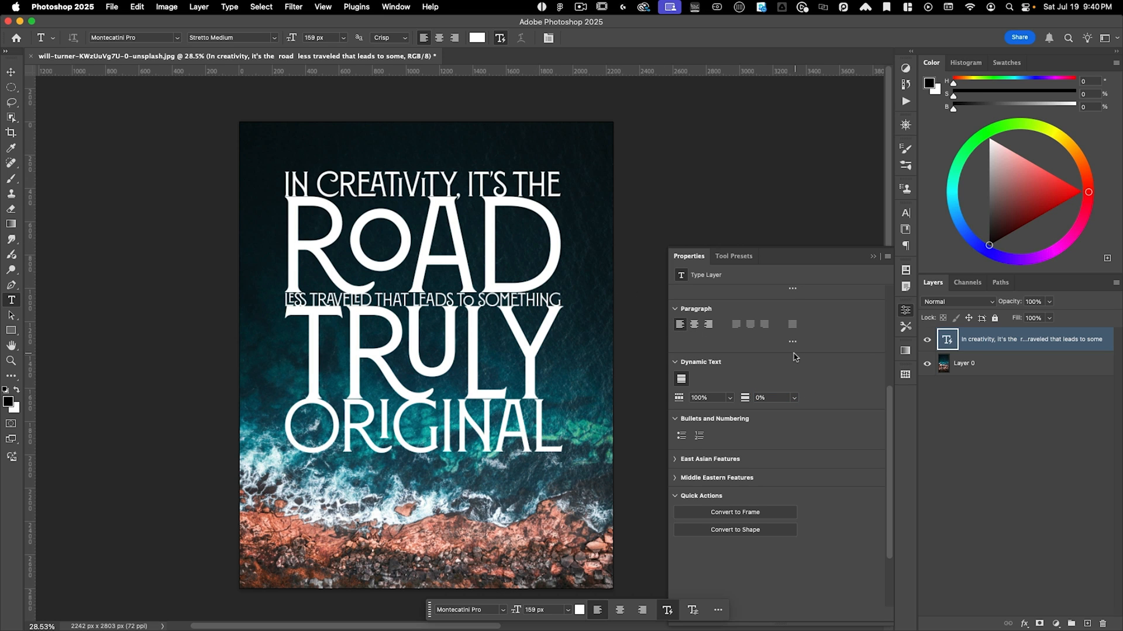
{"action": "left_click", "coordinate": [769, 397]}
{"action": "type", "text": "50"}
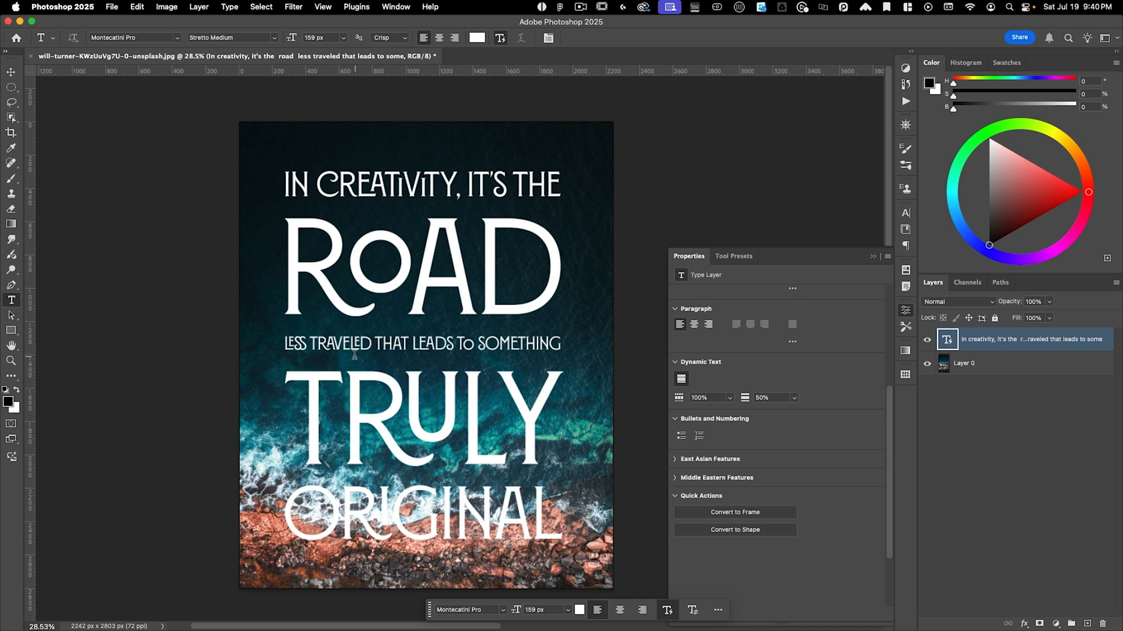
Break LESS TRAVELED onto its own line and reset its tracking so it enlarges.
{"action": "double_click", "coordinate": [326, 356]}
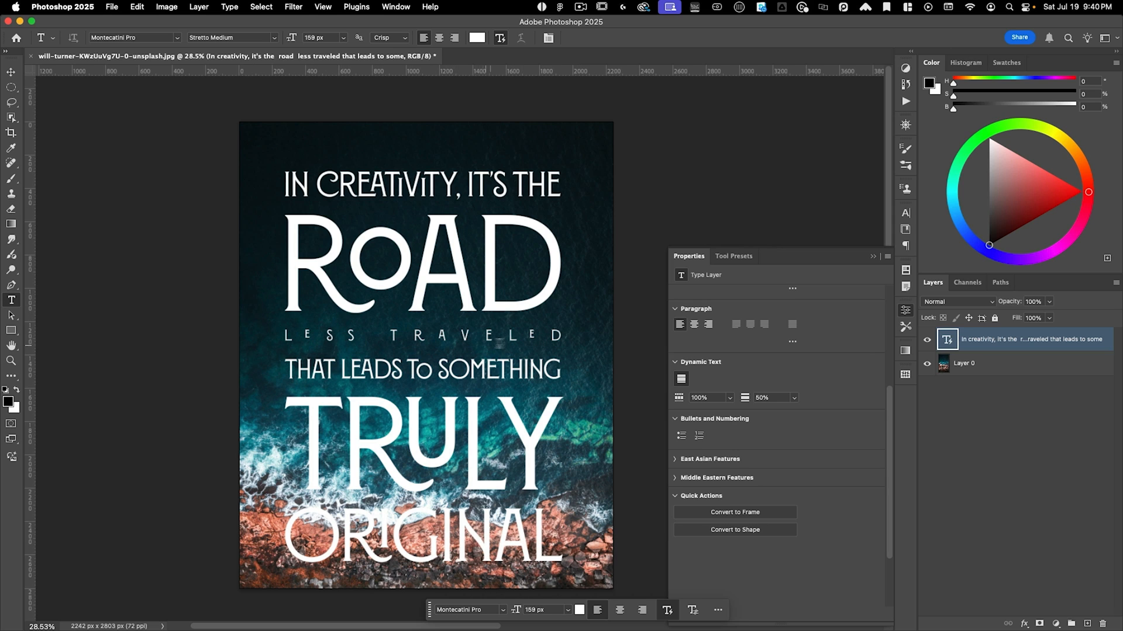
{"action": "left_click", "coordinate": [410, 345]}
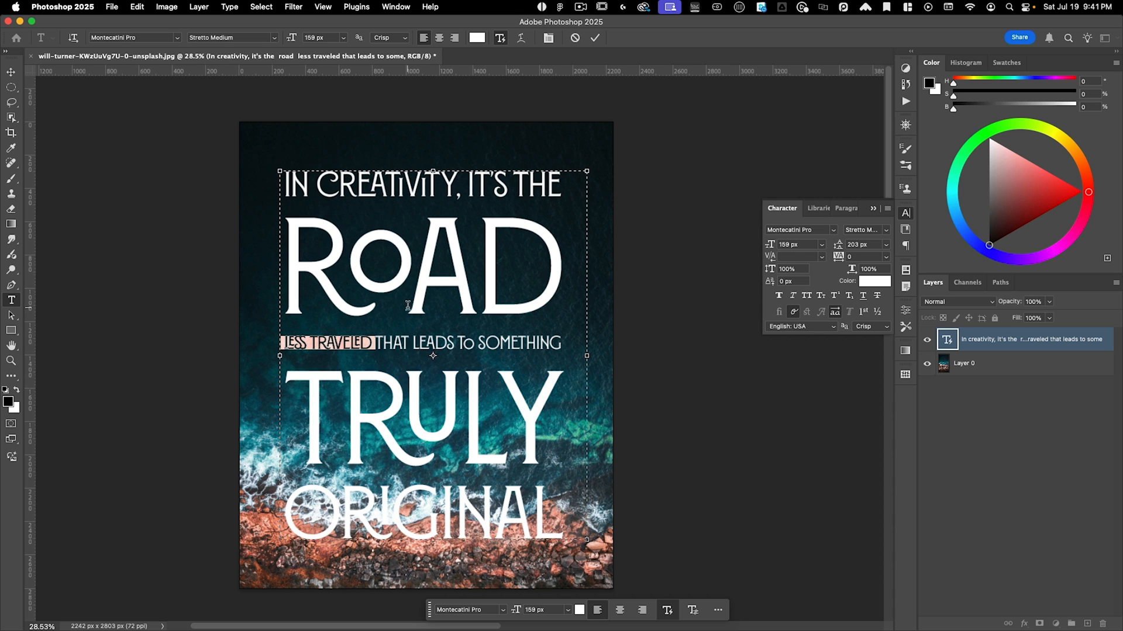
{"action": "key", "text": "cmd+left"}
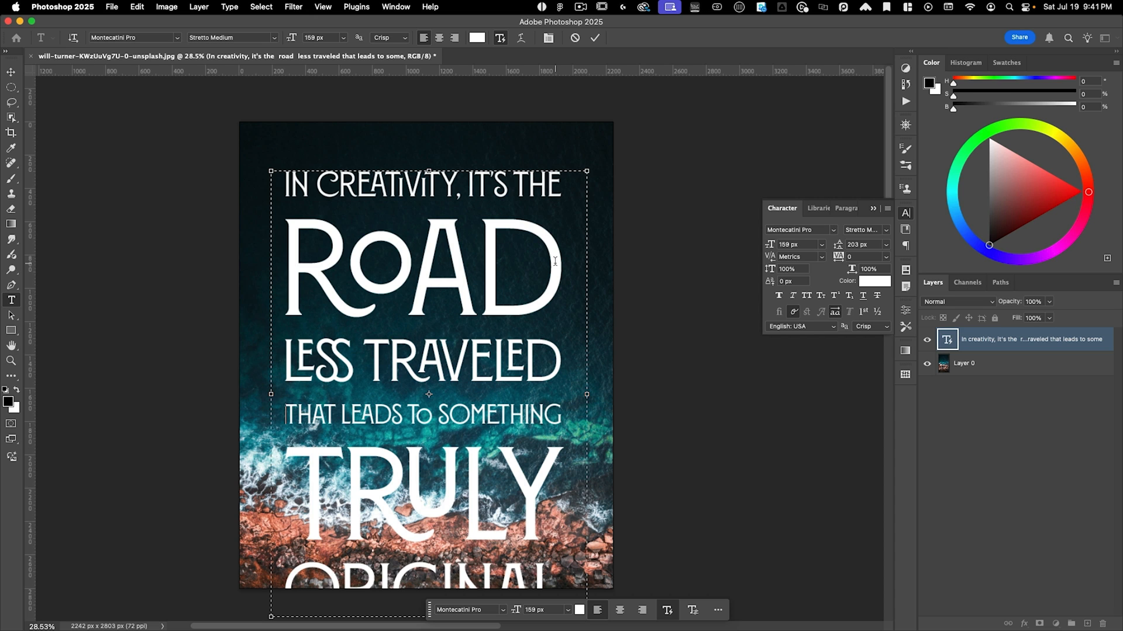
Select all the quote text before lowering the dynamic line spacing to 15%.
{"action": "key", "text": "cmd+a"}
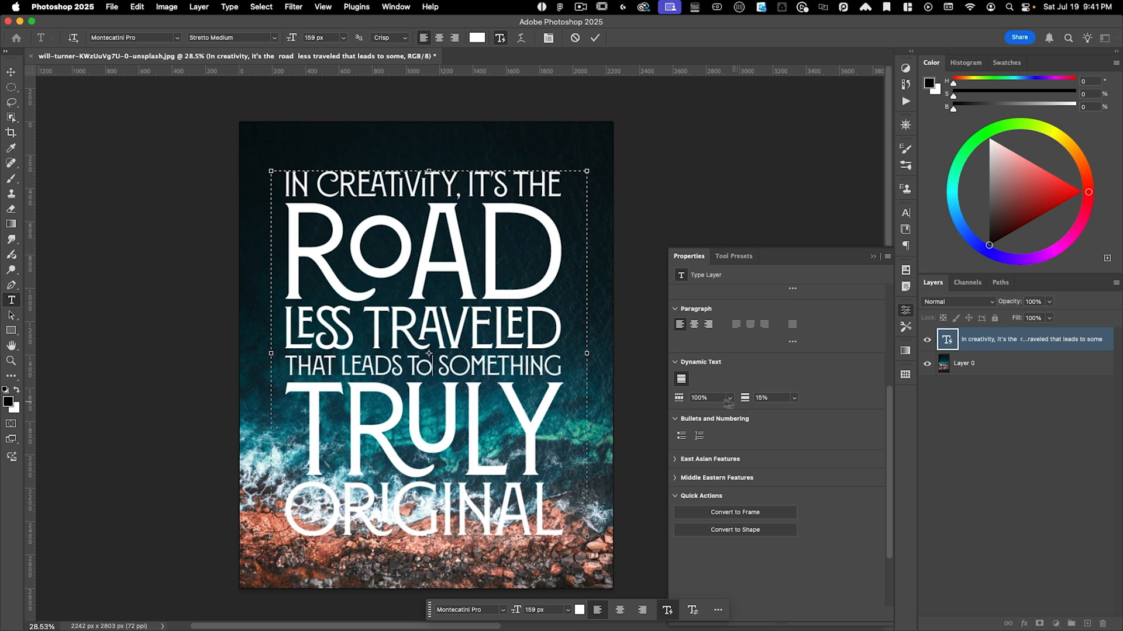
Commit the text edit by switching to the Move tool for repositioning the quote.
{"action": "left_click", "coordinate": [9, 72]}
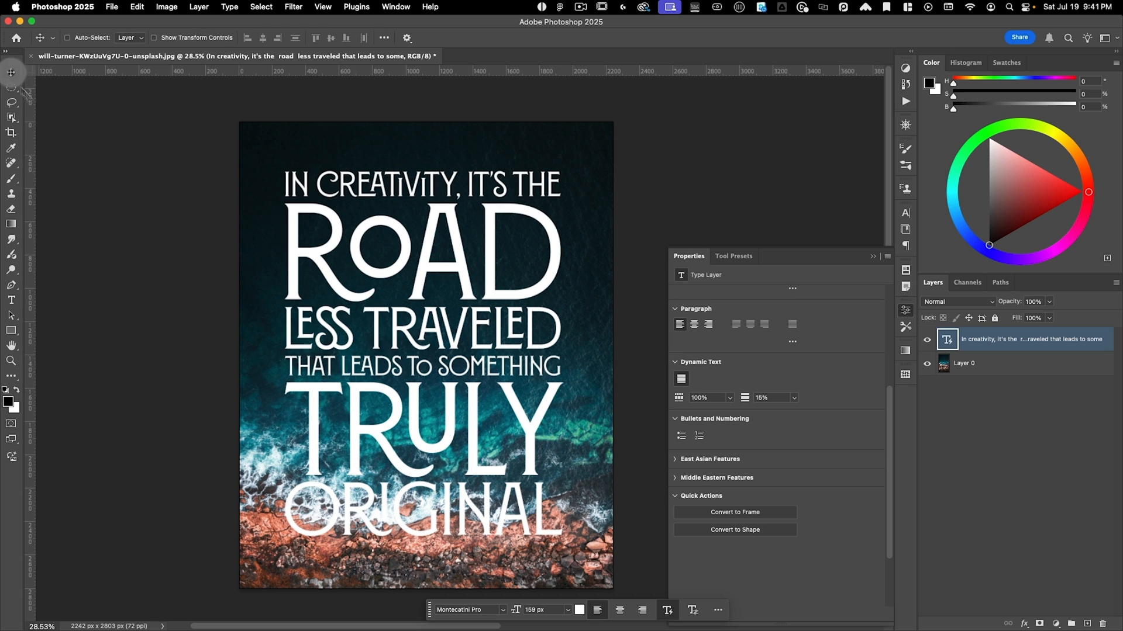
{"action": "mouse_move", "coordinate": [414, 240]}
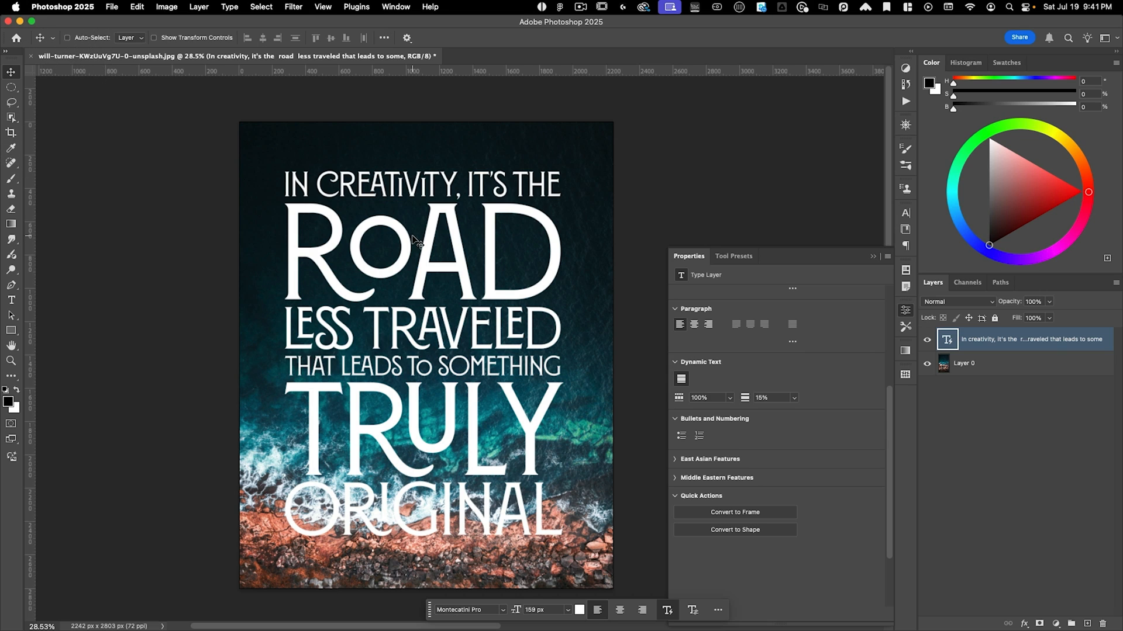
{"action": "mouse_move", "coordinate": [428, 247]}
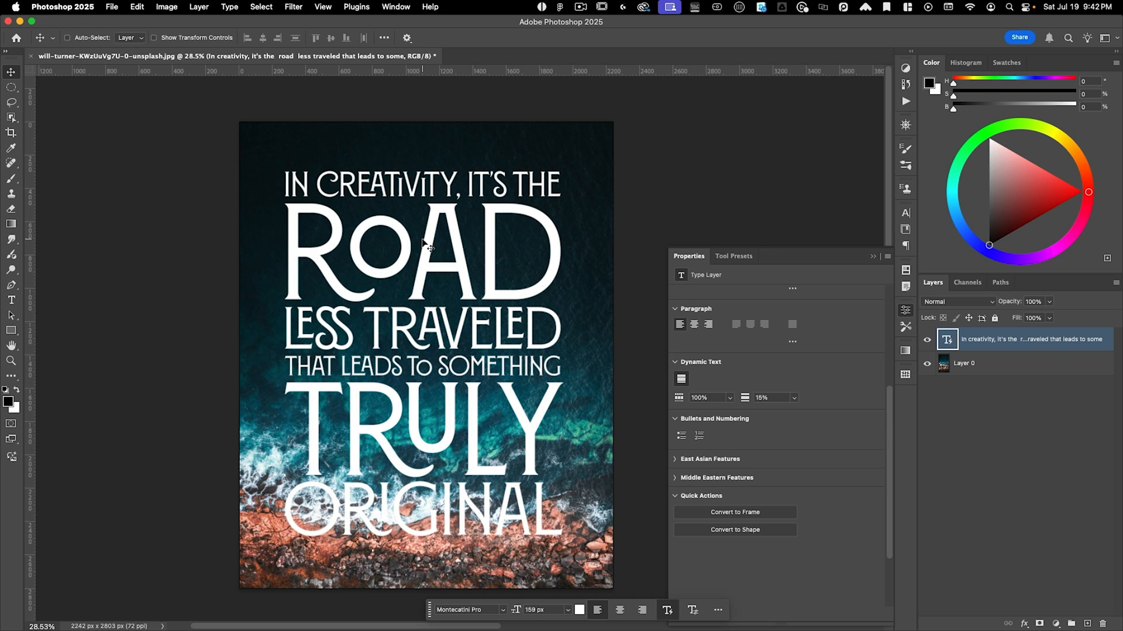
{"action": "mouse_move", "coordinate": [433, 244]}
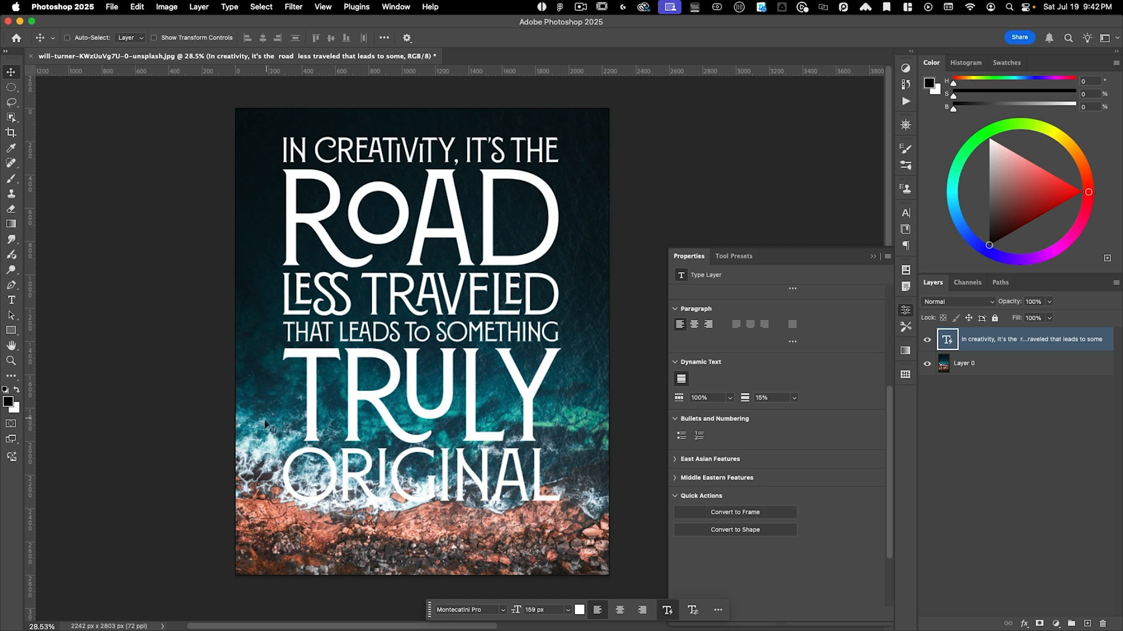
{"action": "mouse_move", "coordinate": [308, 366]}
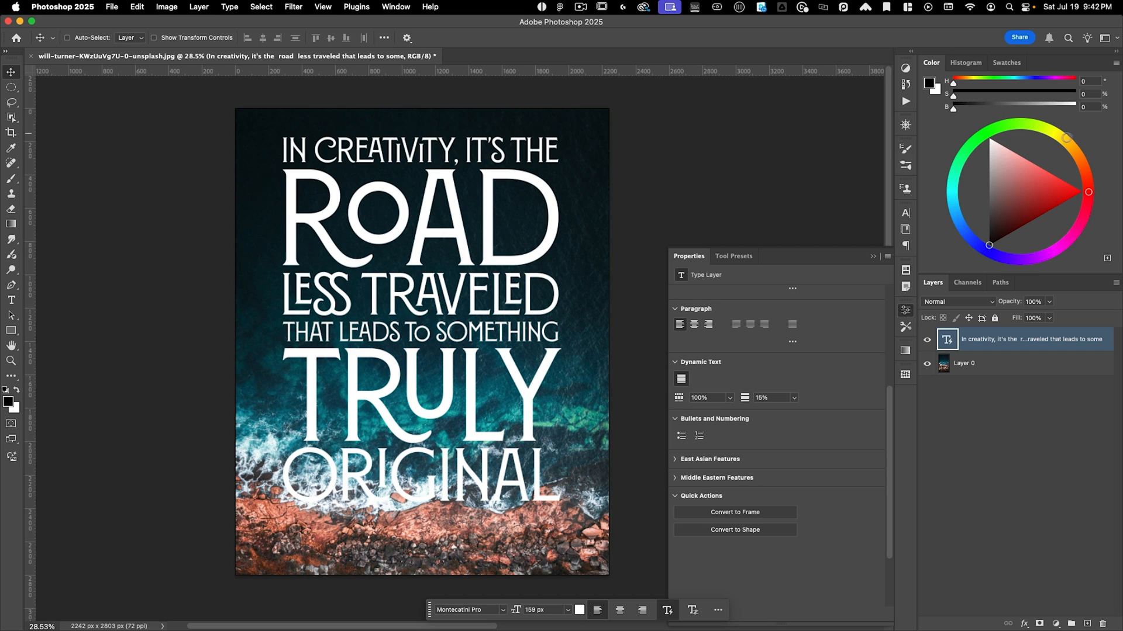
{"action": "mouse_move", "coordinate": [578, 517]}
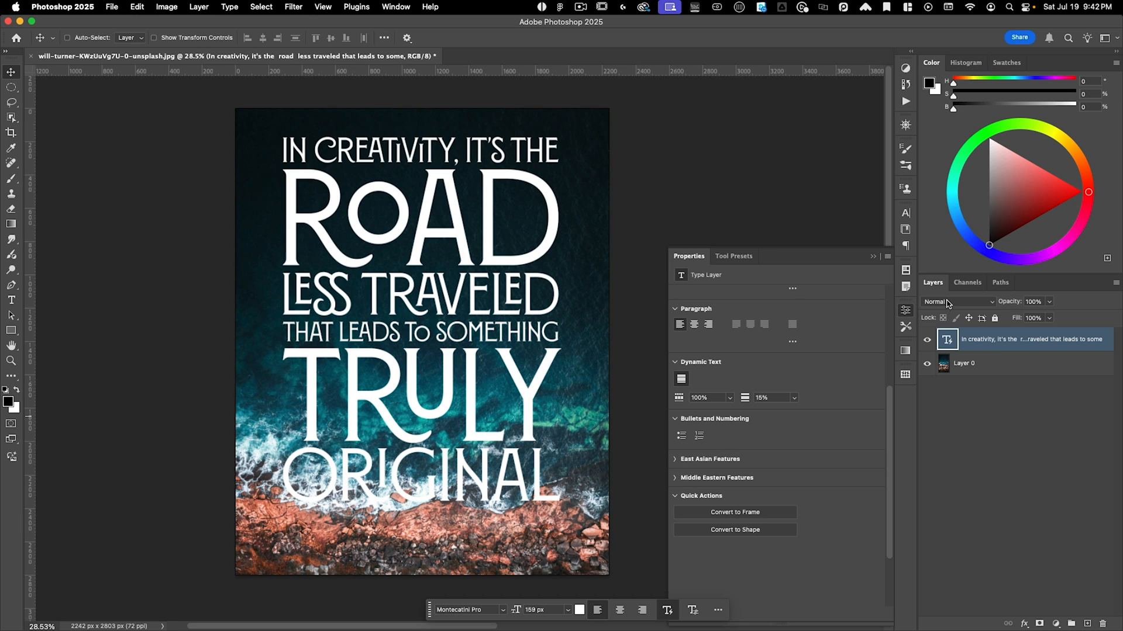
Set the quote layer's blend mode to Difference from the Layers panel dropdown.
{"action": "left_click", "coordinate": [958, 302]}
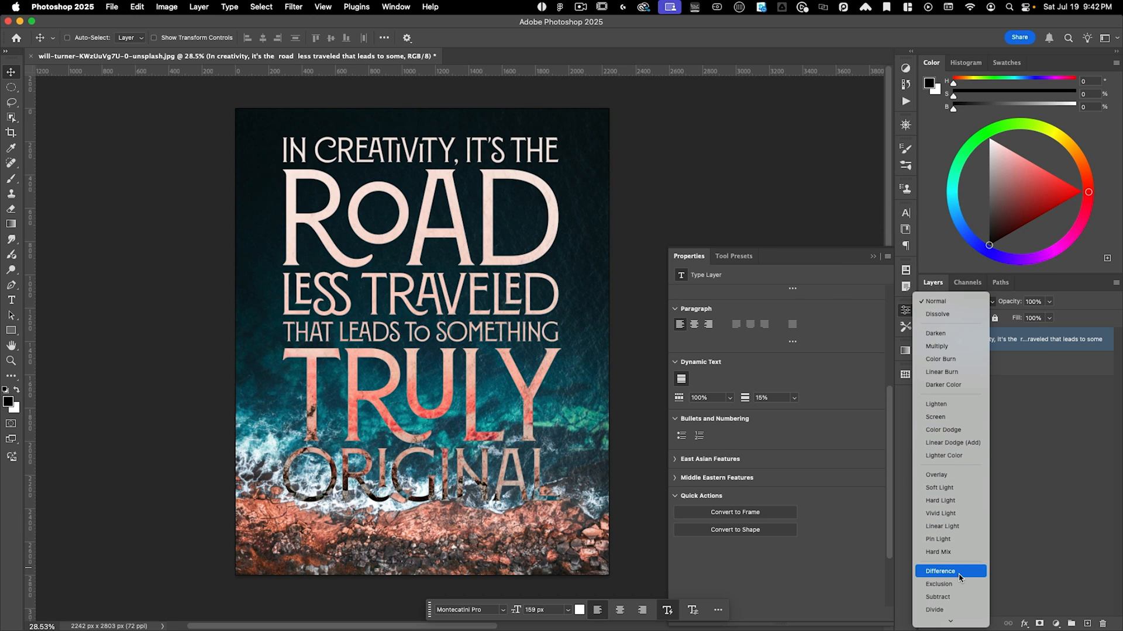
{"action": "left_click", "coordinate": [940, 571]}
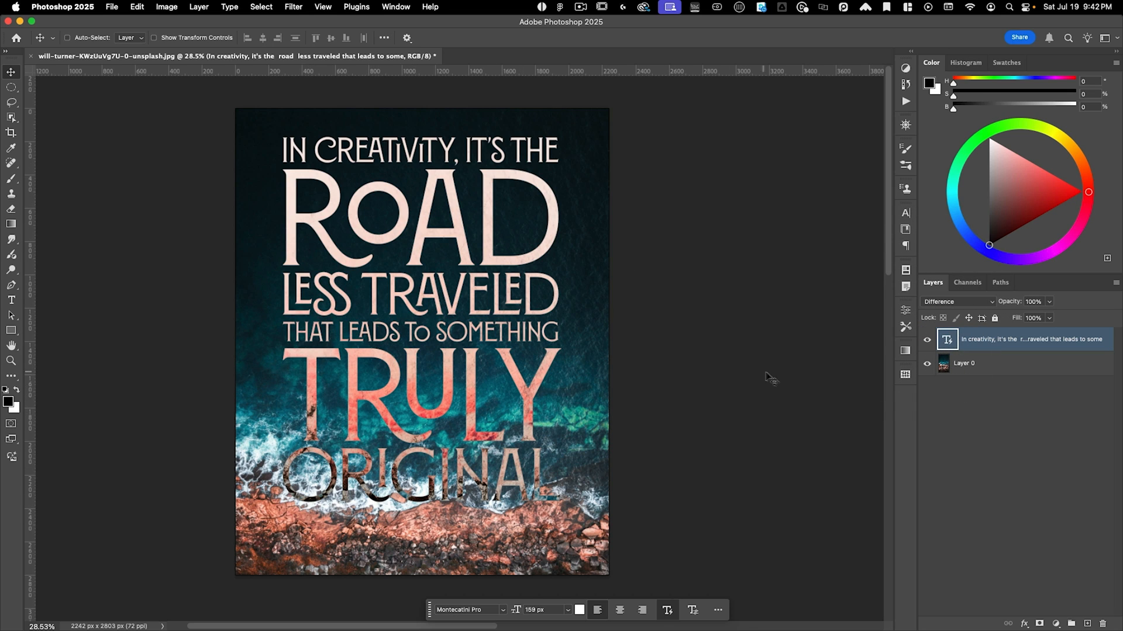
In Blending Options, split the Underlying Layer highlight slider to 187/255 so bright surf shows through.
{"action": "double_click", "coordinate": [1031, 340]}
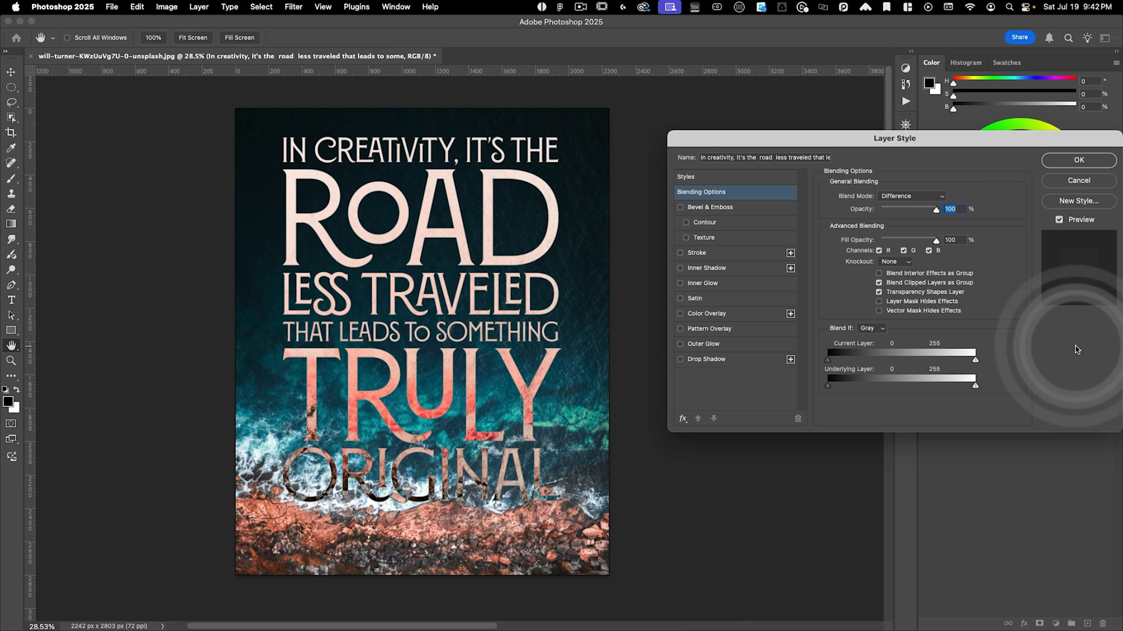
{"action": "left_click_drag", "start_coordinate": [893, 138], "coordinate": [843, 163]}
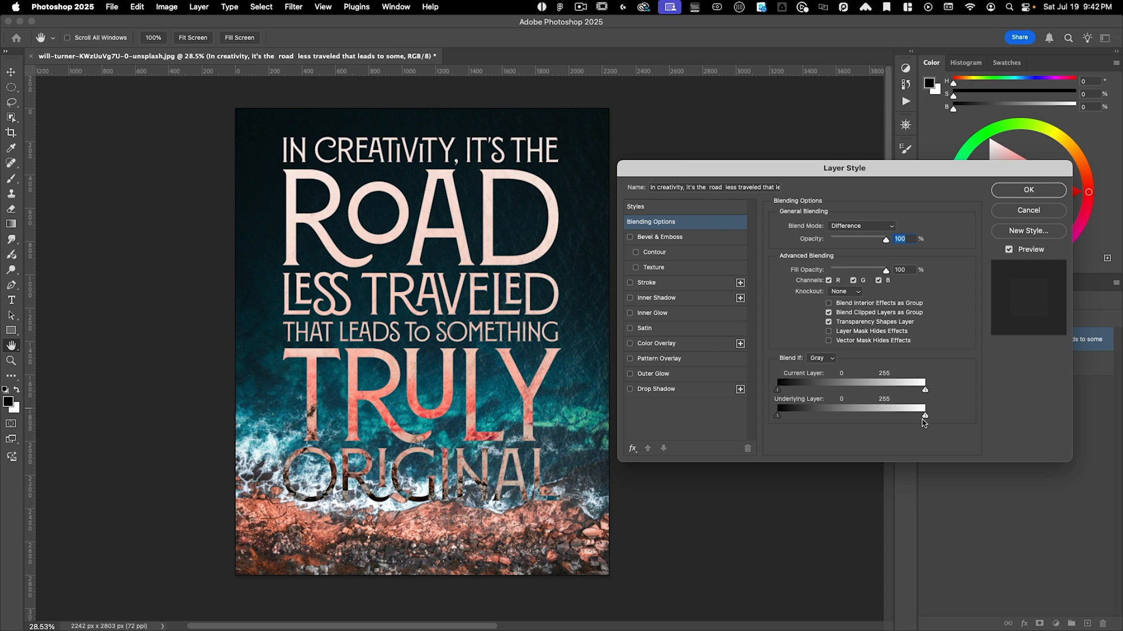
{"action": "left_click_drag", "start_coordinate": [923, 417], "coordinate": [911, 416]}
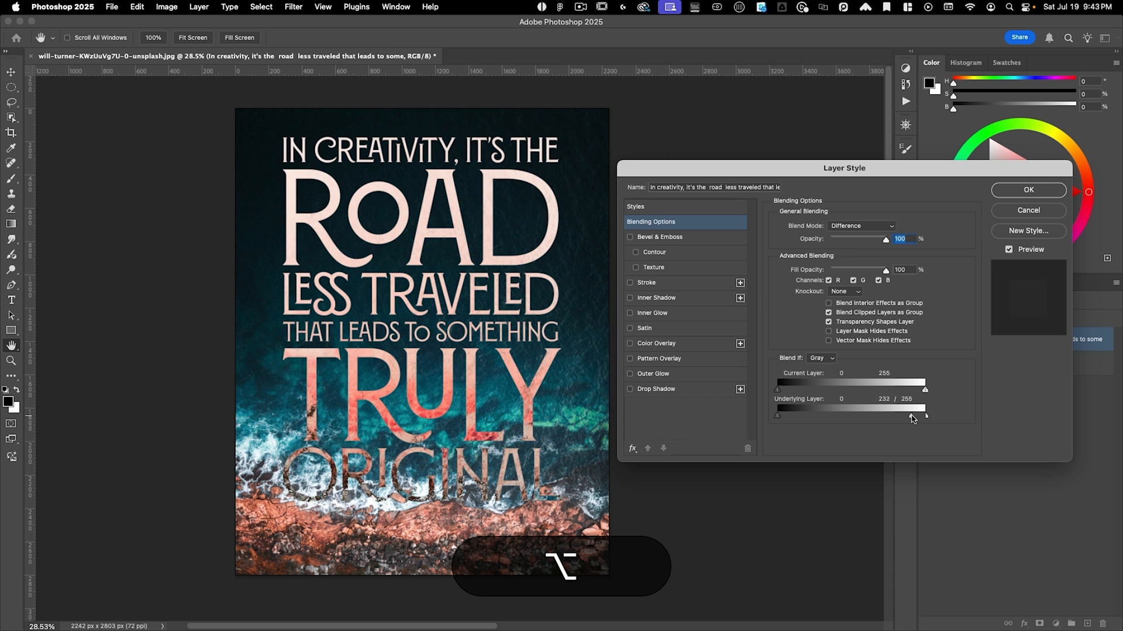
{"action": "left_click_drag", "start_coordinate": [924, 408], "coordinate": [879, 408]}
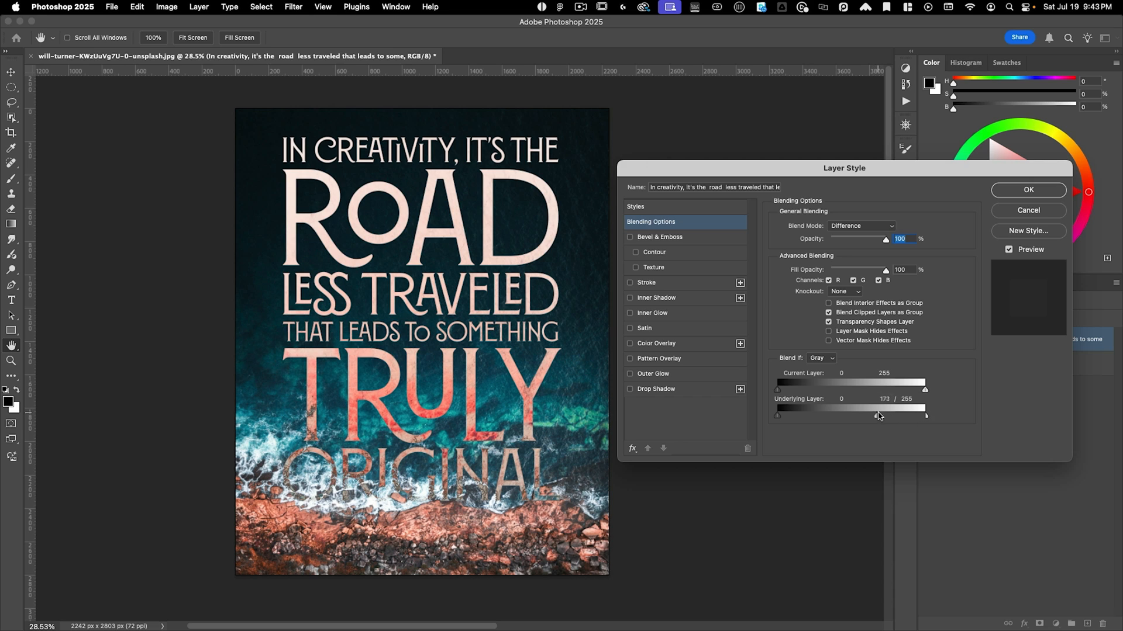
{"action": "left_click_drag", "start_coordinate": [881, 415], "coordinate": [889, 415]}
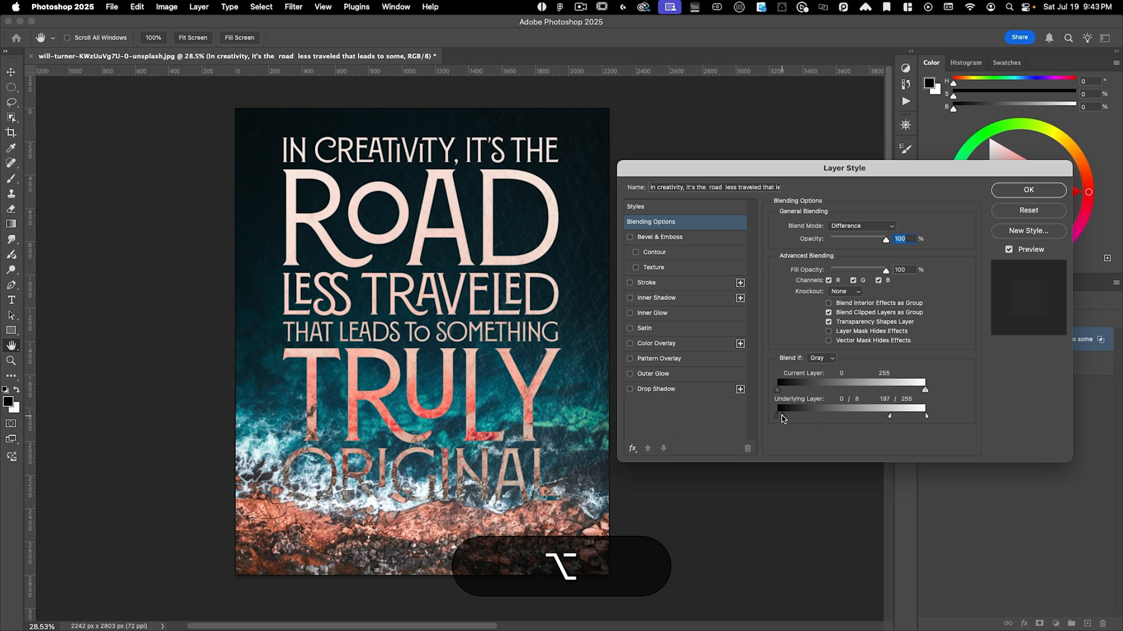
Split the Underlying Layer shadow slider to 0/36 for dark areas and apply the settings.
{"action": "left_click_drag", "start_coordinate": [776, 415], "coordinate": [802, 415]}
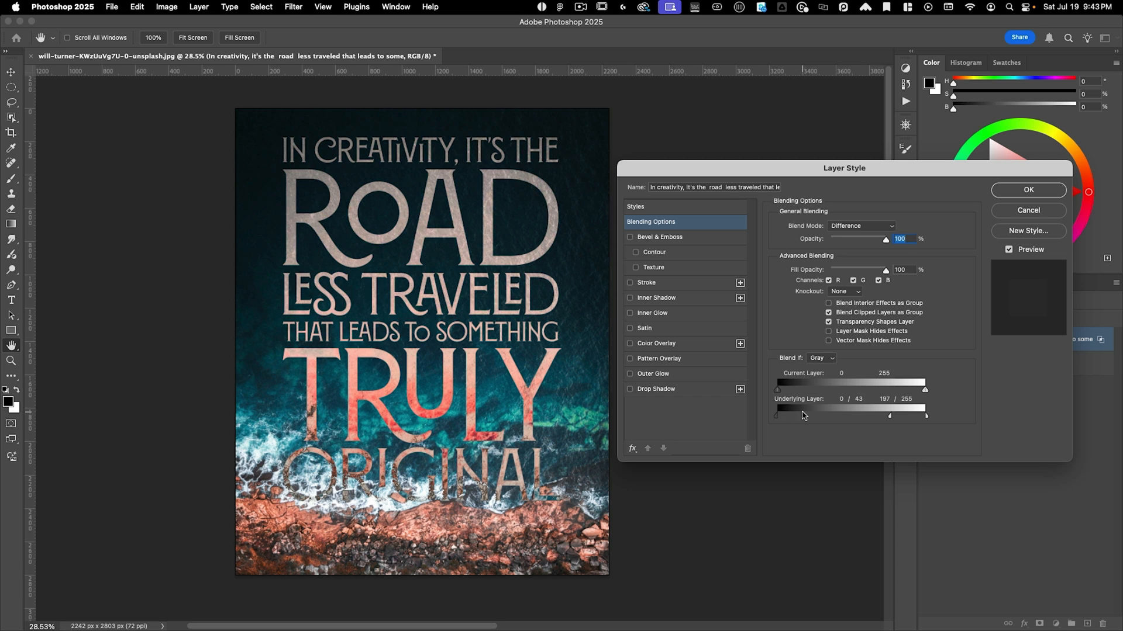
{"action": "left_click_drag", "start_coordinate": [809, 407], "coordinate": [792, 407]}
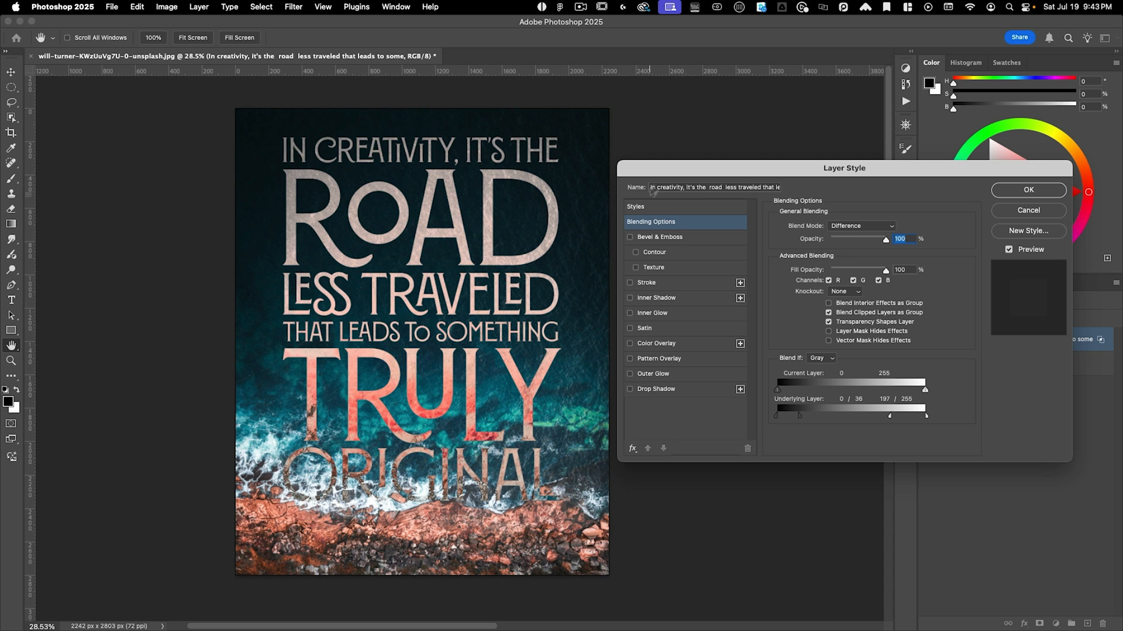
{"action": "left_click", "coordinate": [1028, 190]}
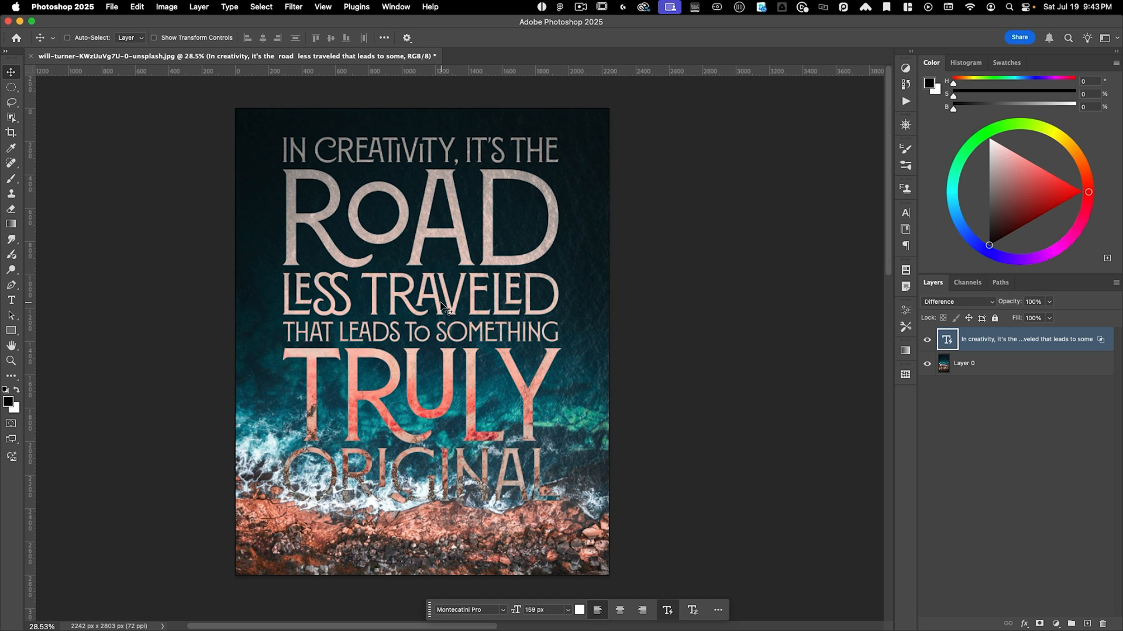
{"action": "mouse_move", "coordinate": [564, 212]}
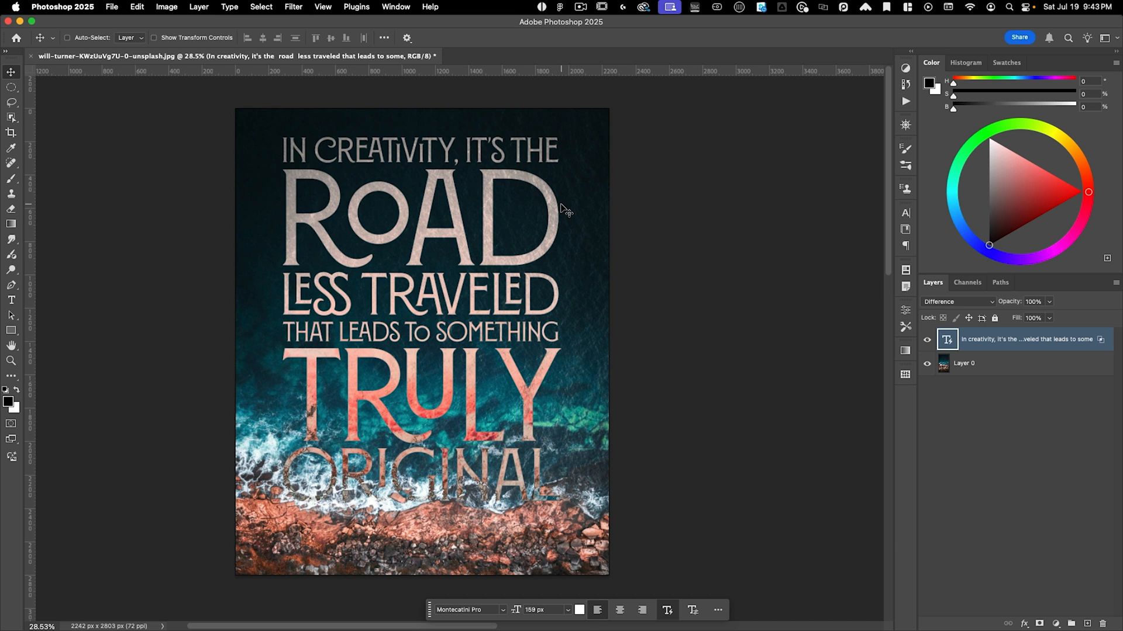